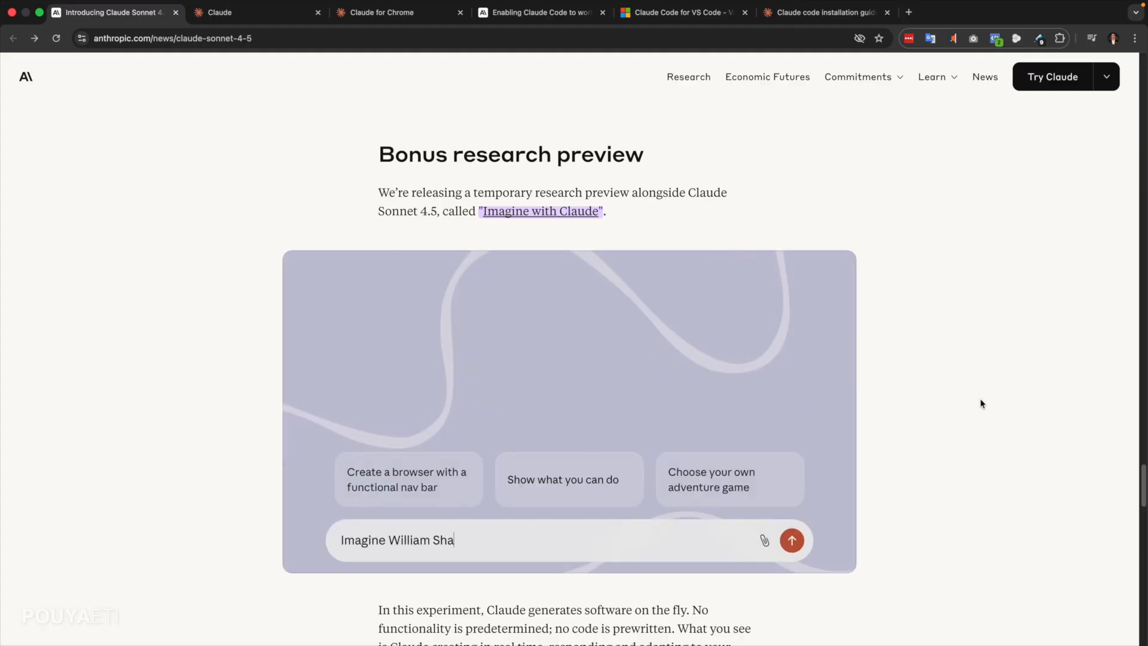
# - In Claude.ai, confirm Sonnet 4.5 is checked in the model list, then return to the announcement
pyautogui.click(791, 540)
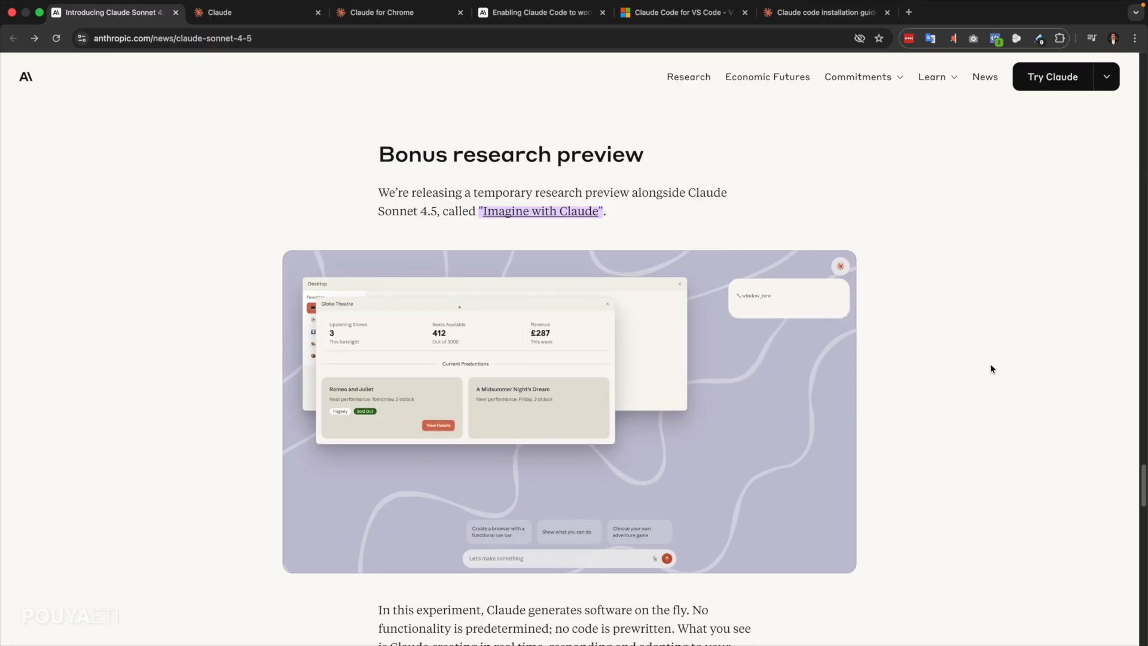
pyautogui.scroll(3)
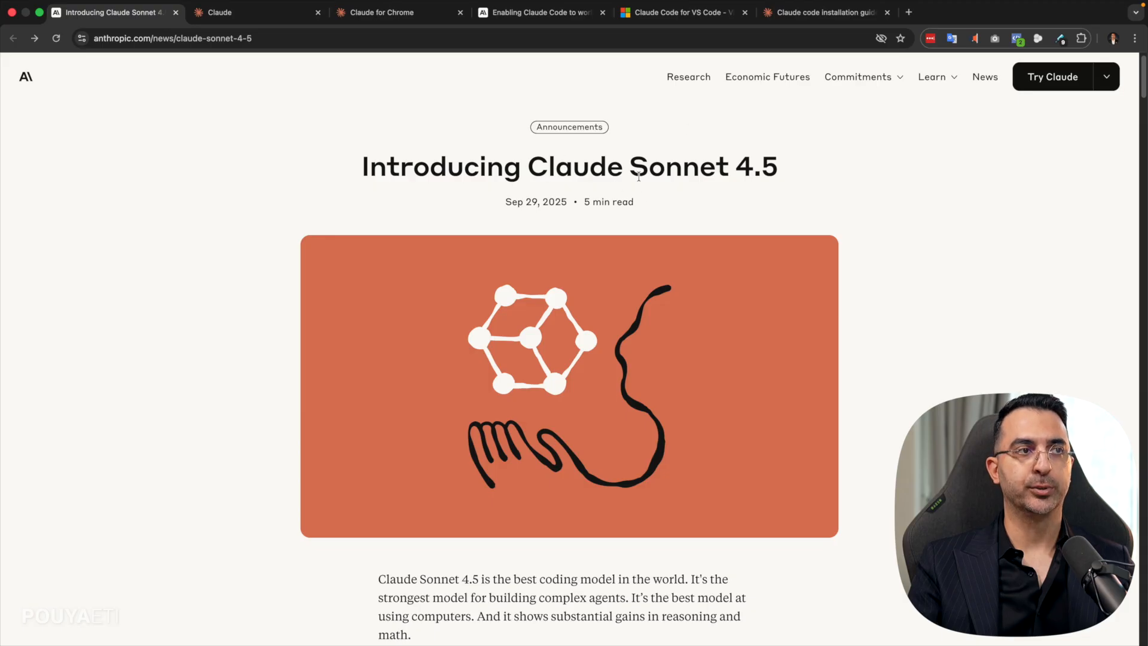
pyautogui.moveTo(891, 226)
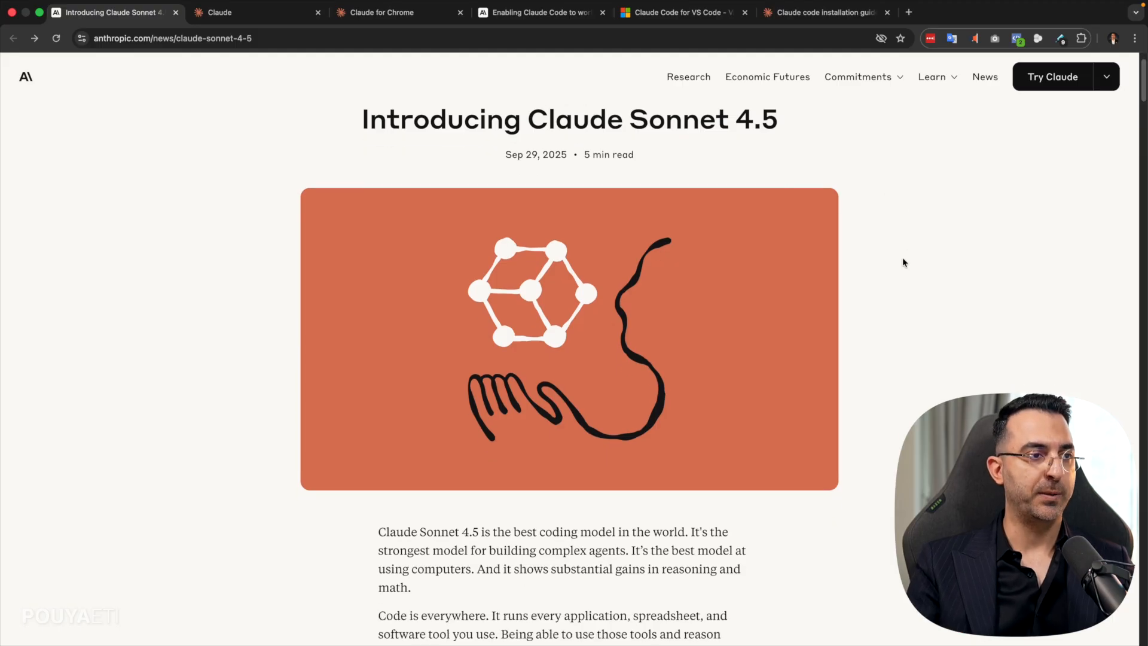
pyautogui.scroll(3)
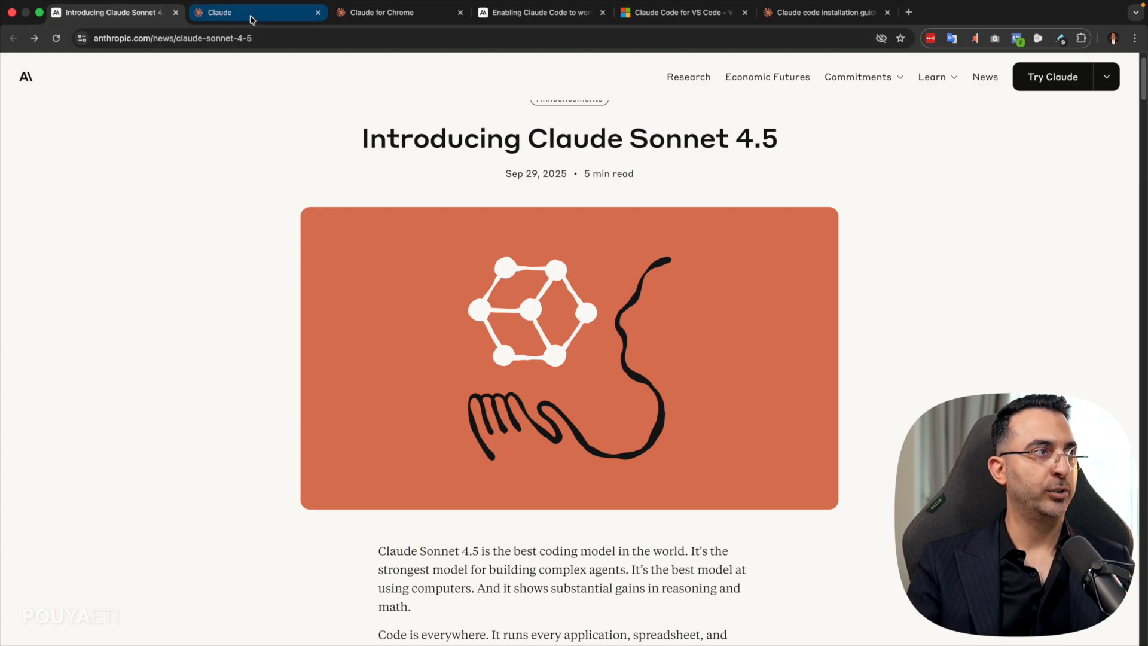
pyautogui.click(257, 13)
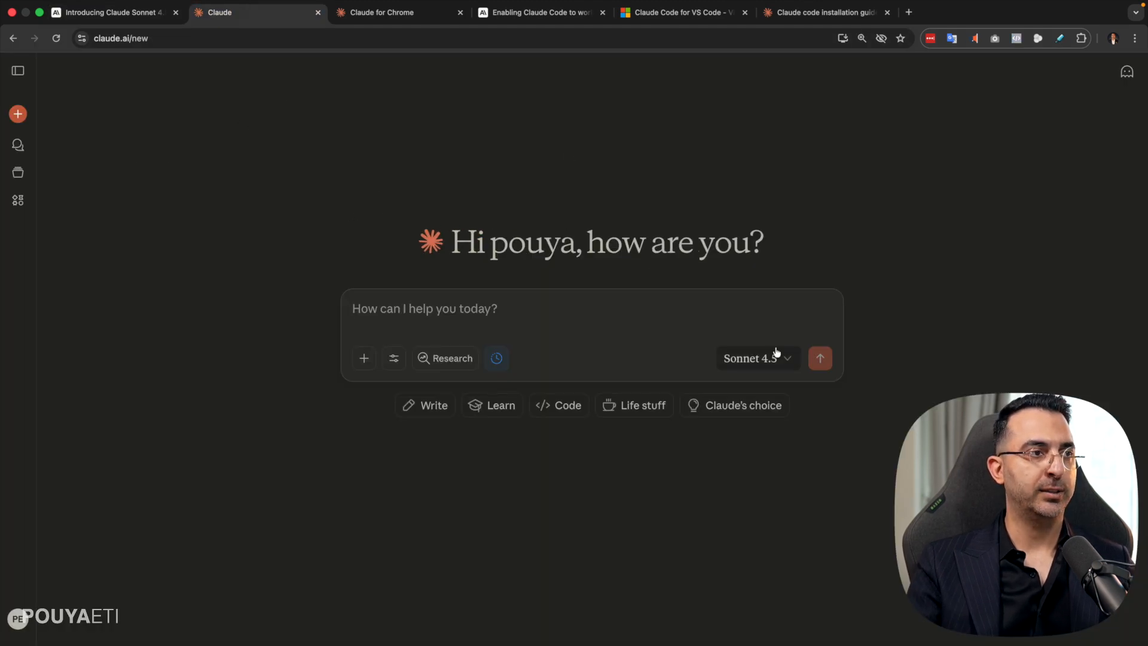
pyautogui.click(757, 358)
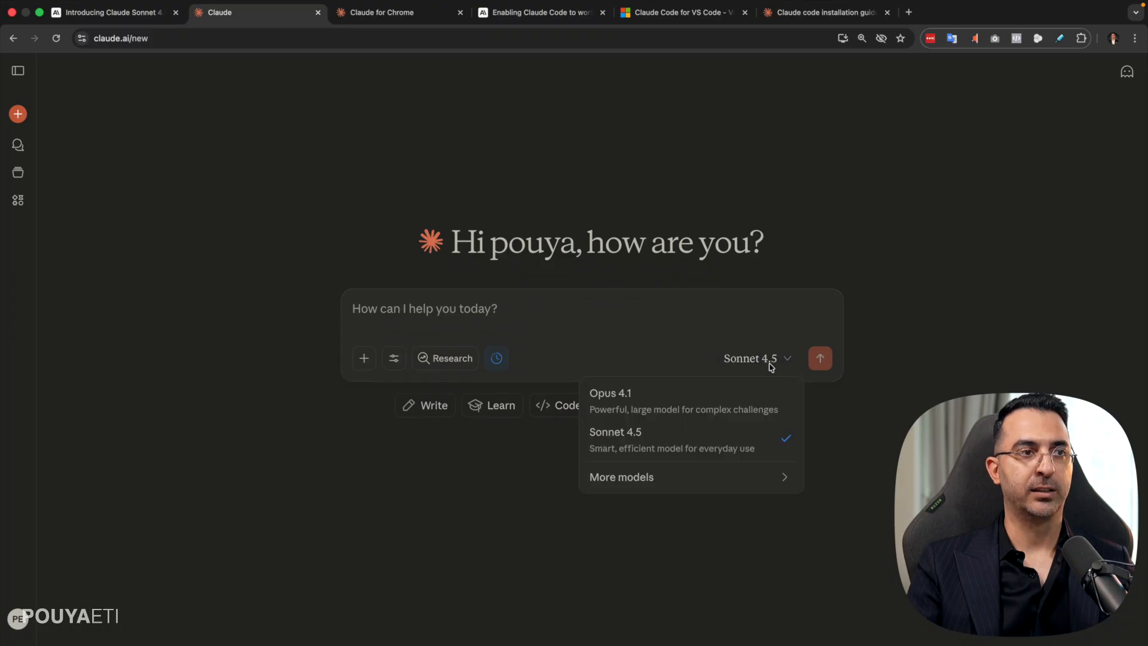
pyautogui.moveTo(768, 410)
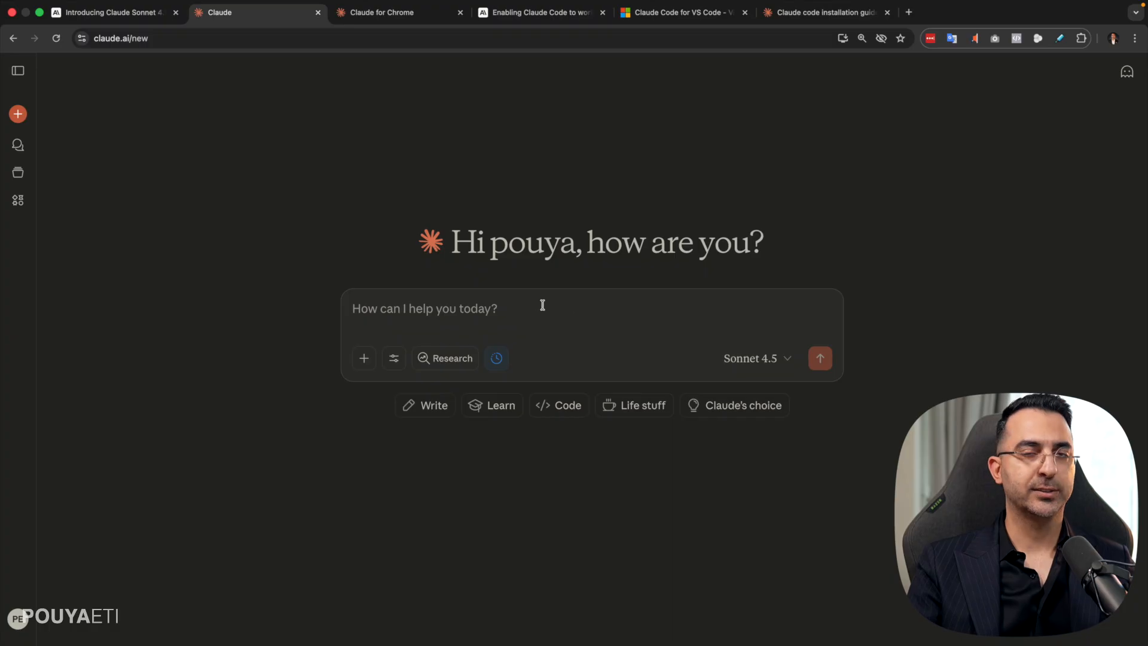
pyautogui.click(110, 13)
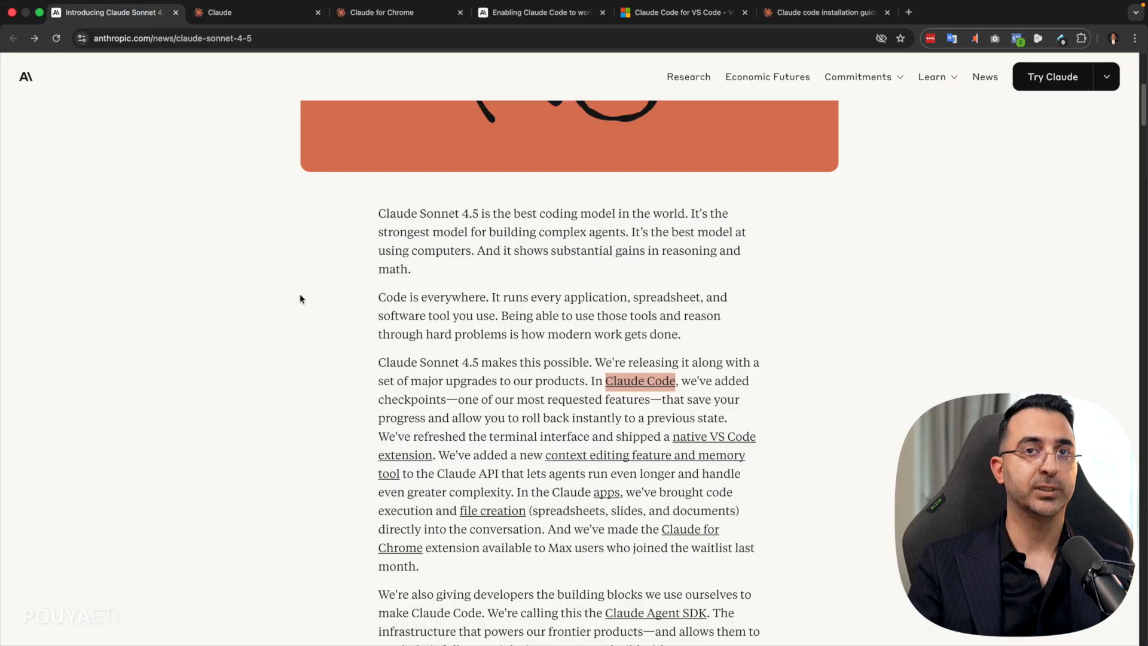
# - Scroll past the SWE-bench chart and video to the coding, tool use, reasoning and math table
pyautogui.scroll(-3)
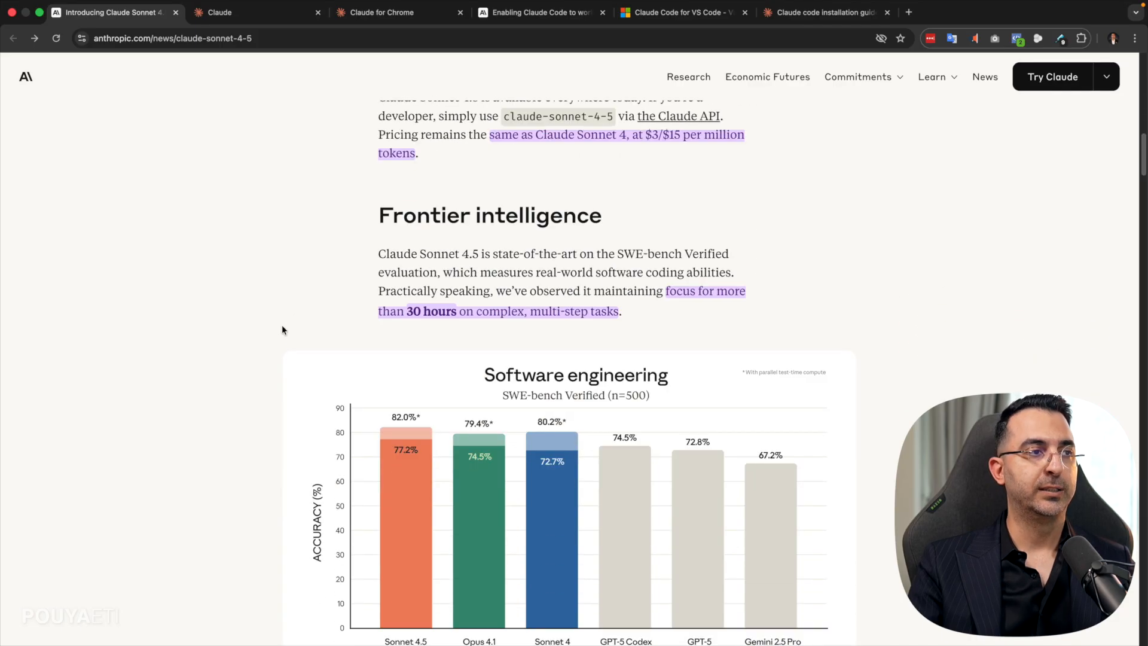
pyautogui.scroll(-3)
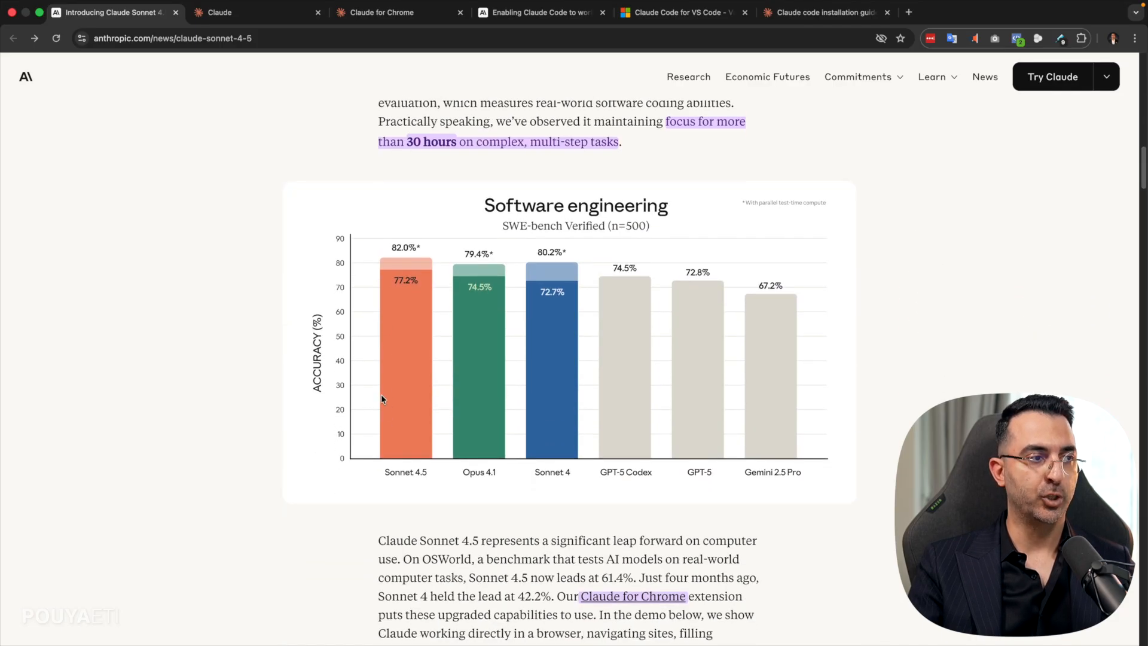
pyautogui.moveTo(509, 480)
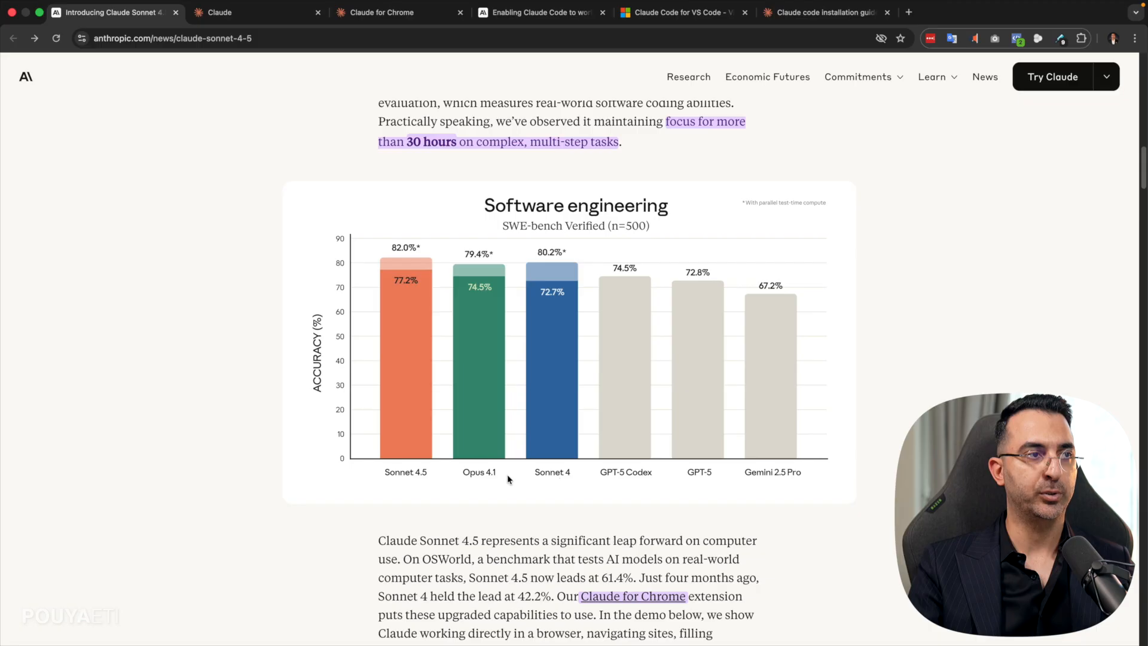
pyautogui.scroll(-3)
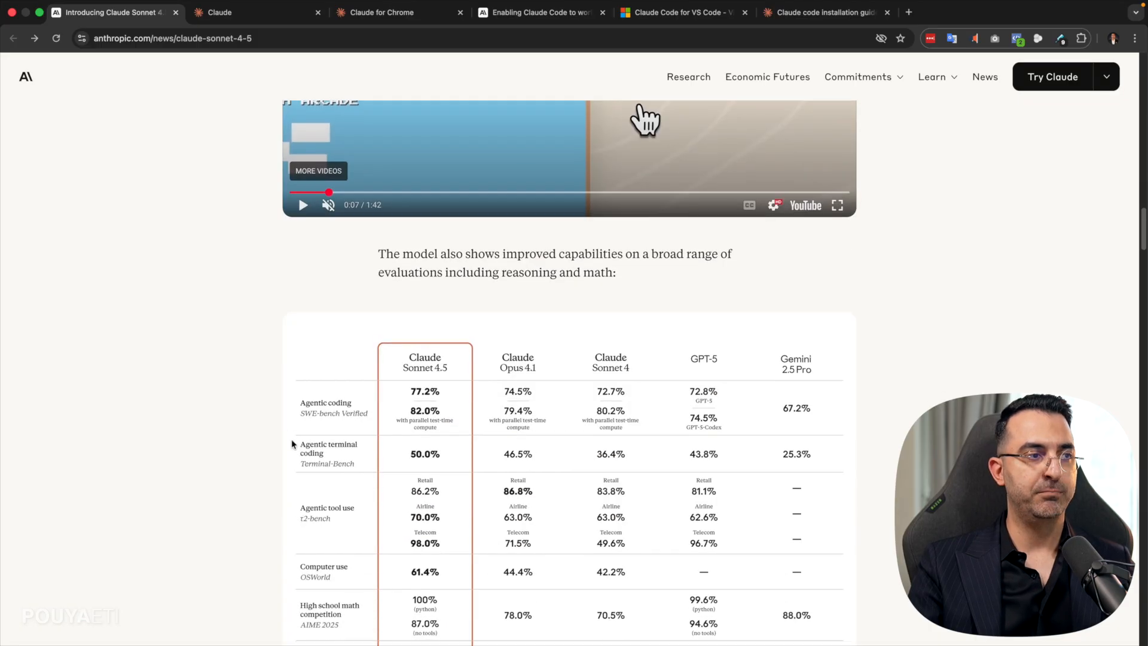
pyautogui.scroll(-3)
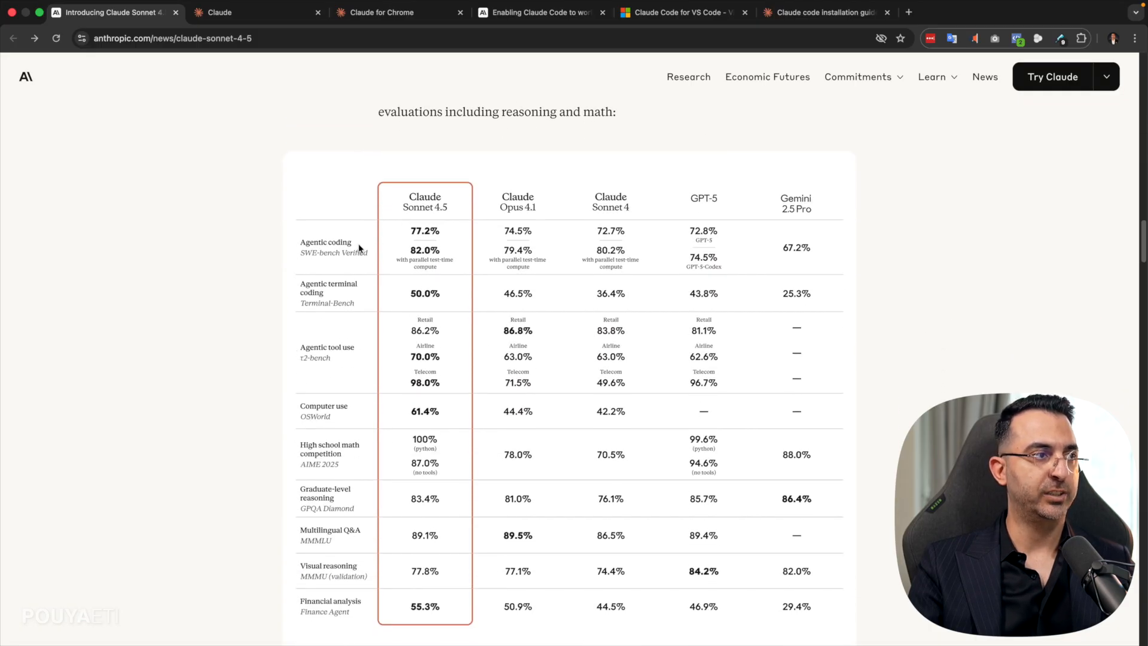
pyautogui.scroll(-3)
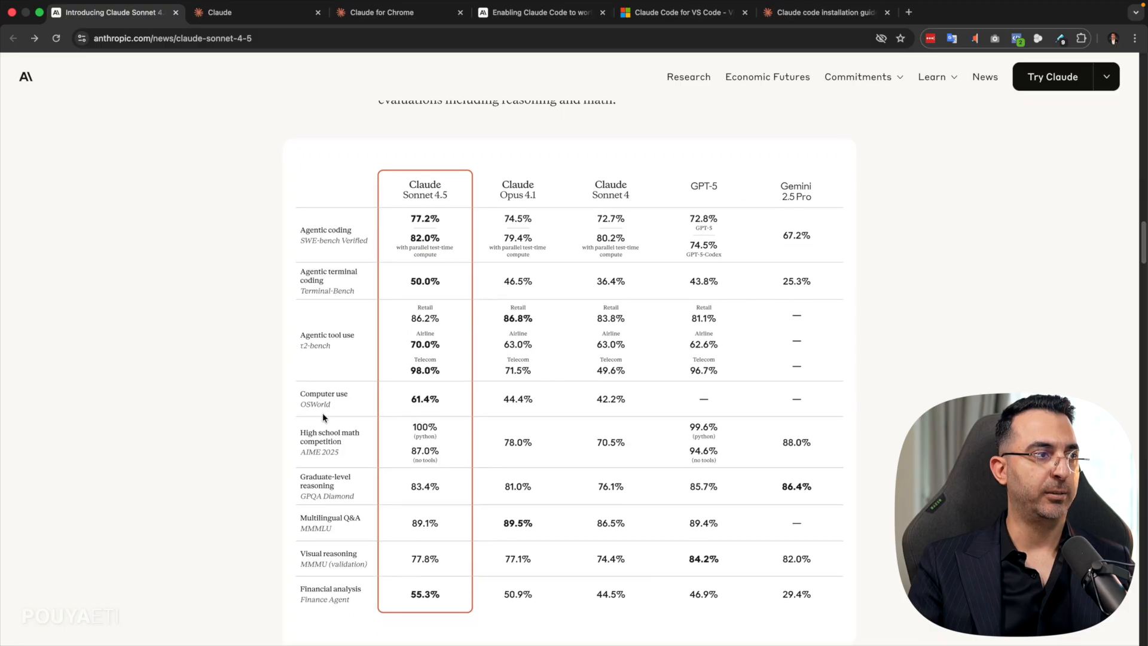
pyautogui.moveTo(308, 454)
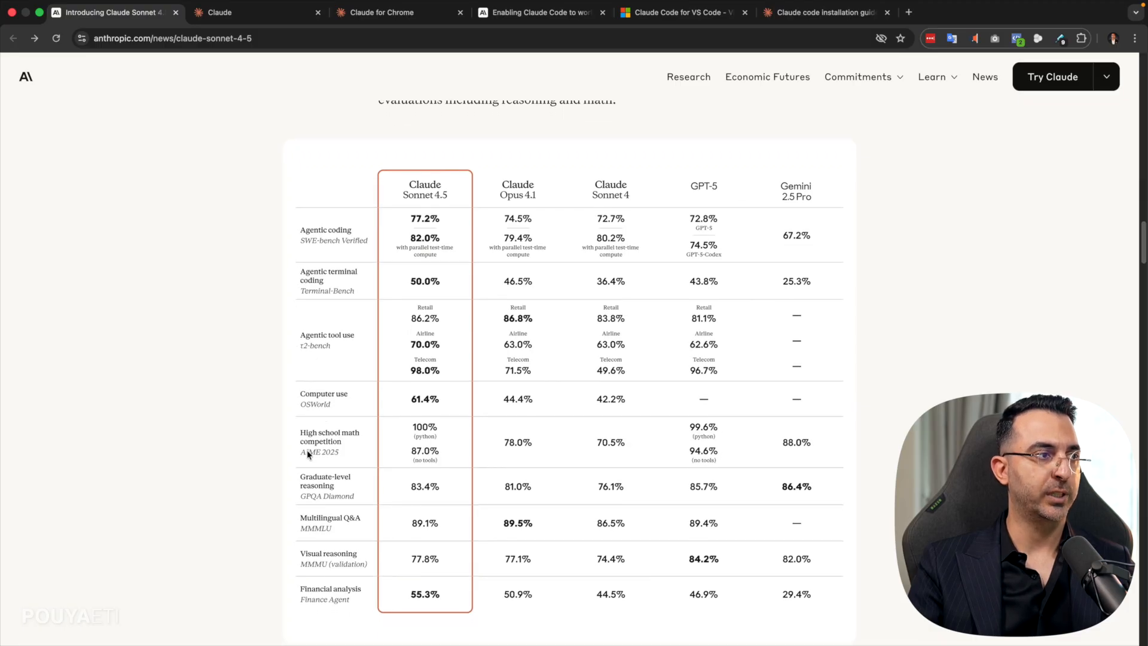
pyautogui.moveTo(359, 518)
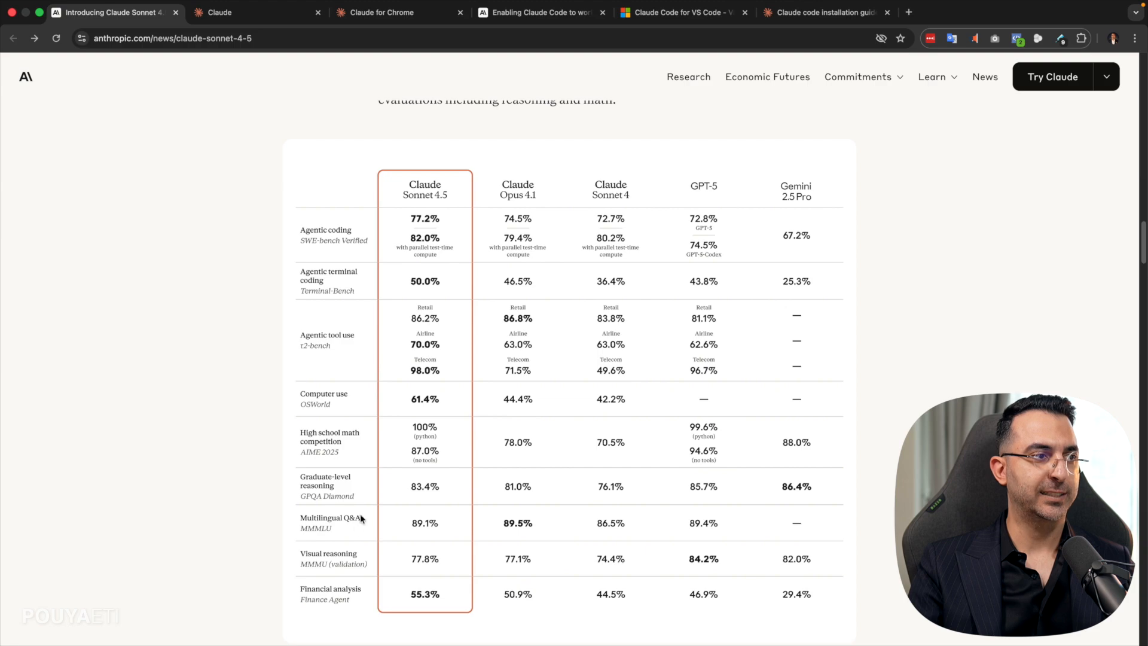
pyautogui.moveTo(434, 515)
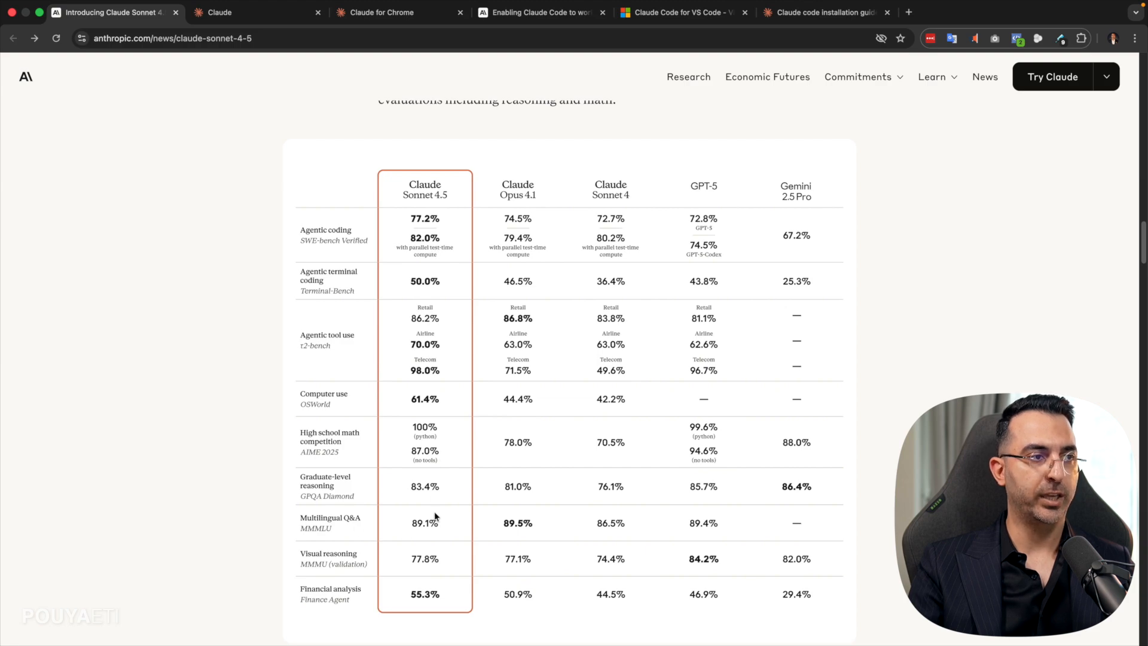
pyautogui.moveTo(656, 367)
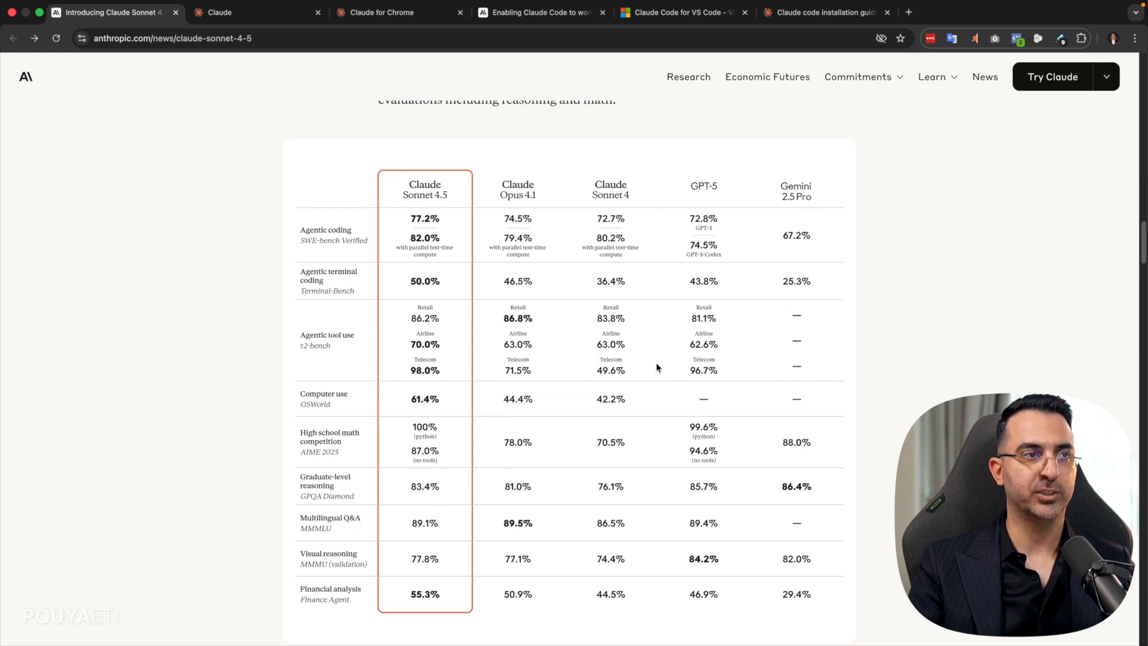
pyautogui.moveTo(322, 372)
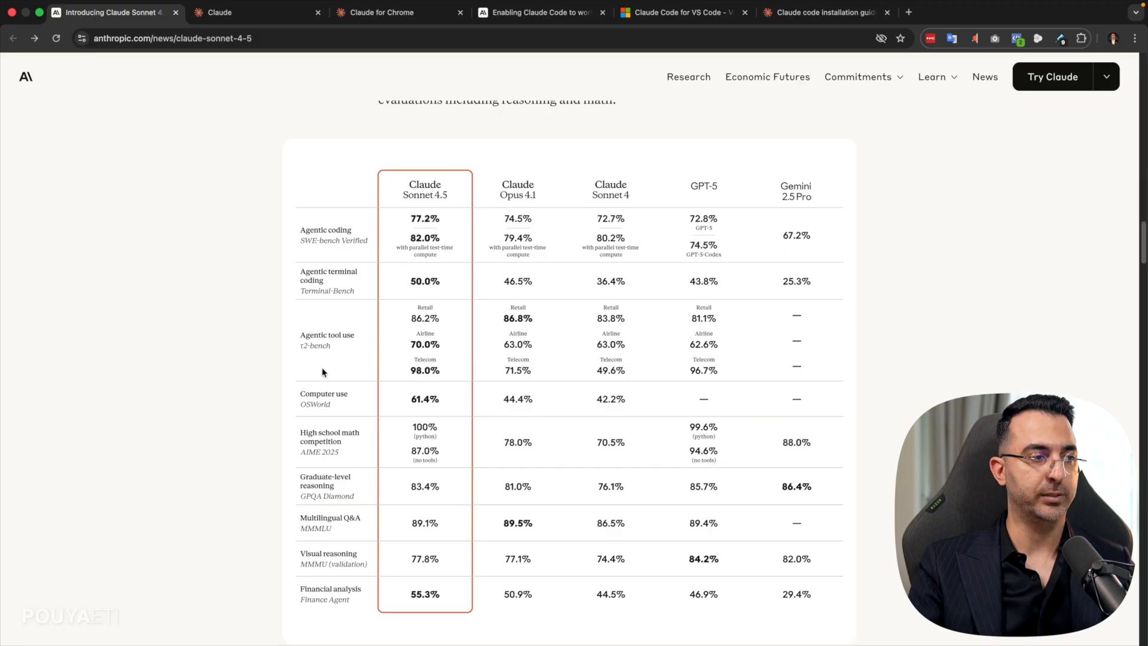
# - Scroll to the domain-expert charts and show Medicine, where Sonnet 4.5 leads at 61%
pyautogui.scroll(-3)
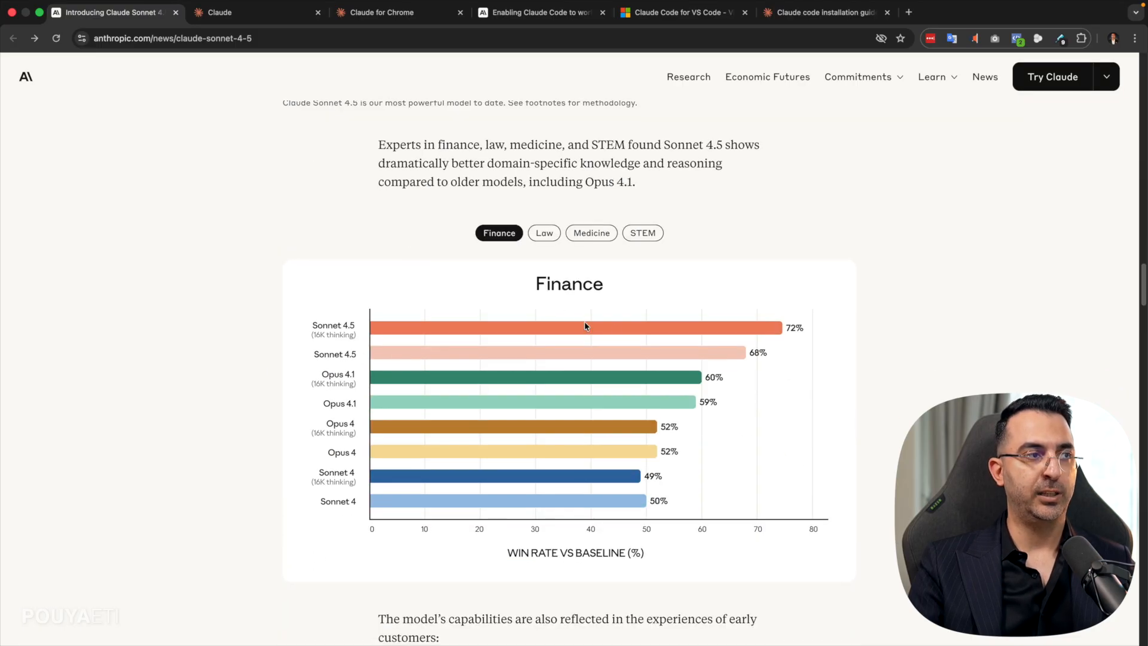
pyautogui.moveTo(531, 245)
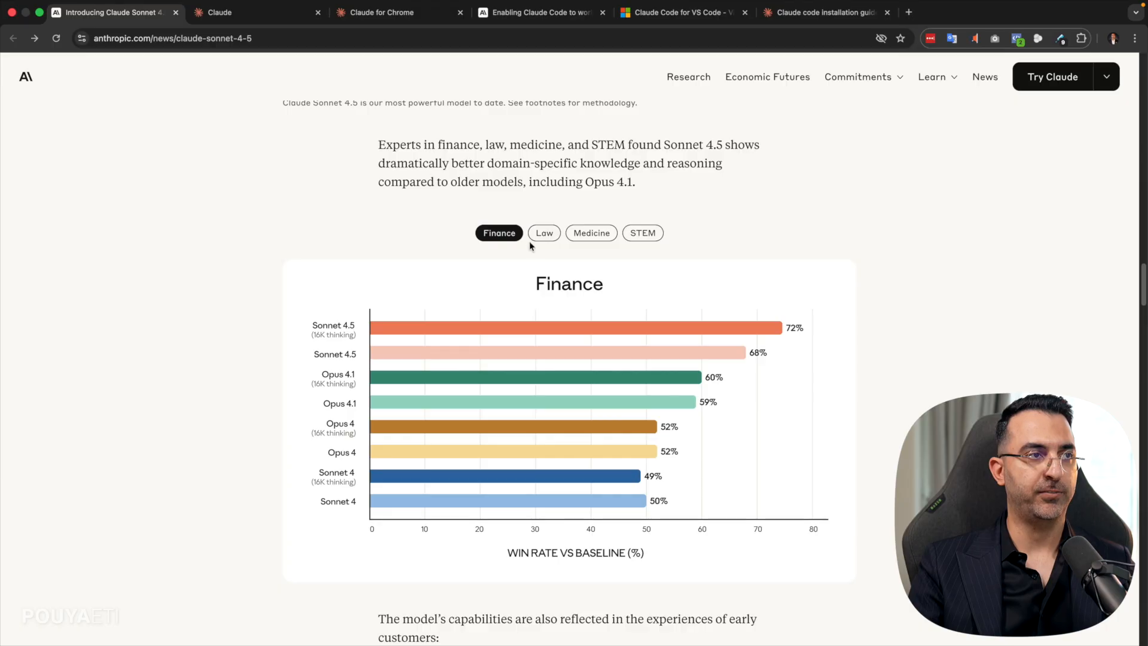
pyautogui.click(591, 233)
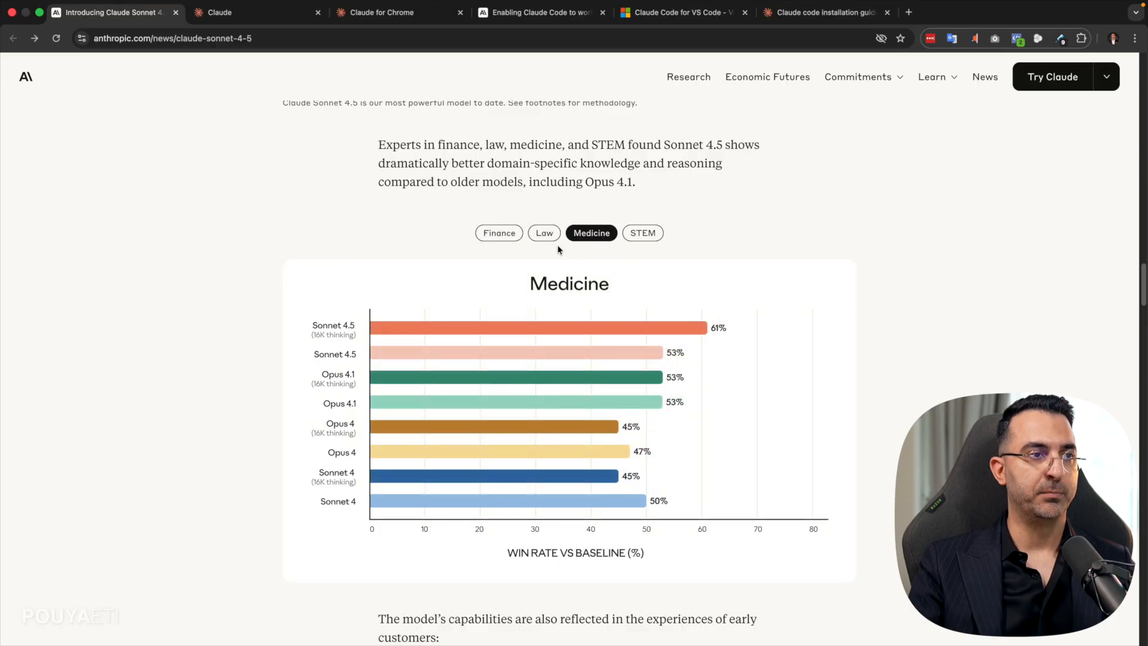
pyautogui.moveTo(701, 336)
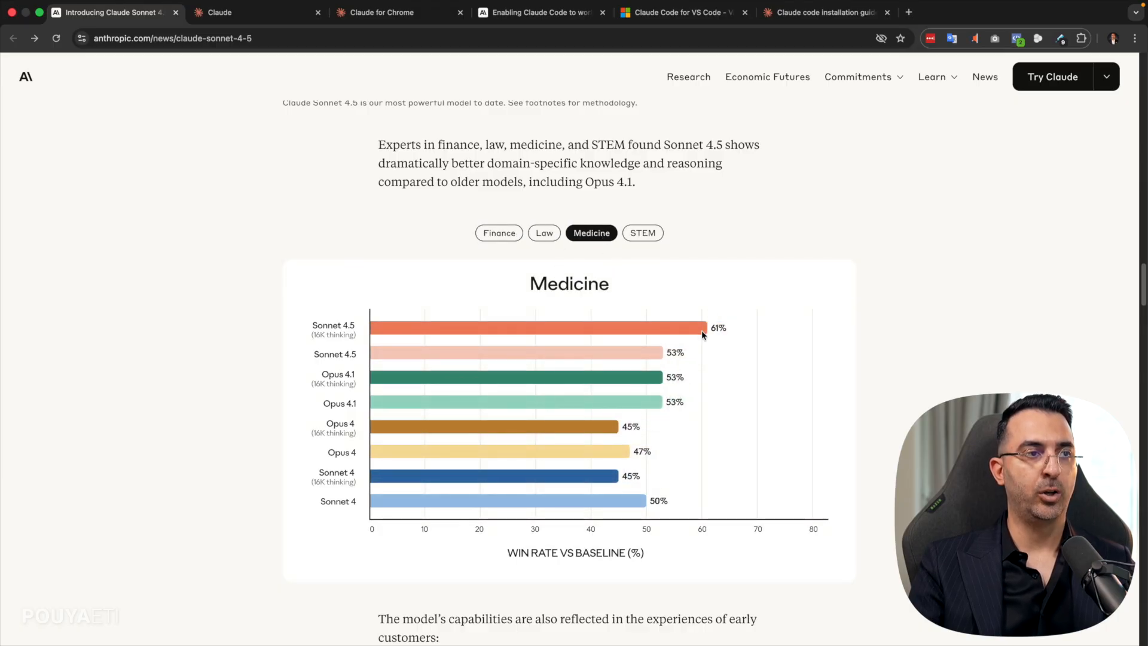
pyautogui.moveTo(423, 319)
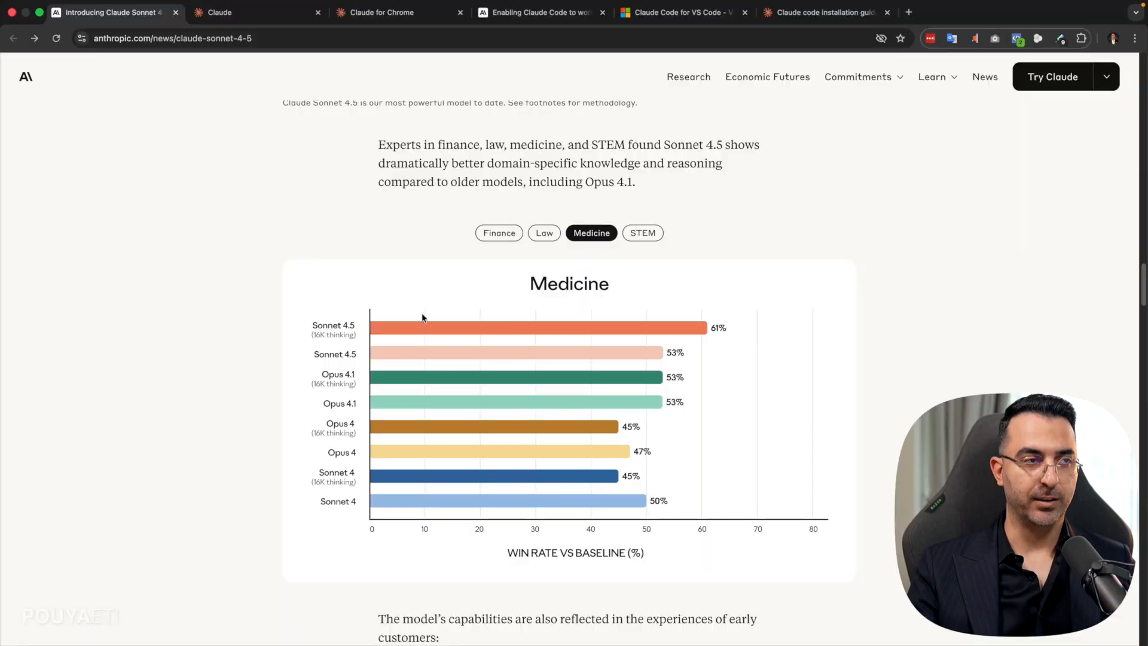
# - Scroll to the Frontier intelligence section with the SWE-bench Verified chart
pyautogui.scroll(-3)
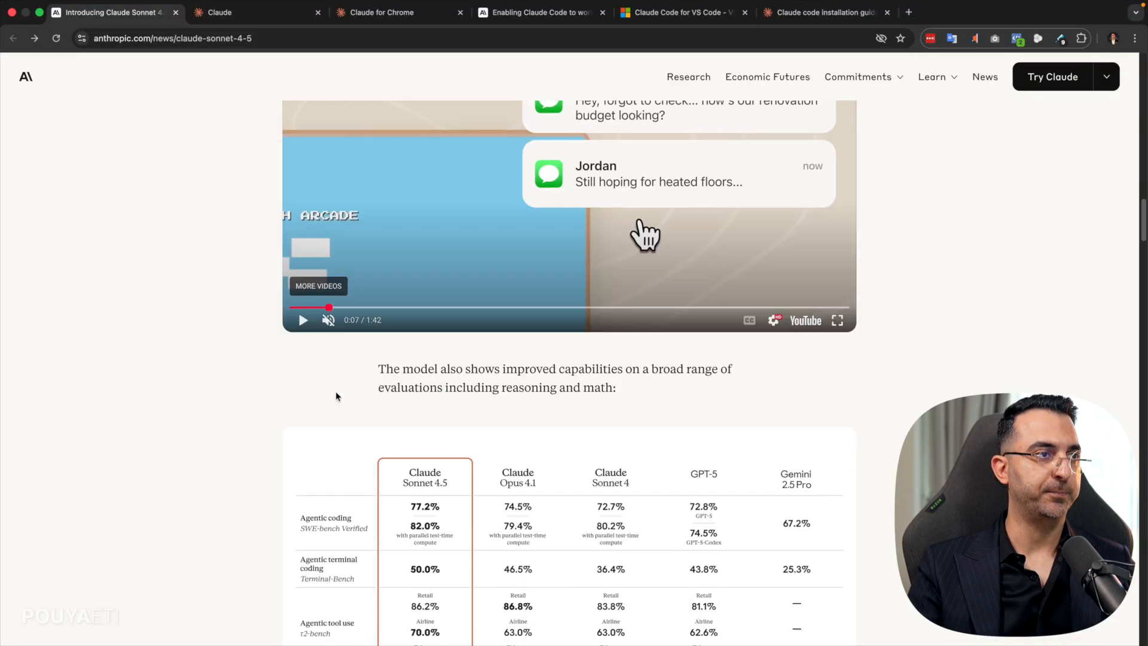
pyautogui.scroll(3)
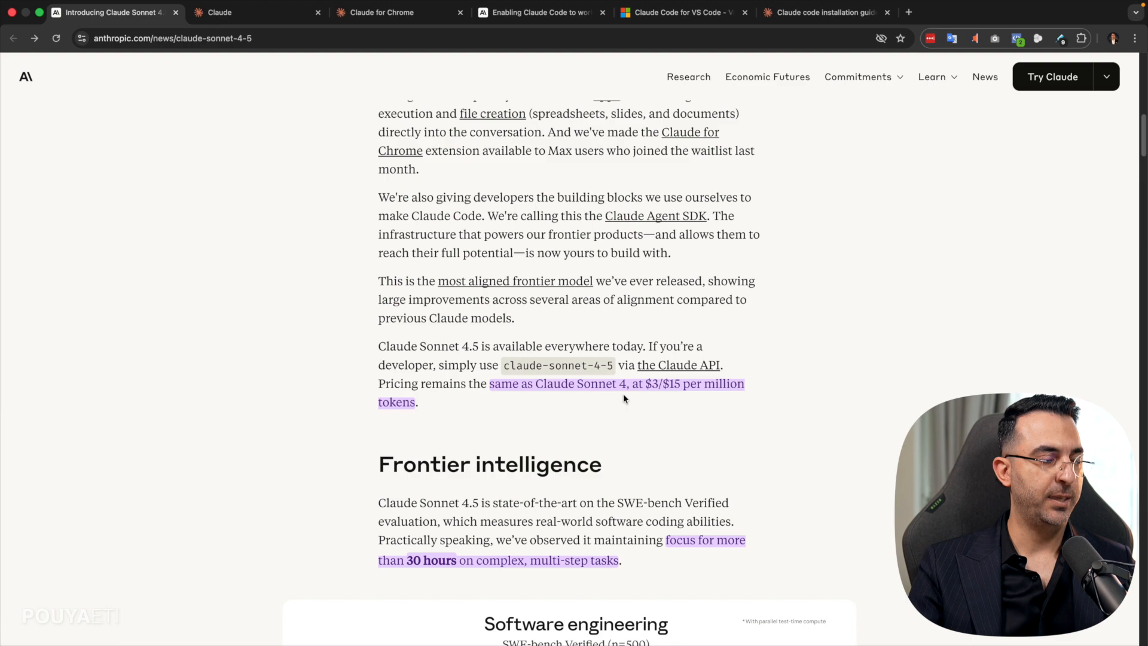
pyautogui.scroll(-3)
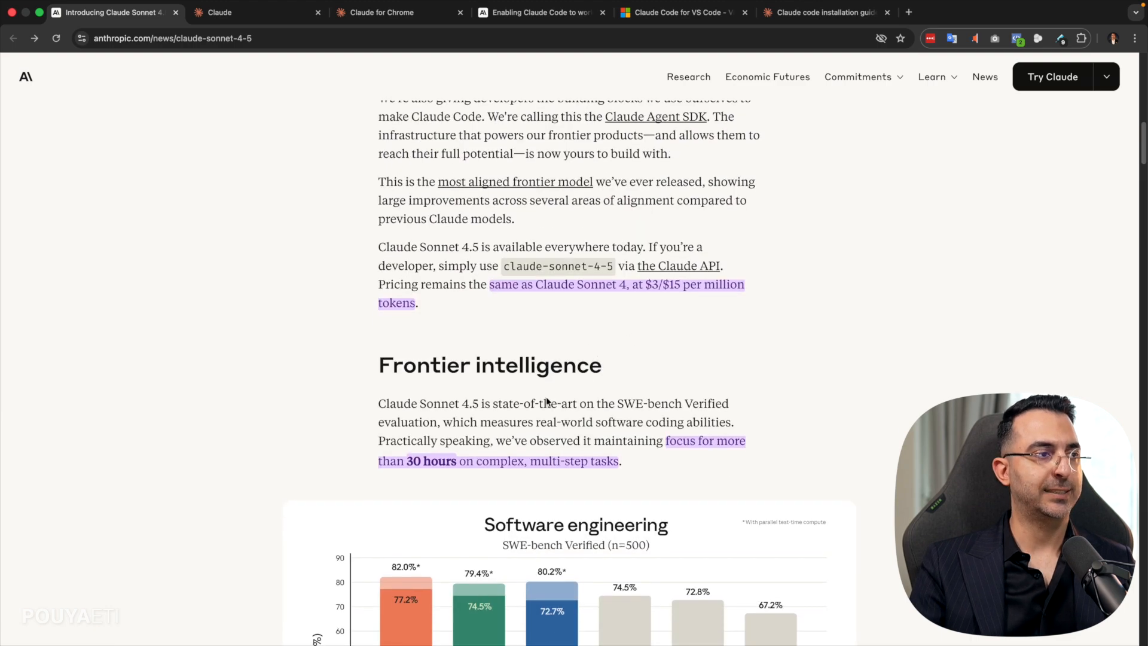
pyautogui.scroll(-3)
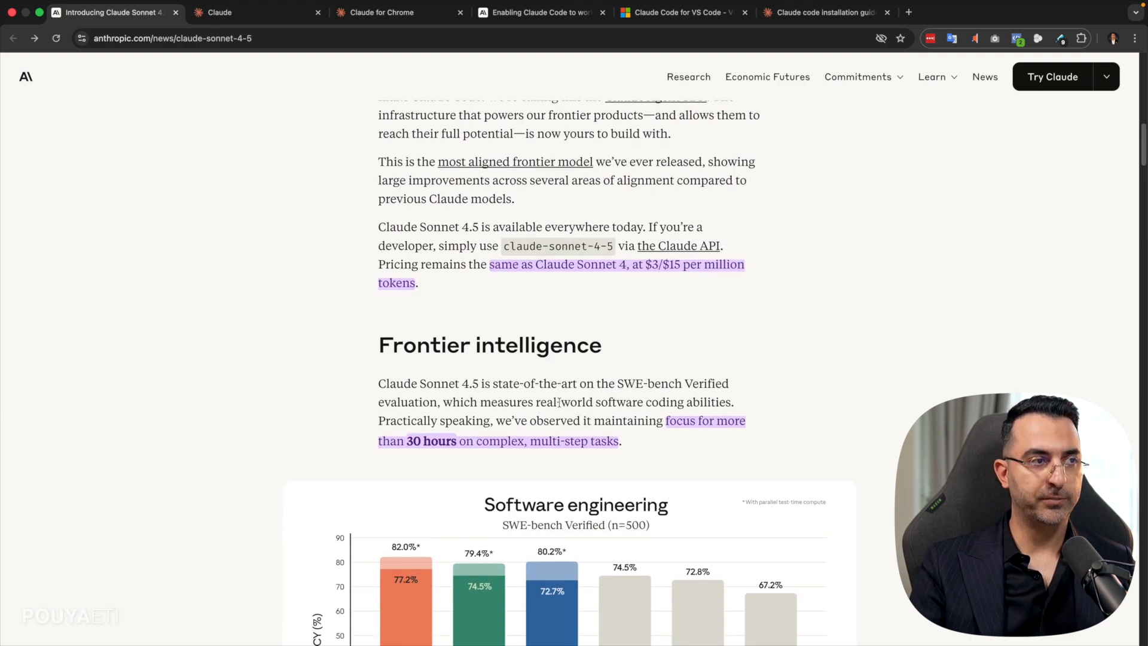
pyautogui.moveTo(694, 437)
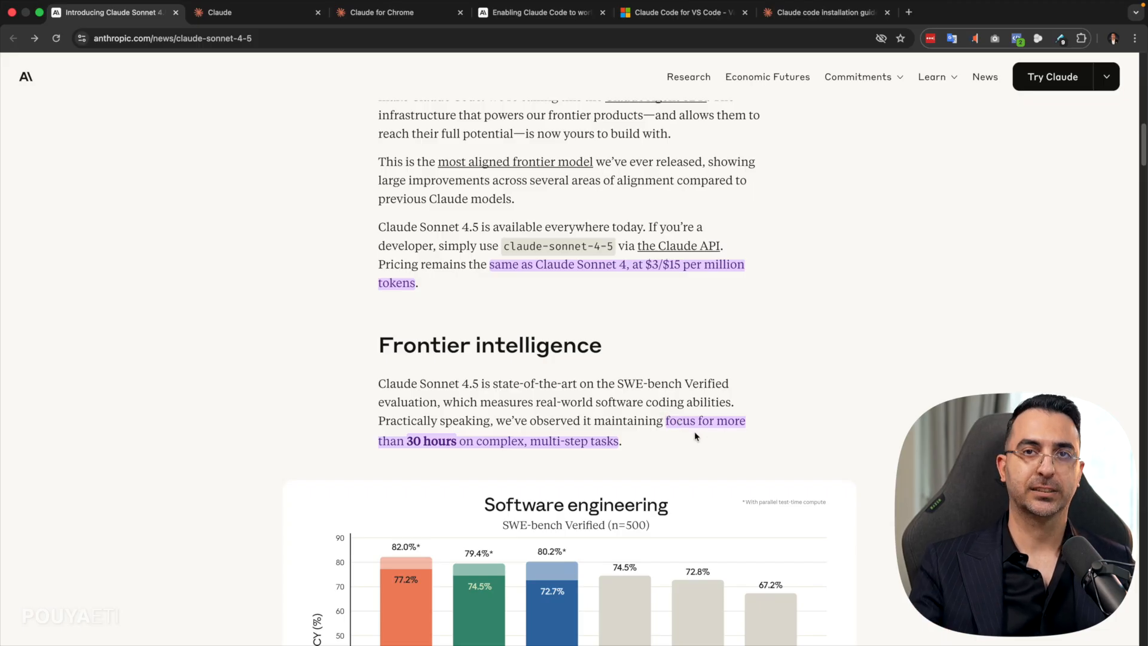
pyautogui.moveTo(431, 454)
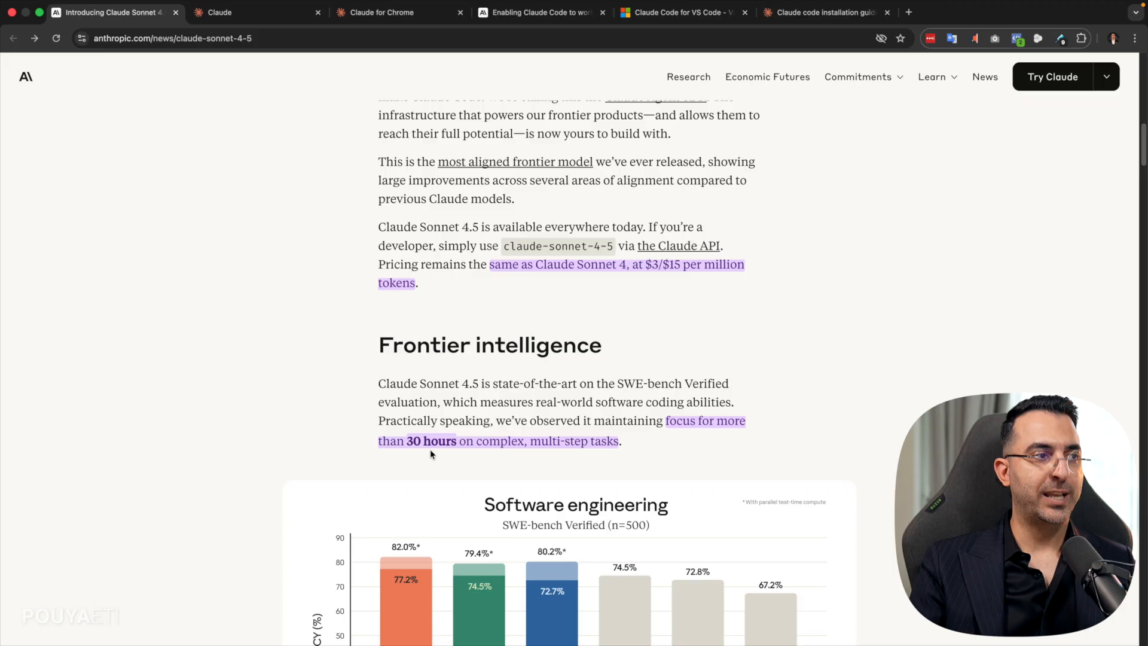
pyautogui.moveTo(473, 454)
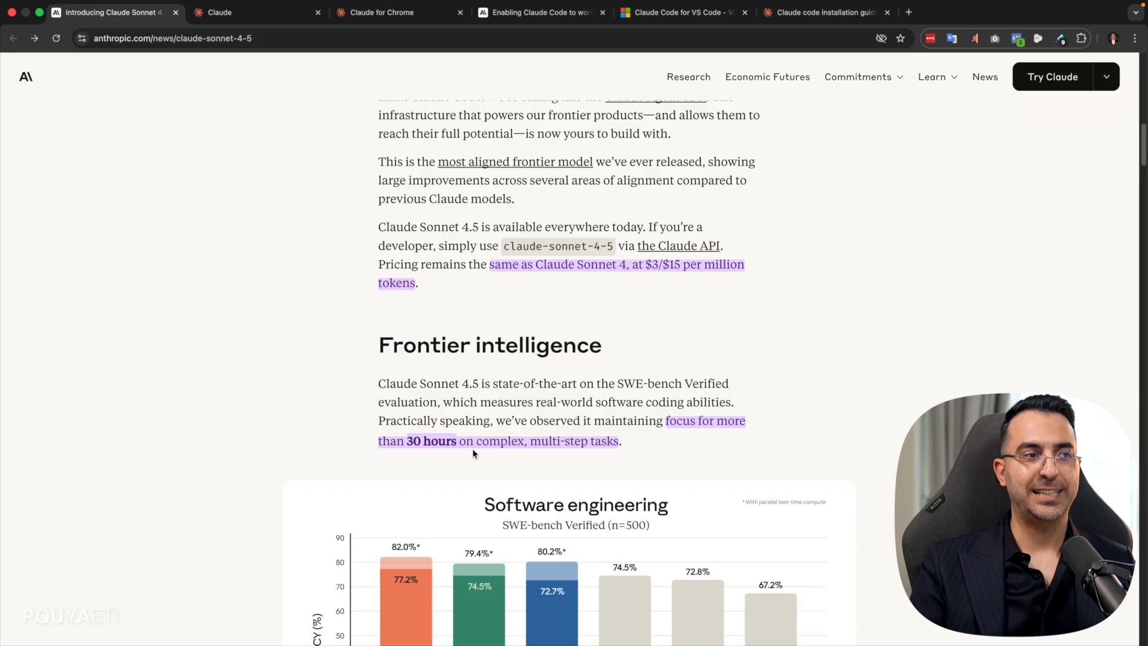
pyautogui.moveTo(496, 457)
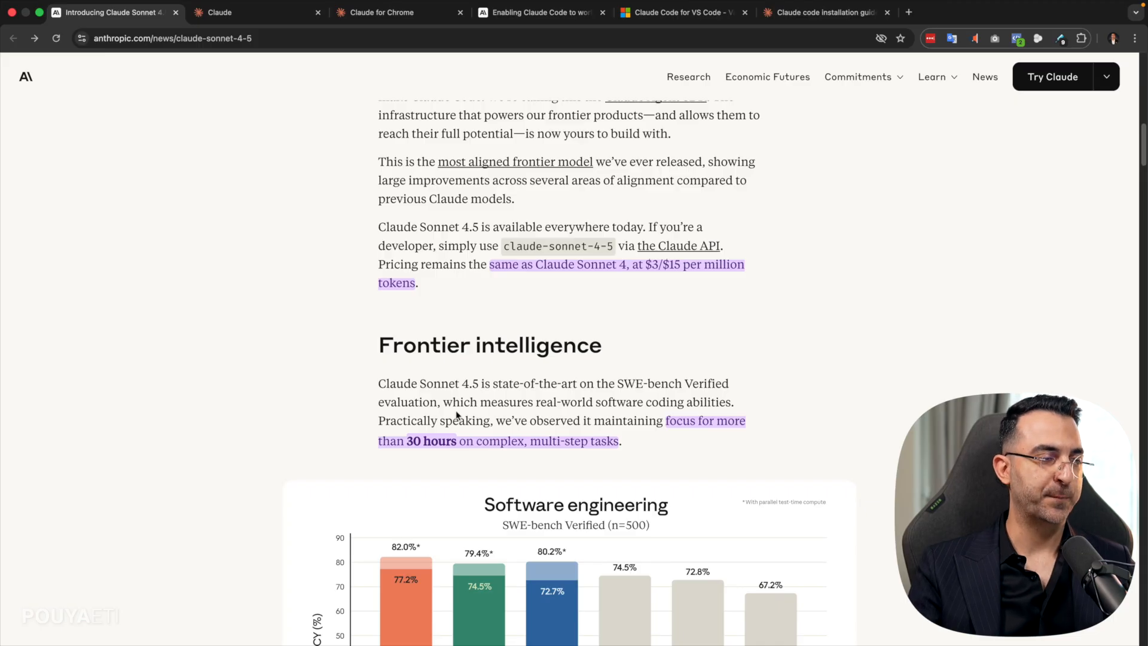
# - Scroll to the computer-use paragraph and play the embedded Claude for Chrome demo video
pyautogui.scroll(-3)
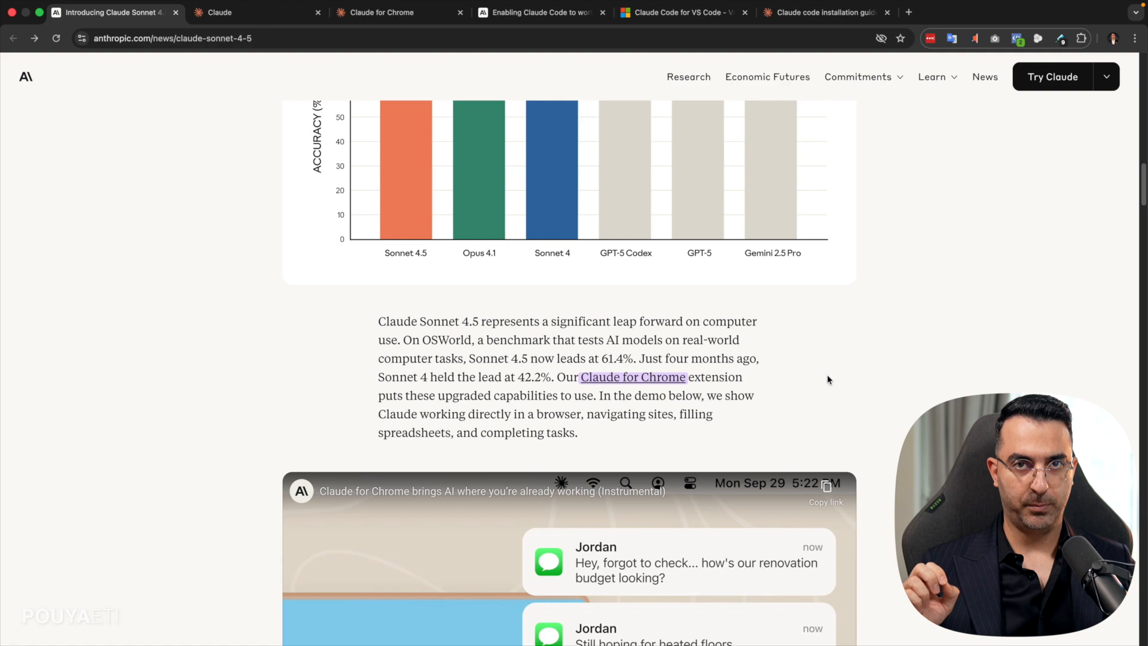
pyautogui.moveTo(599, 392)
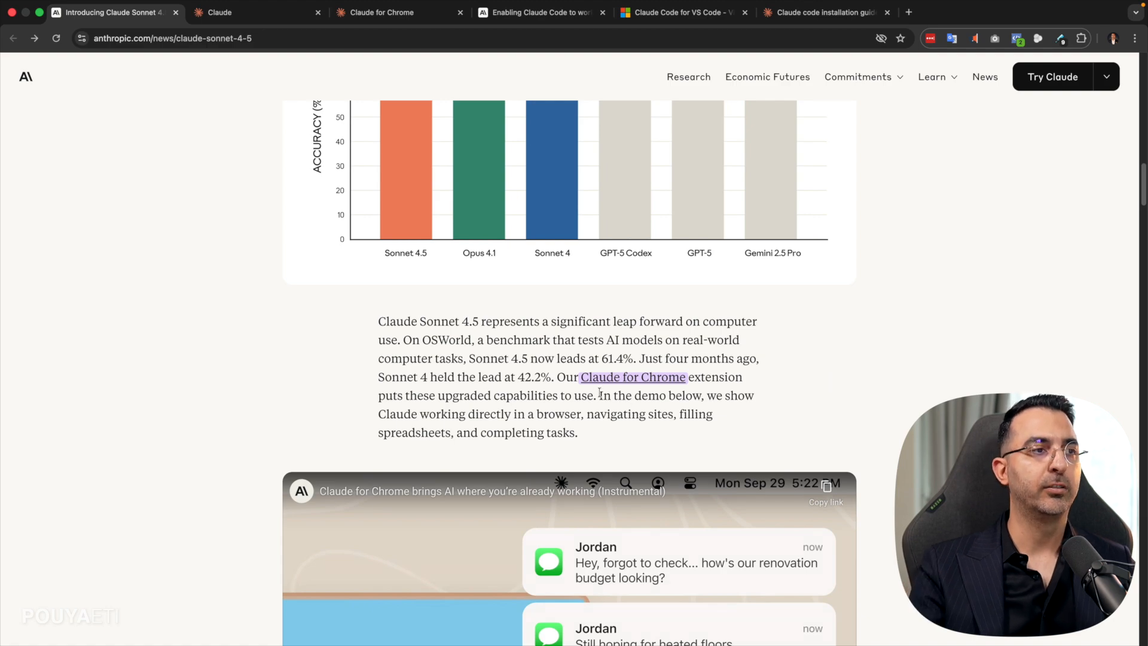
pyautogui.moveTo(725, 388)
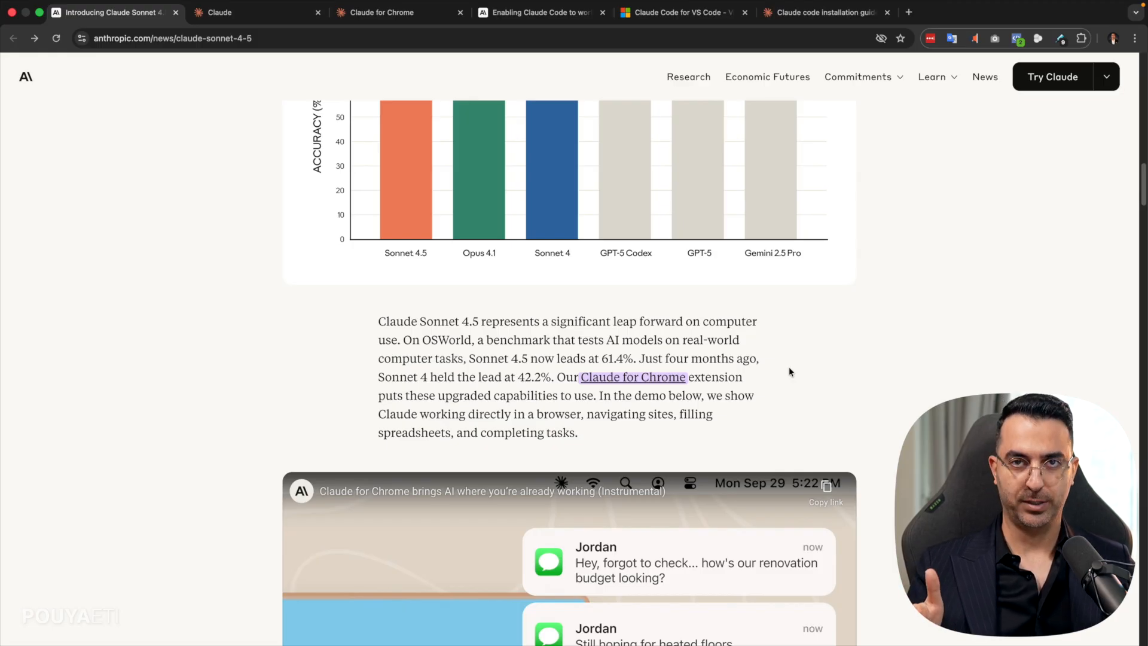
pyautogui.scroll(-3)
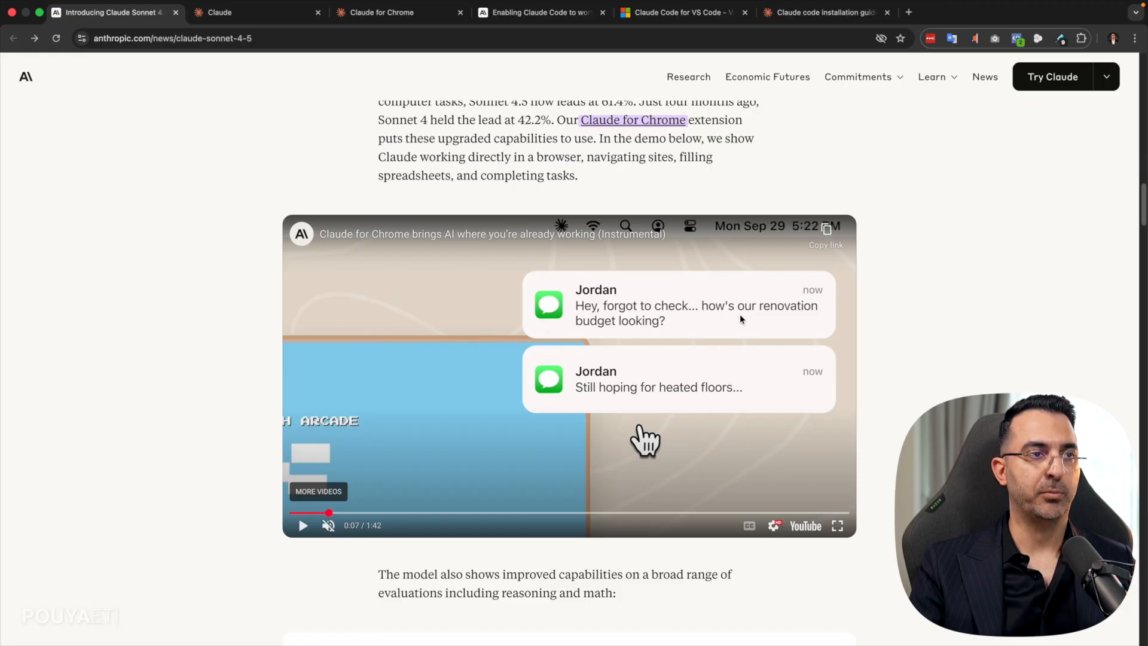
pyautogui.moveTo(747, 330)
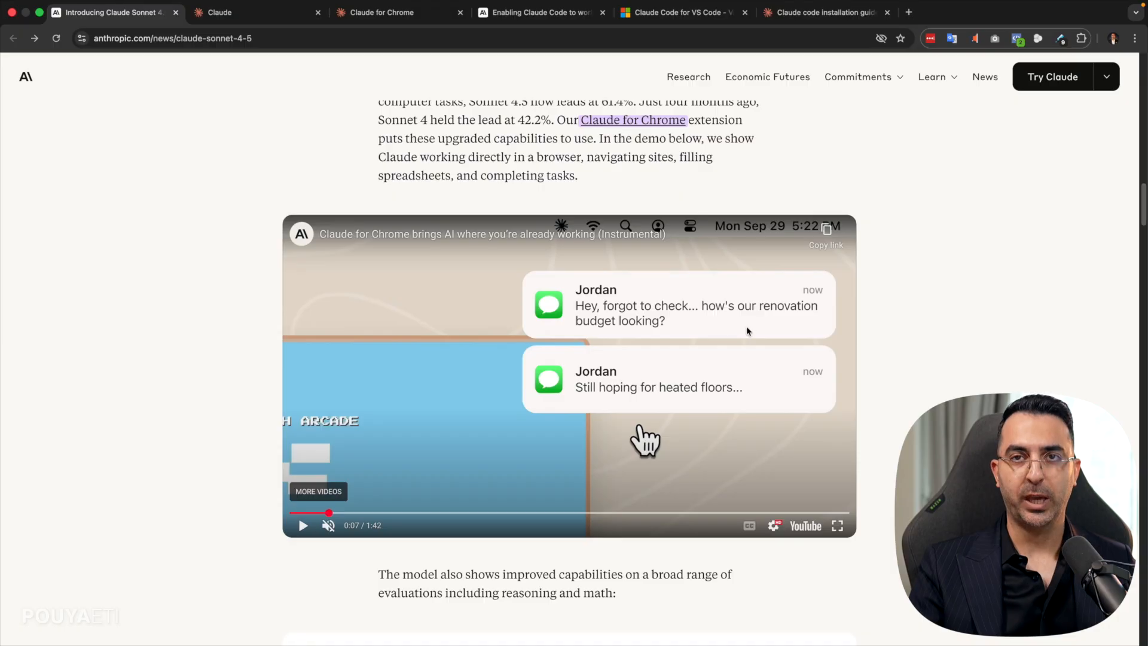
pyautogui.moveTo(626, 375)
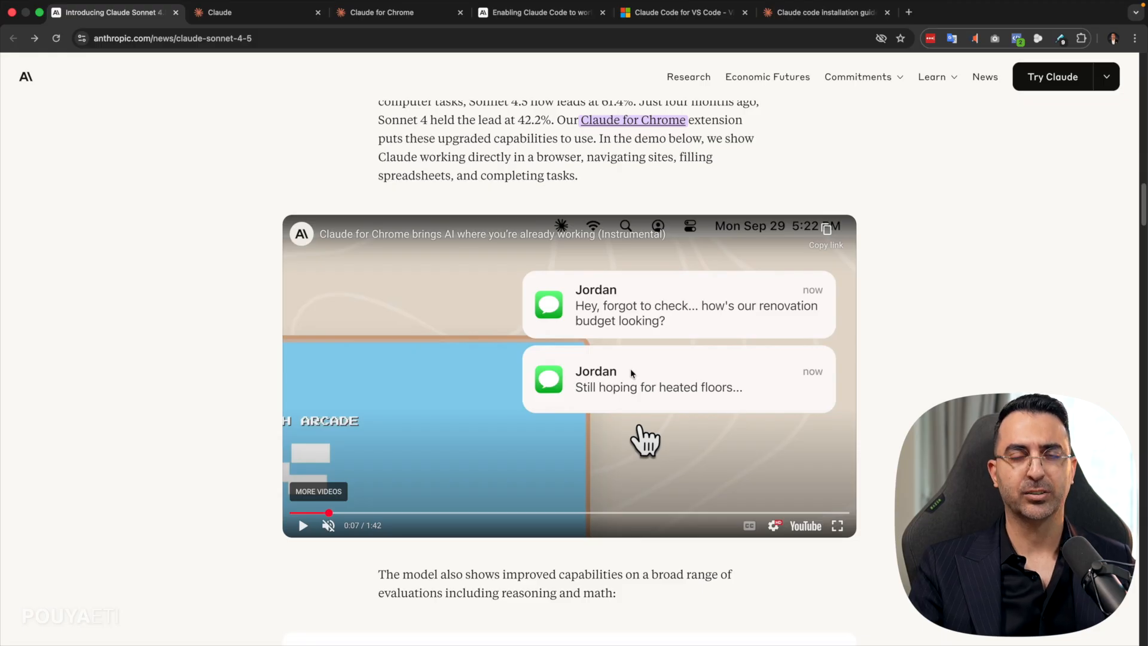
pyautogui.moveTo(675, 391)
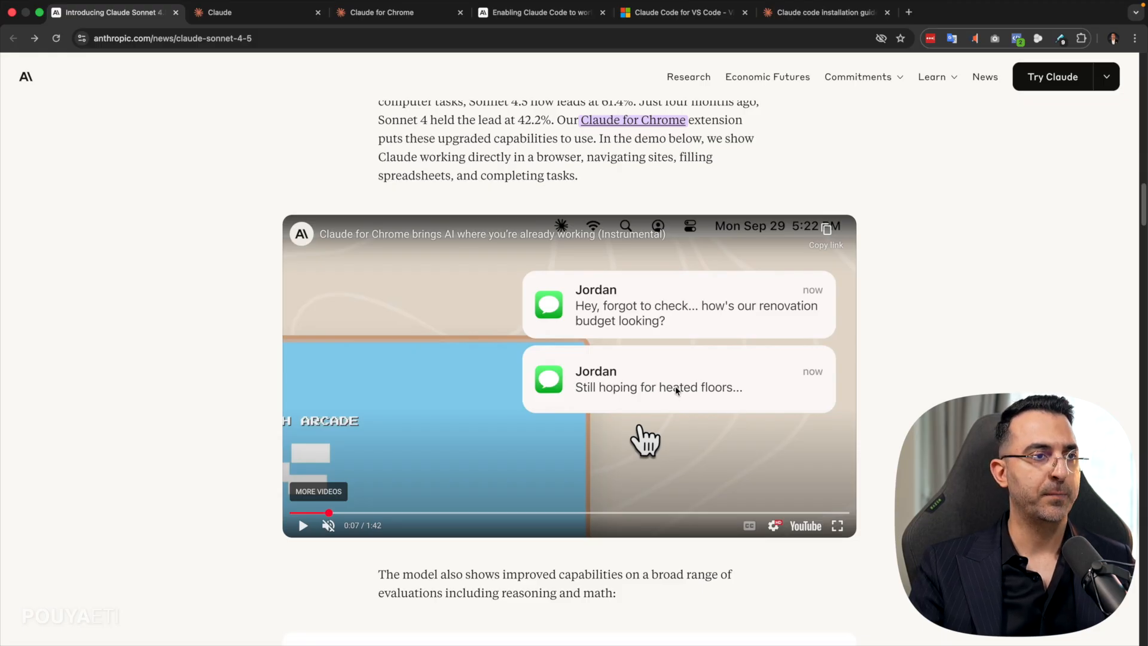
pyautogui.moveTo(692, 380)
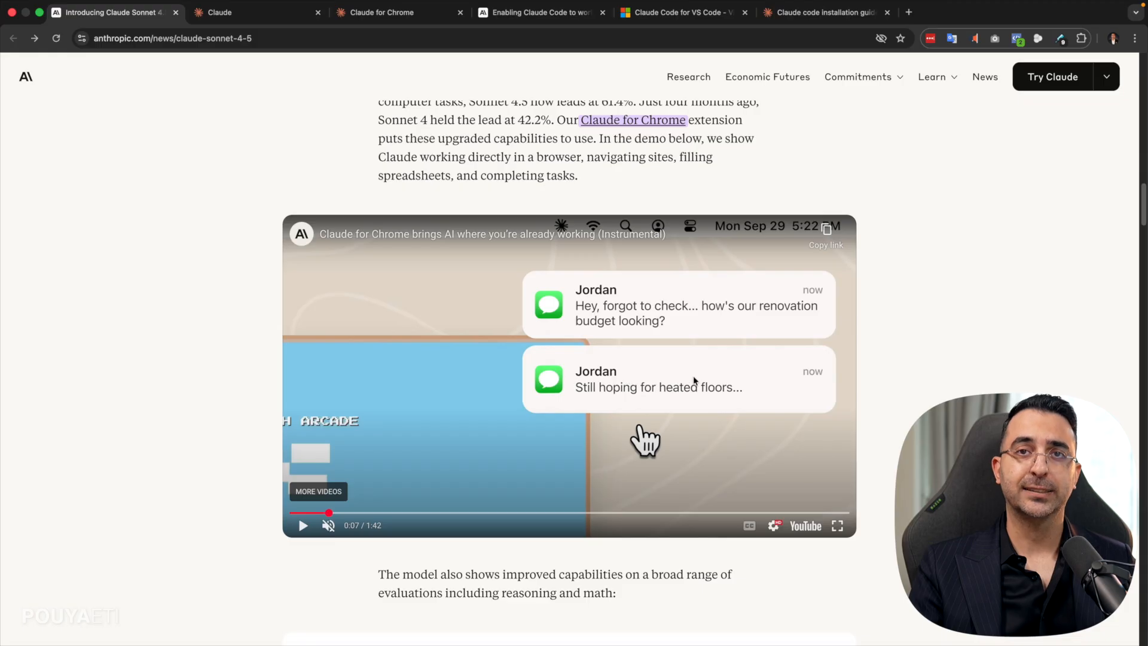
pyautogui.click(302, 525)
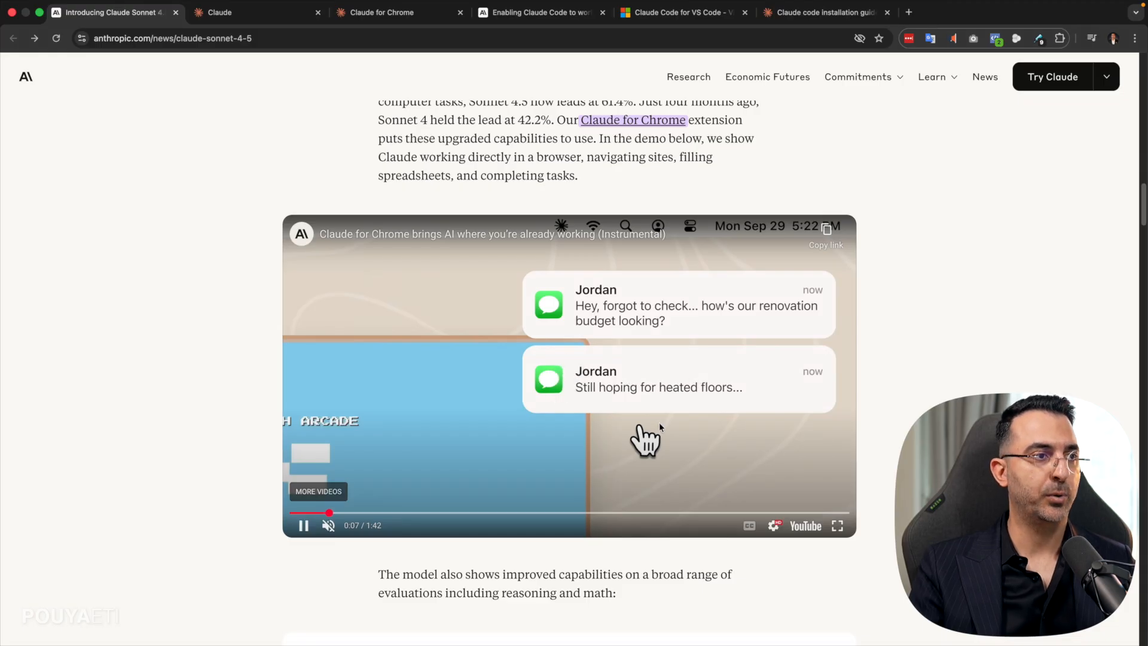
pyautogui.click(836, 525)
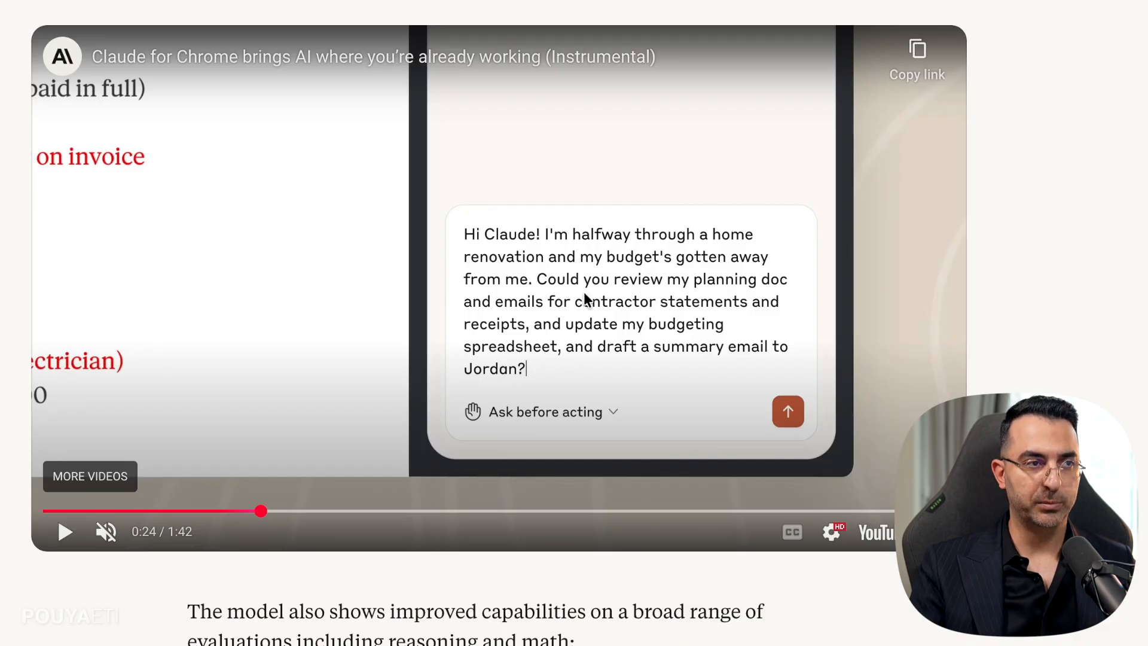
pyautogui.moveTo(714, 289)
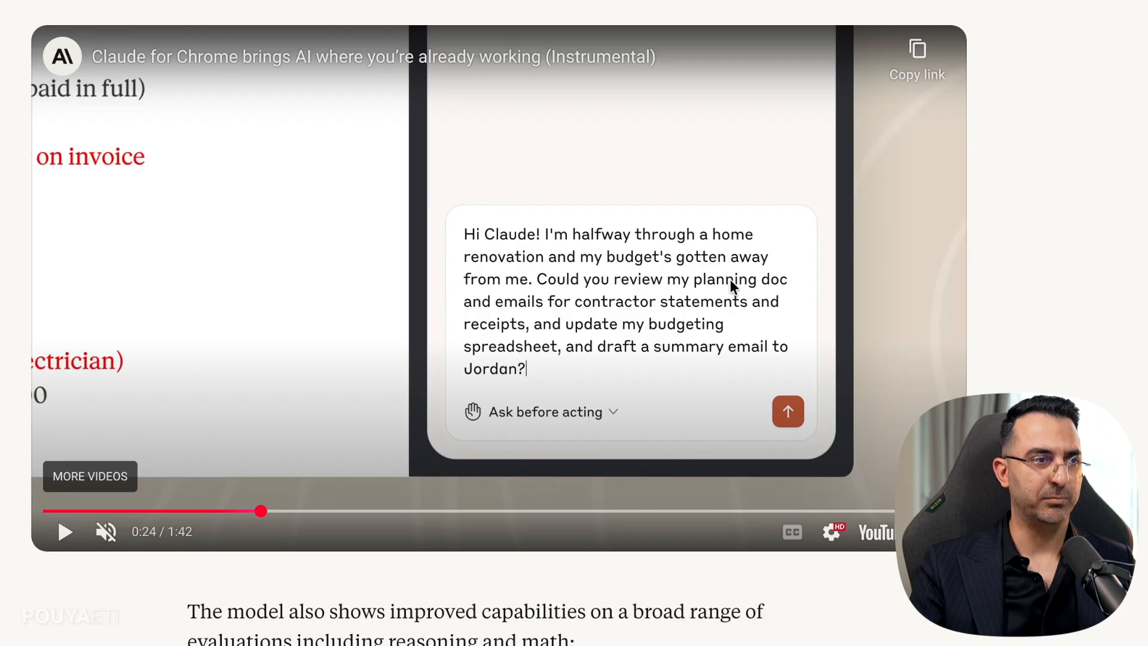
pyautogui.moveTo(718, 329)
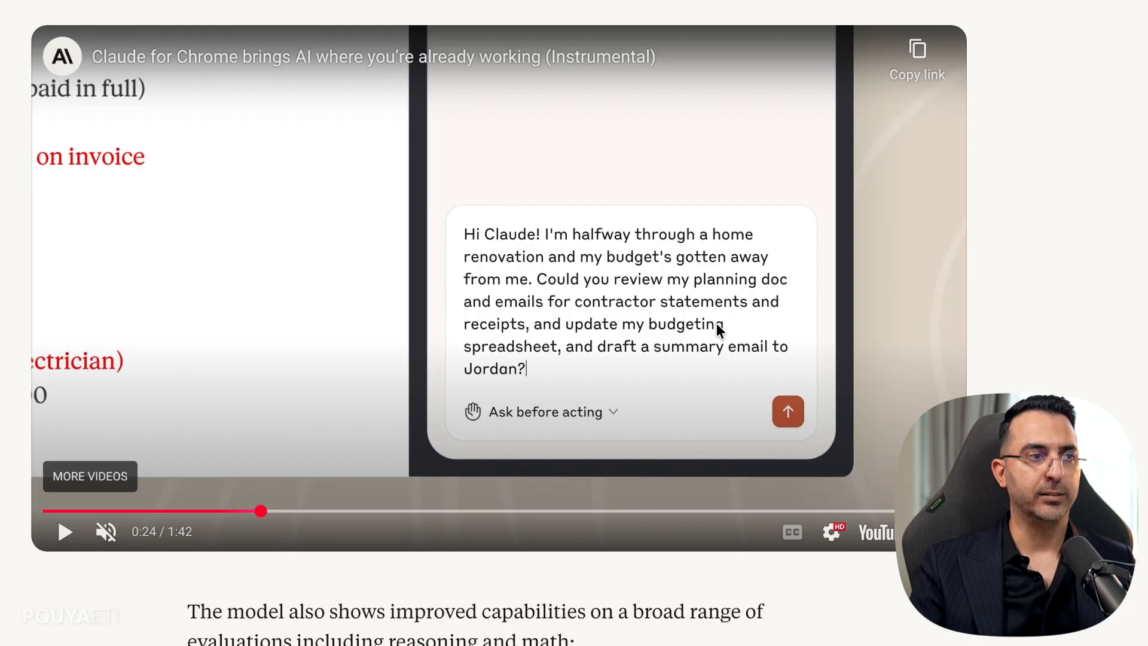
pyautogui.moveTo(677, 328)
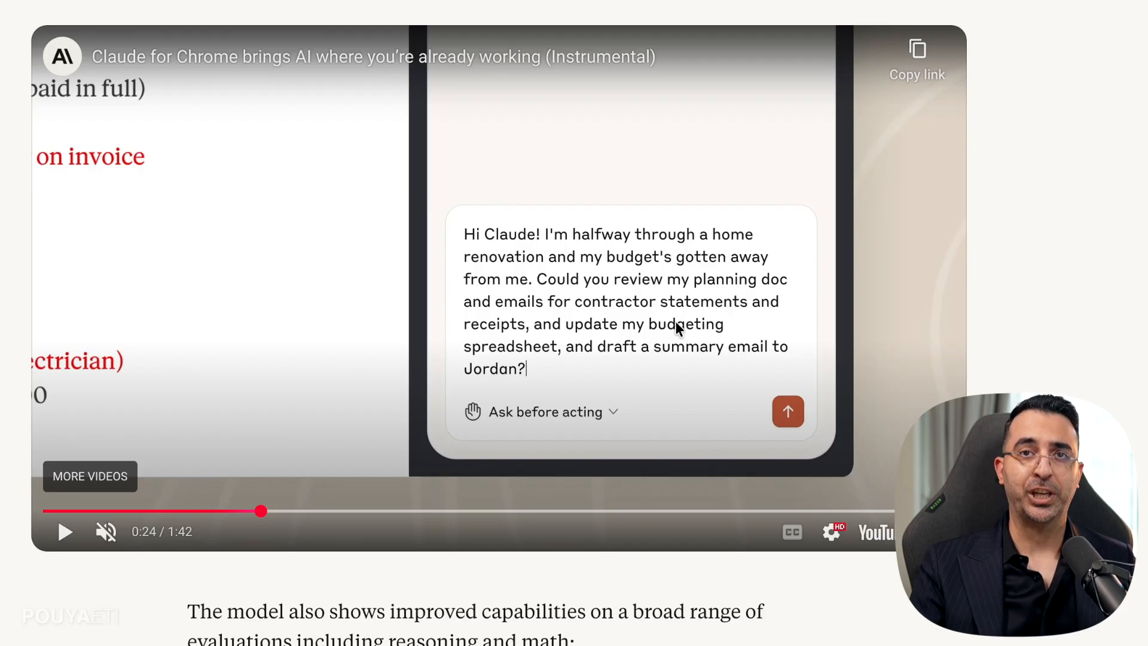
pyautogui.moveTo(701, 333)
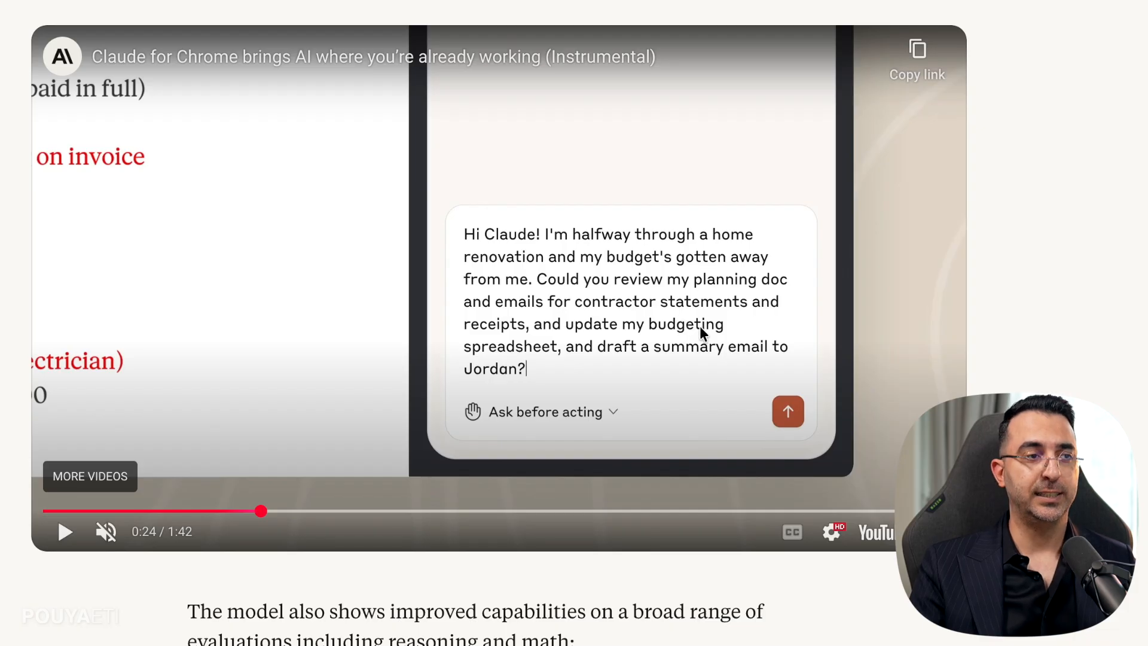
pyautogui.moveTo(780, 328)
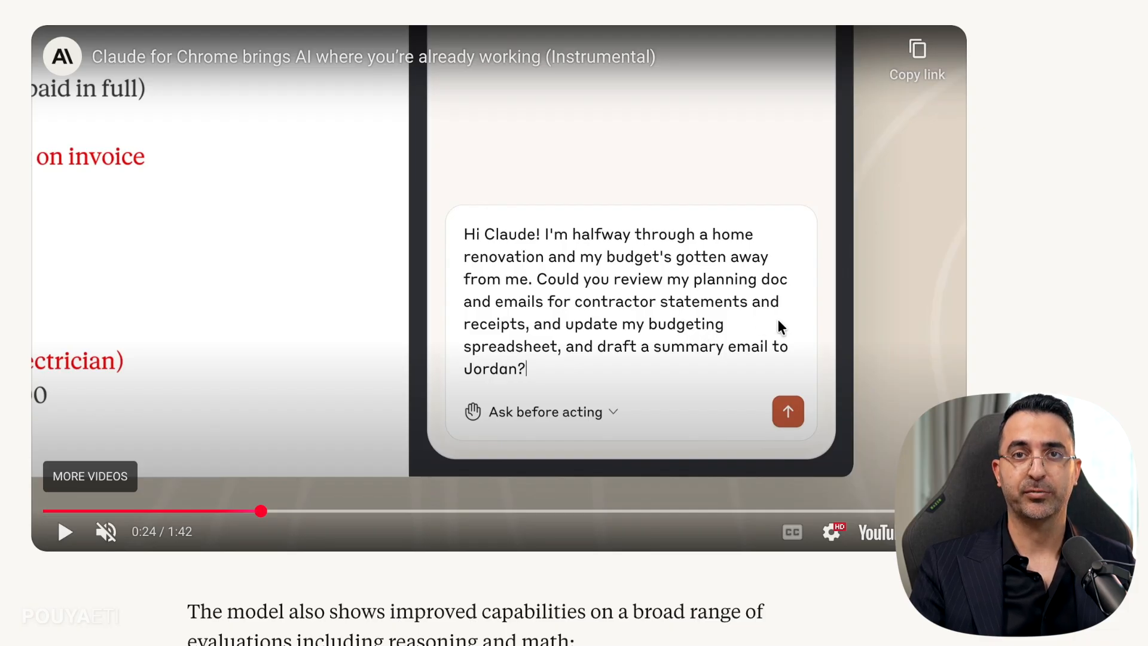
pyautogui.moveTo(630, 322)
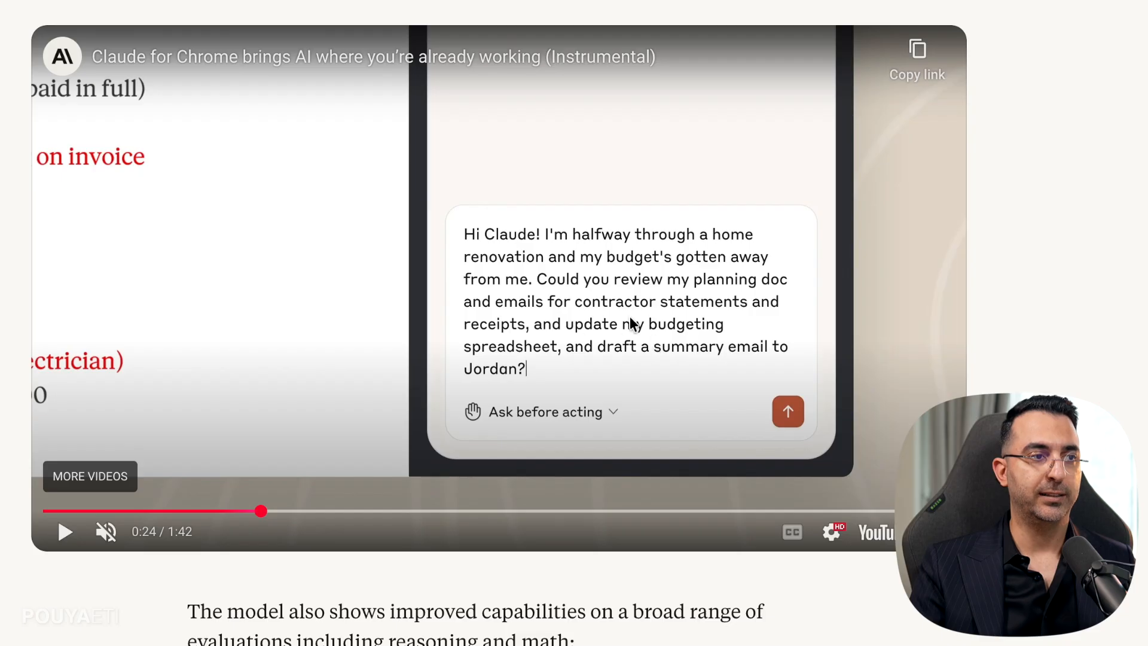
pyautogui.moveTo(527, 359)
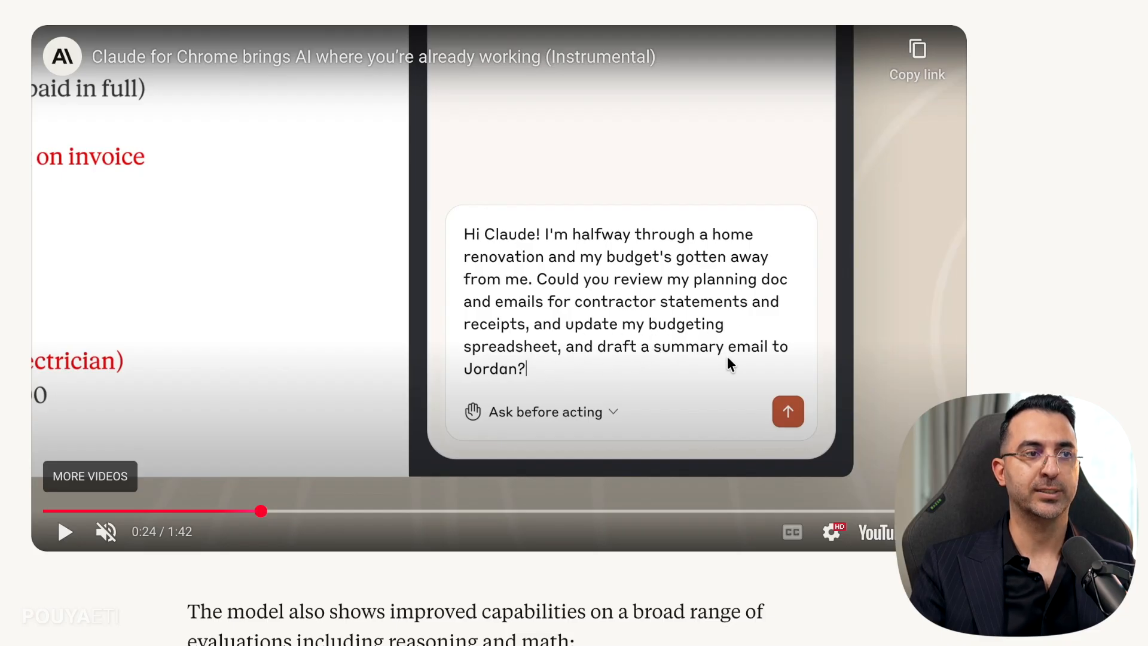
pyautogui.moveTo(611, 373)
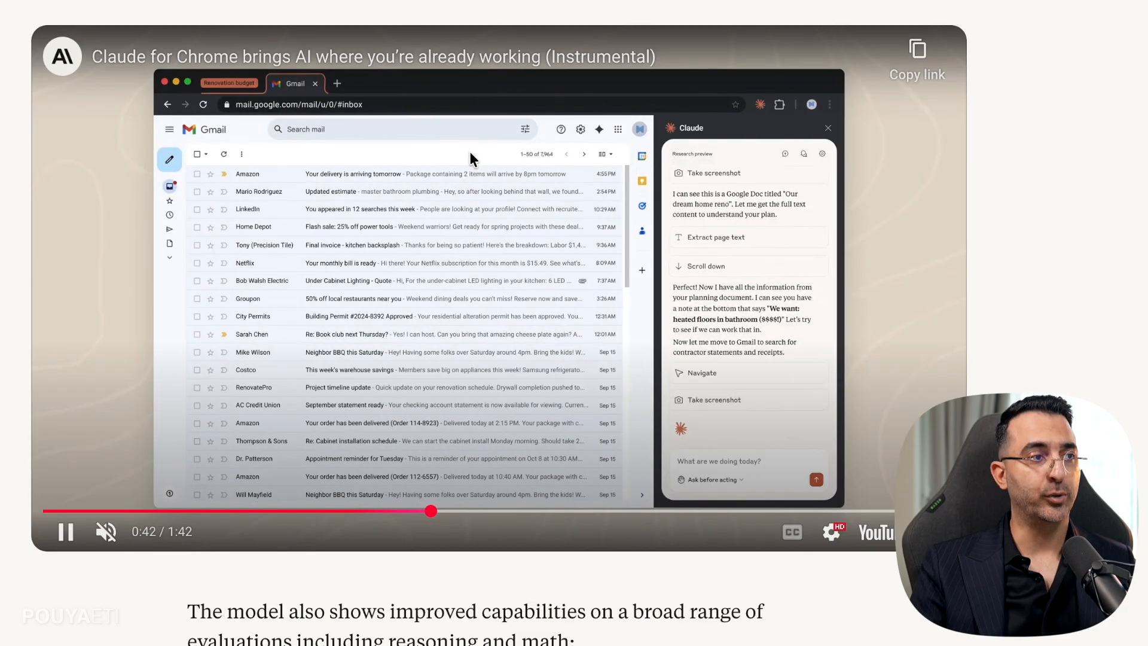
# - Watch Claude search Gmail for 'contractor invoice receipt renovation' and send Jordan the budget email
pyautogui.click(403, 129)
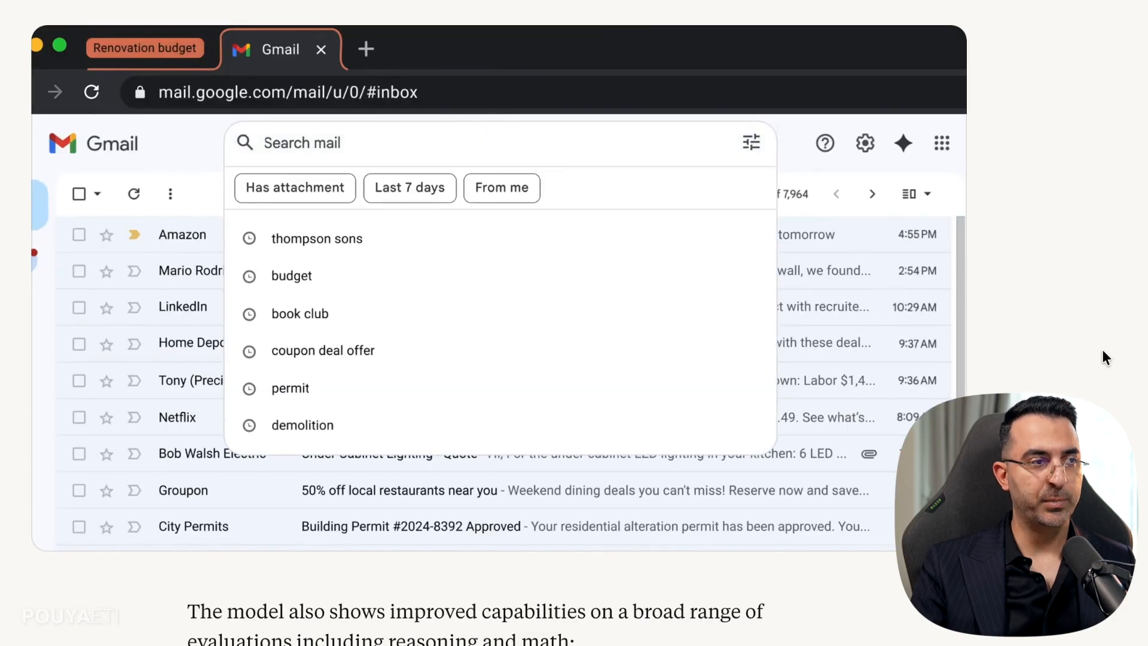
pyautogui.write('contractor invoice receipt renovation')
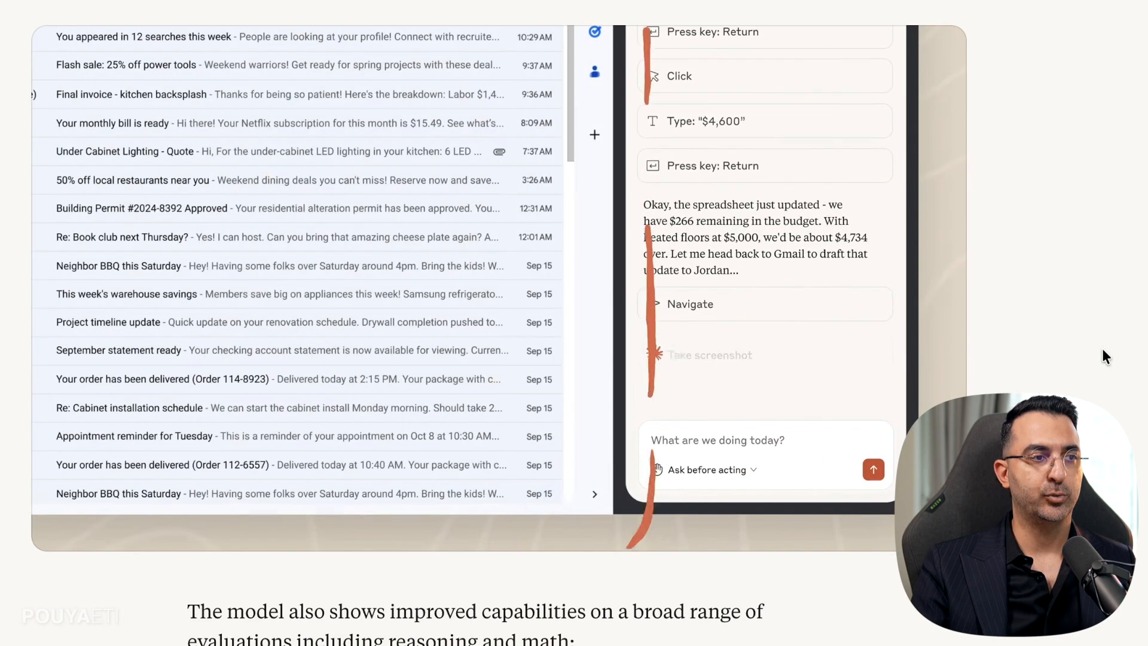
pyautogui.scroll(-3)
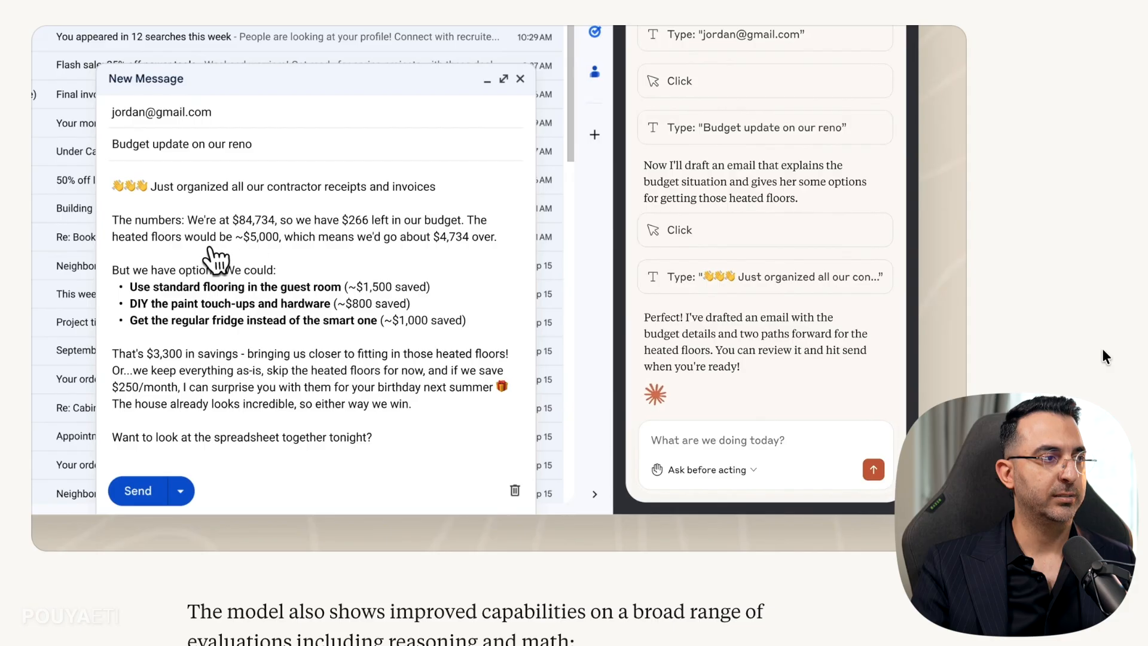
pyautogui.moveTo(151, 455)
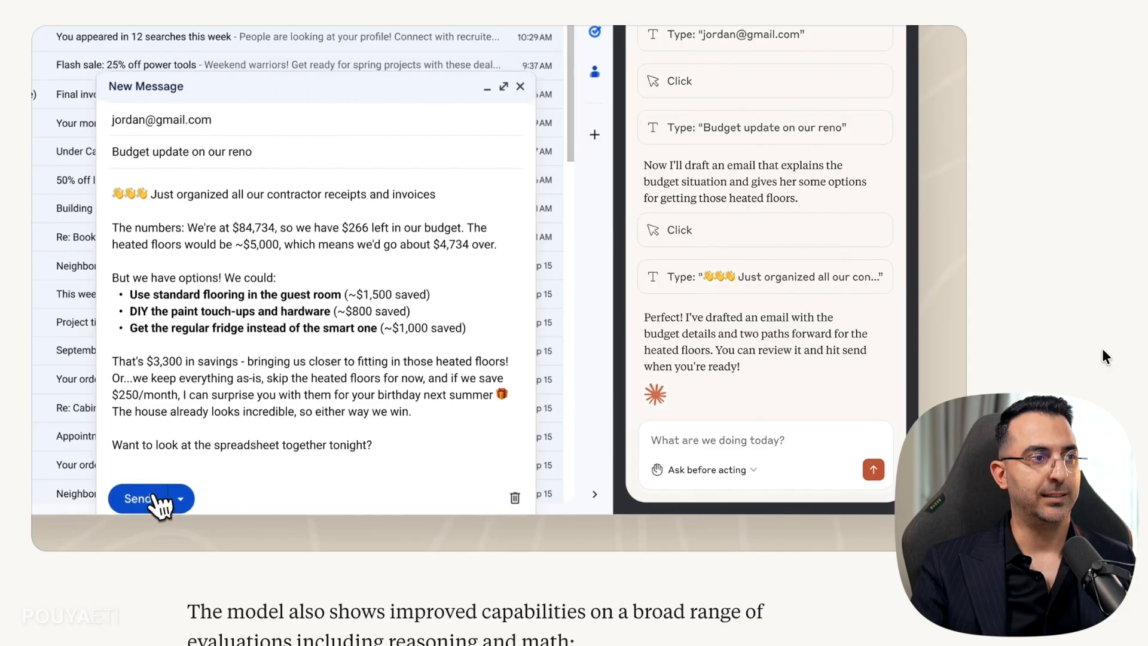
pyautogui.click(138, 499)
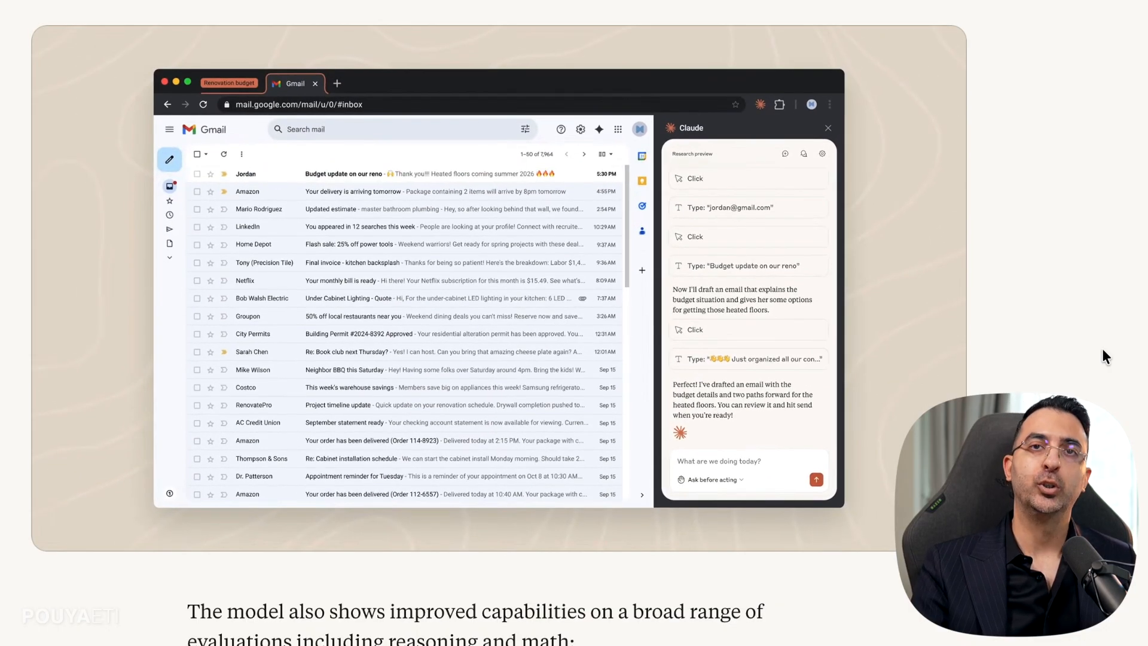
# - Switch to the claude.ai/chrome page with its research preview invitation
pyautogui.click(381, 13)
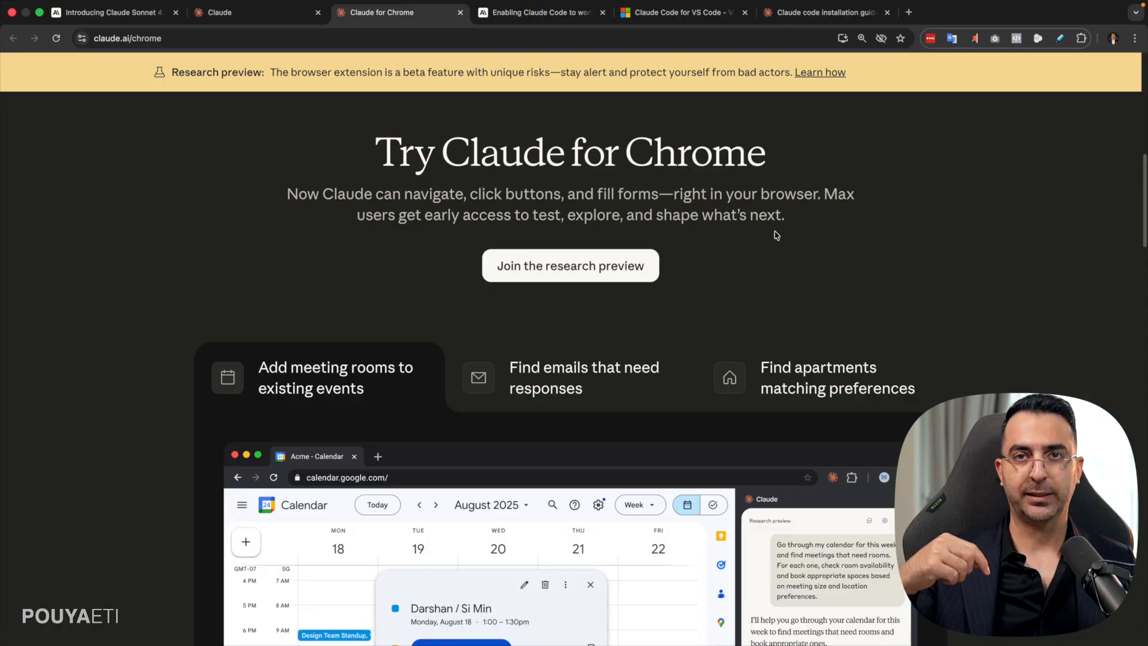
pyautogui.moveTo(811, 221)
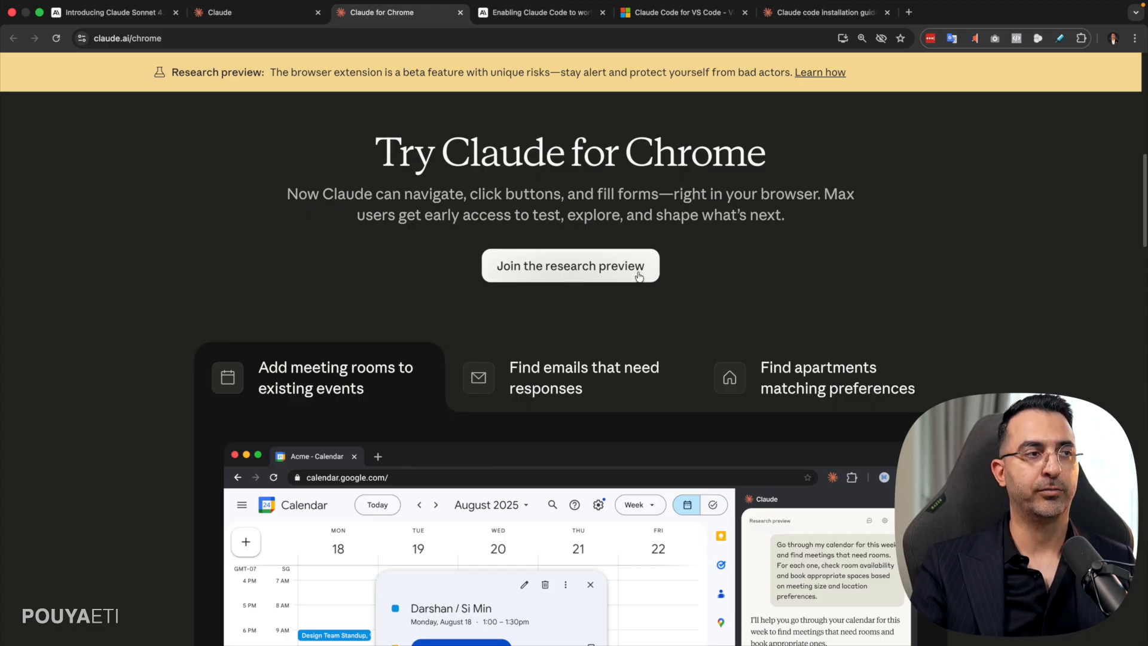
pyautogui.moveTo(593, 296)
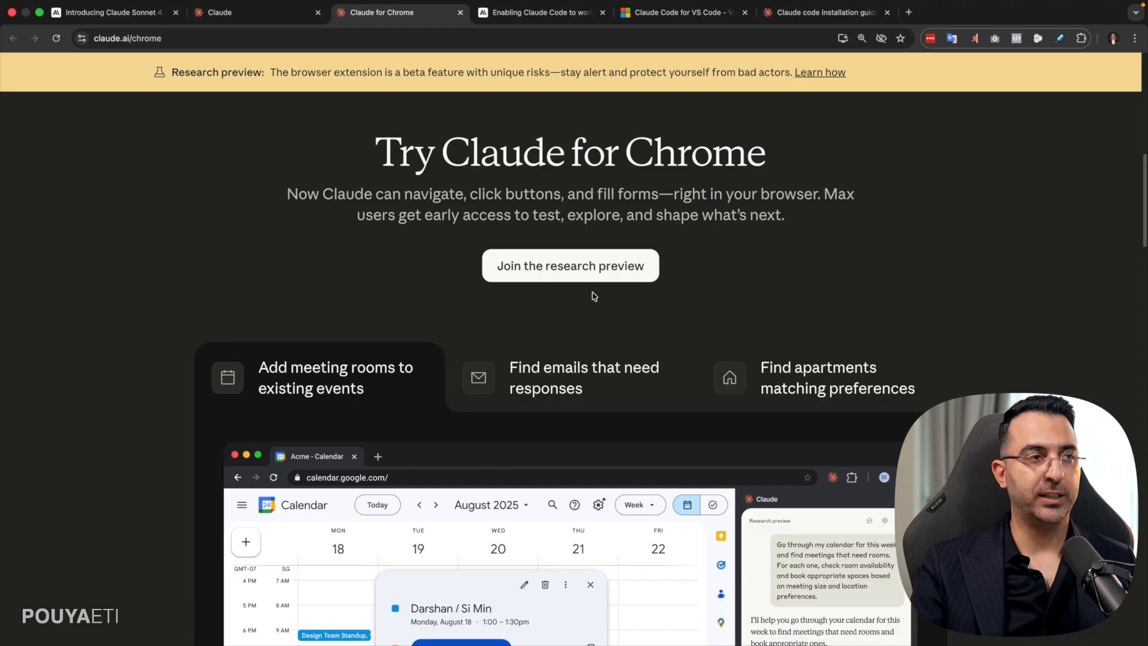
pyautogui.moveTo(558, 336)
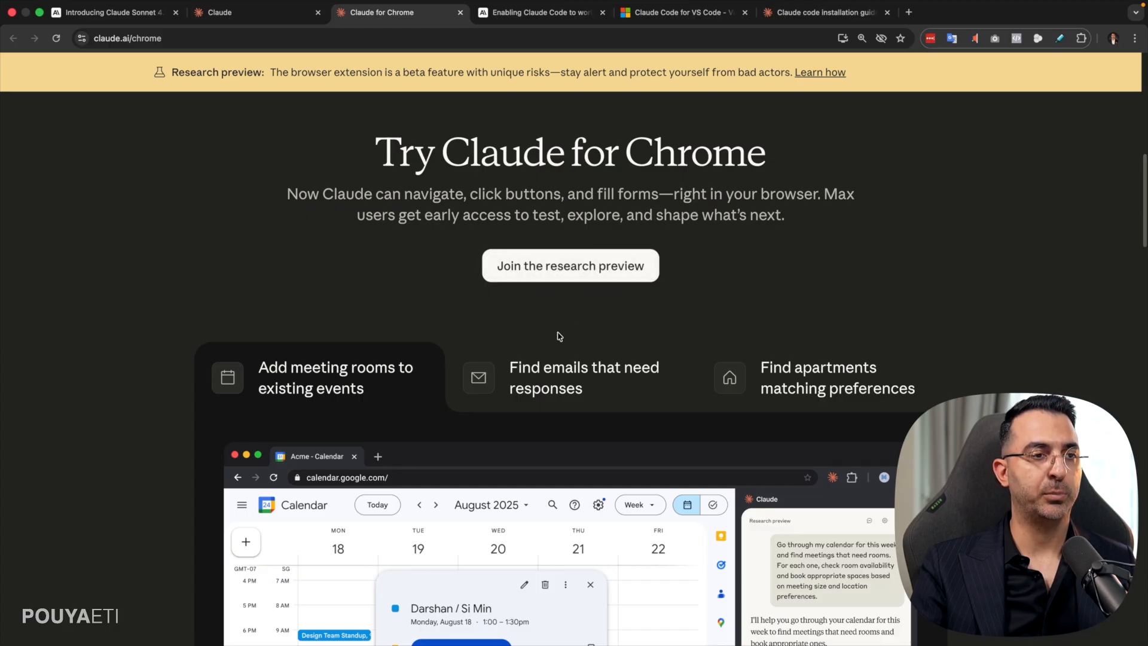
# - Scroll to the use cases and show the 'Find emails that need responses' demo
pyautogui.scroll(-3)
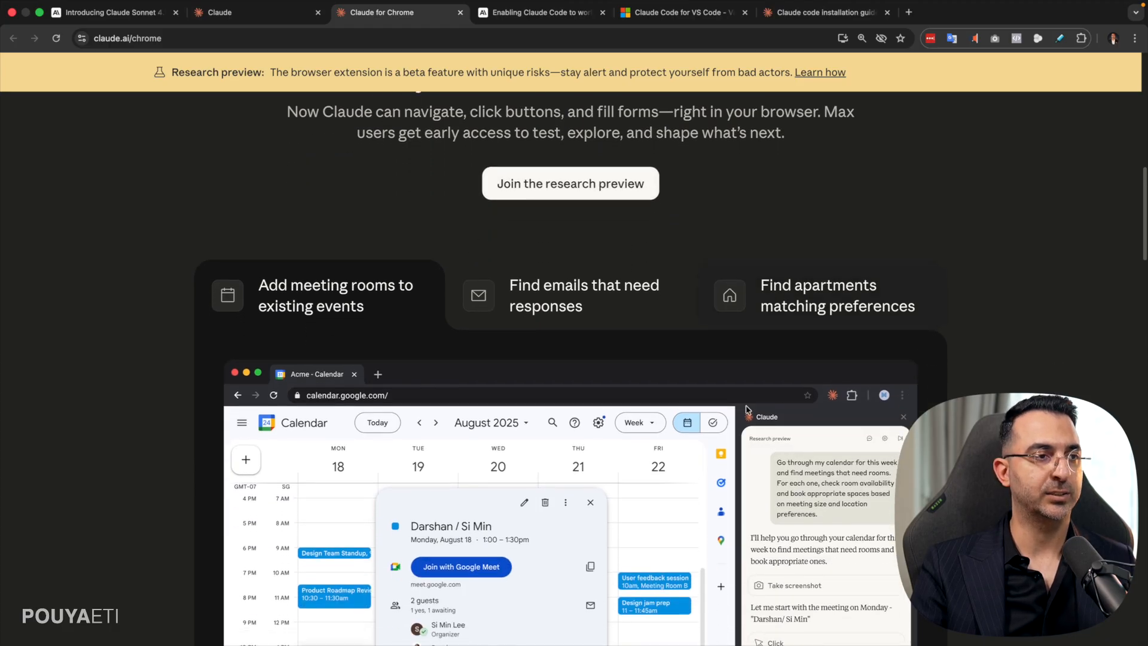
pyautogui.scroll(-3)
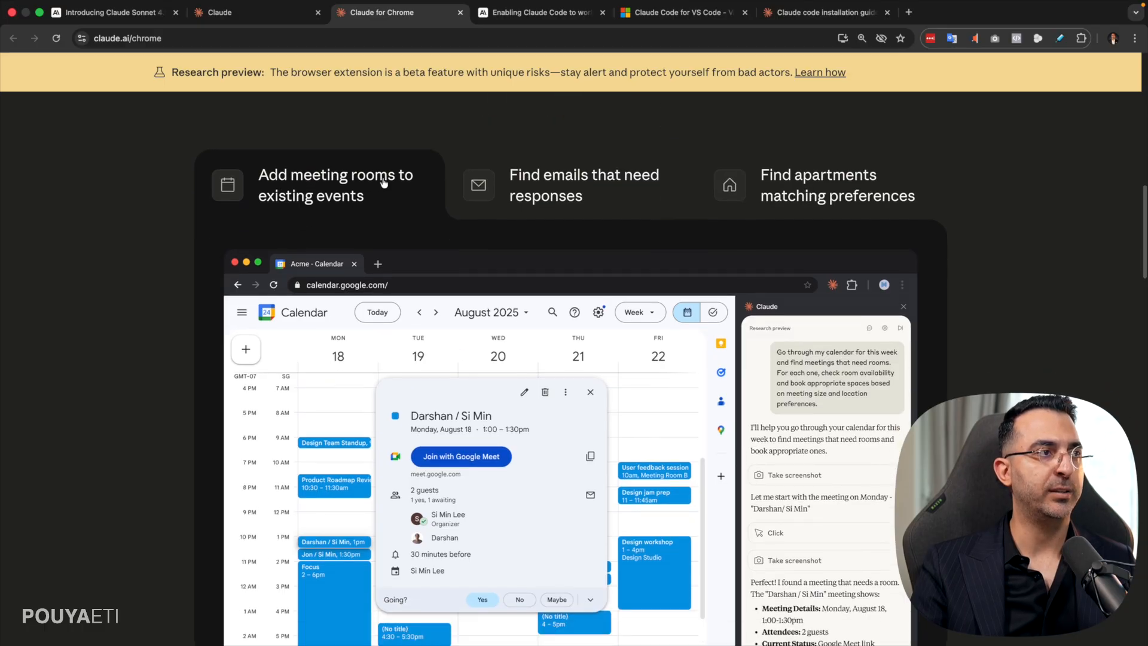
pyautogui.moveTo(537, 236)
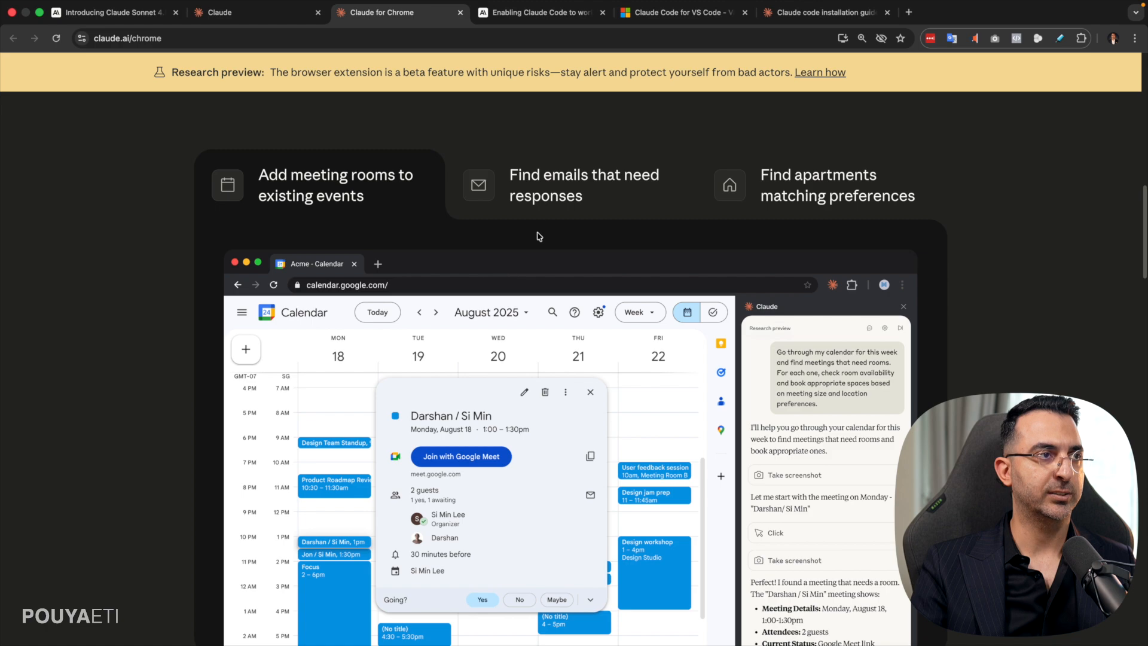
pyautogui.click(583, 185)
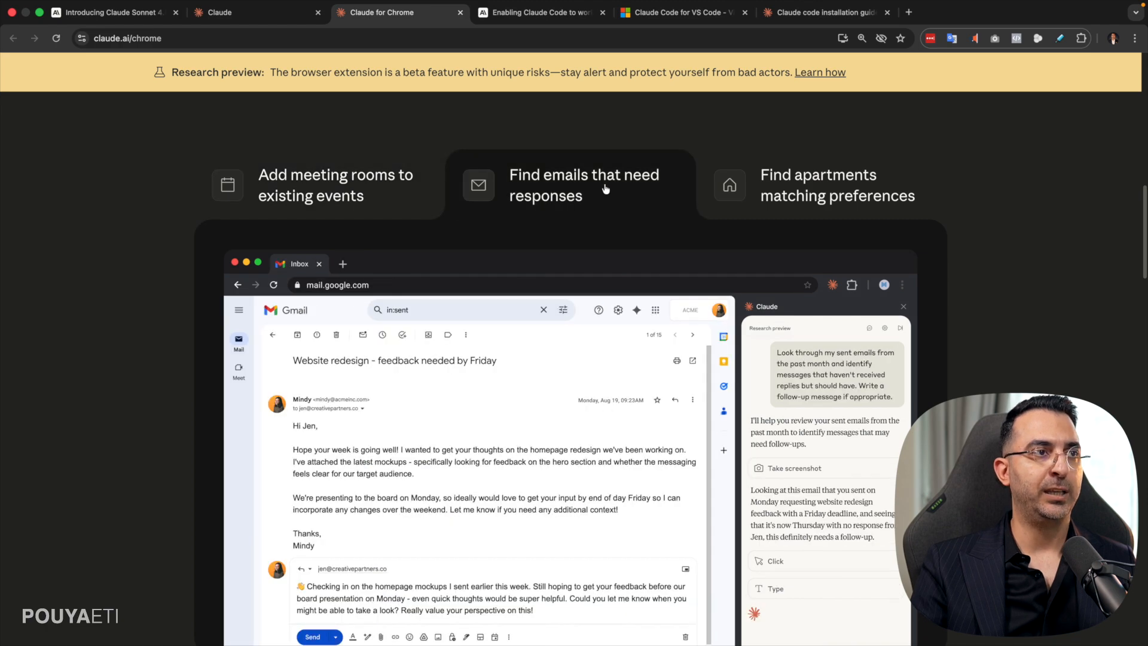
pyautogui.moveTo(535, 295)
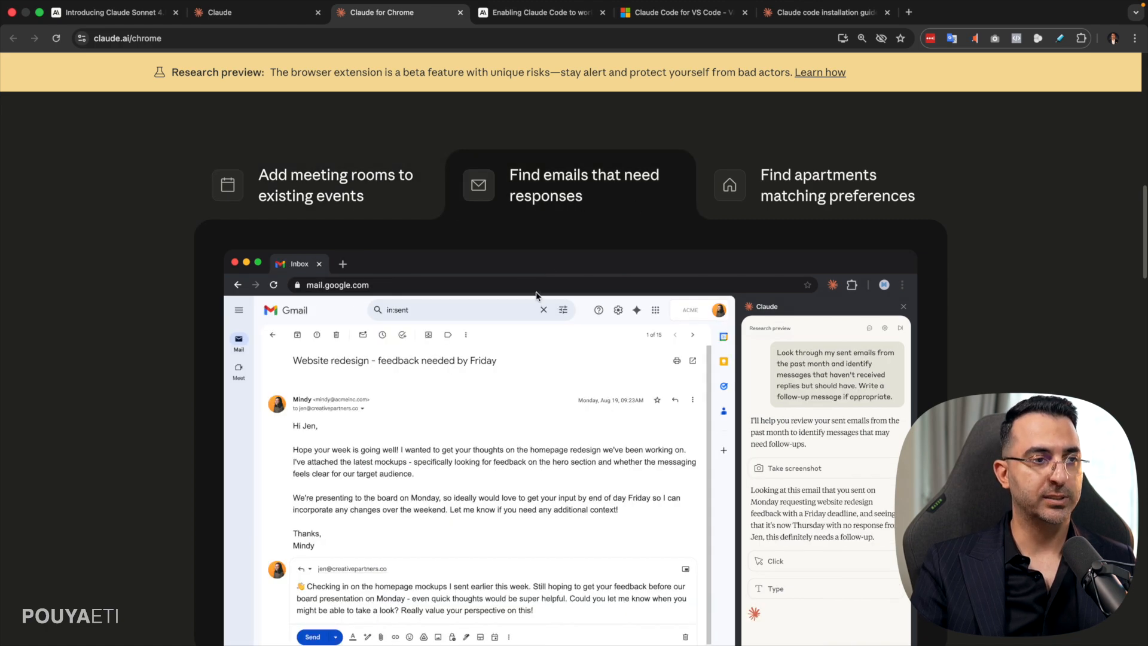
# - Show the 'Find apartments matching preferences' demo searching Zillow for Seattle houses
pyautogui.scroll(-3)
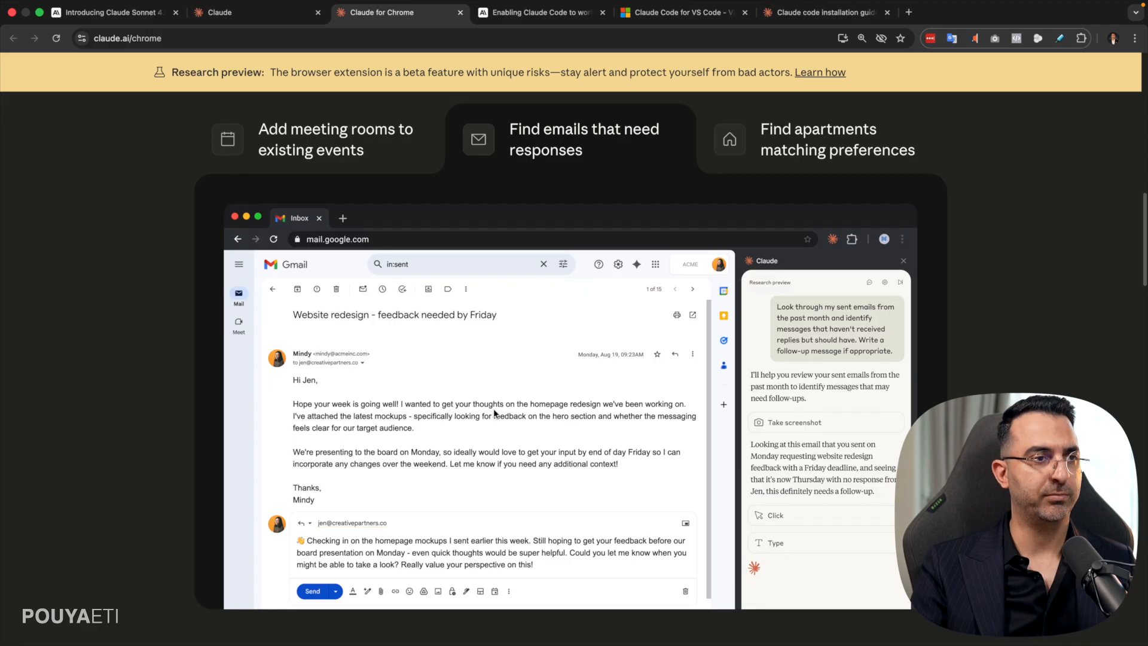
pyautogui.scroll(-3)
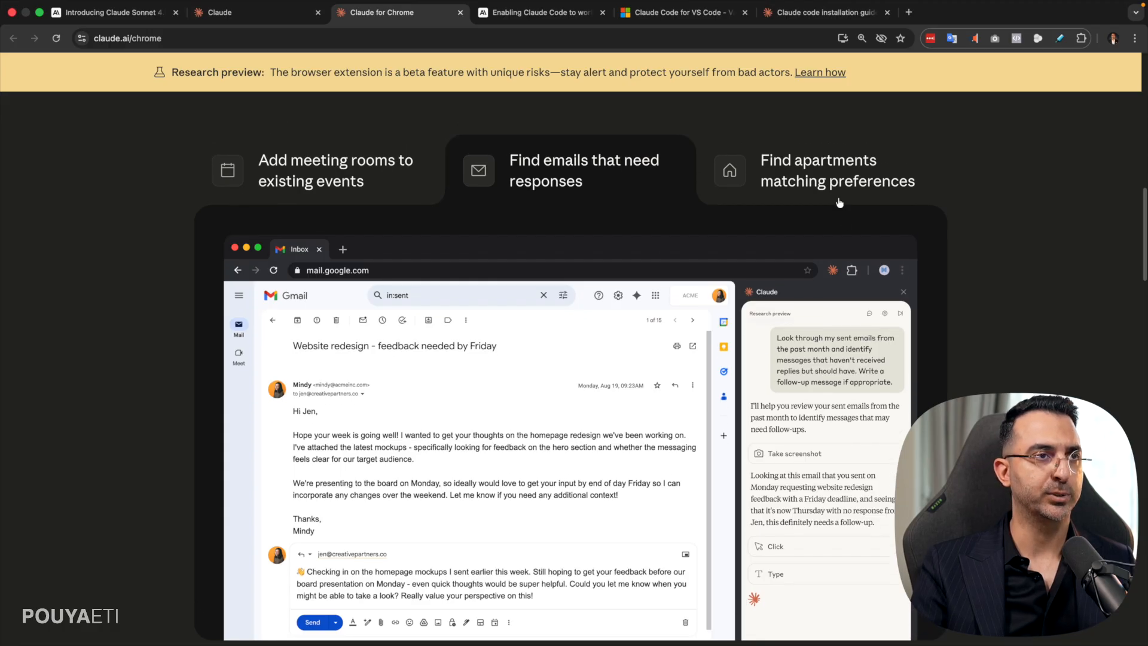
pyautogui.click(837, 170)
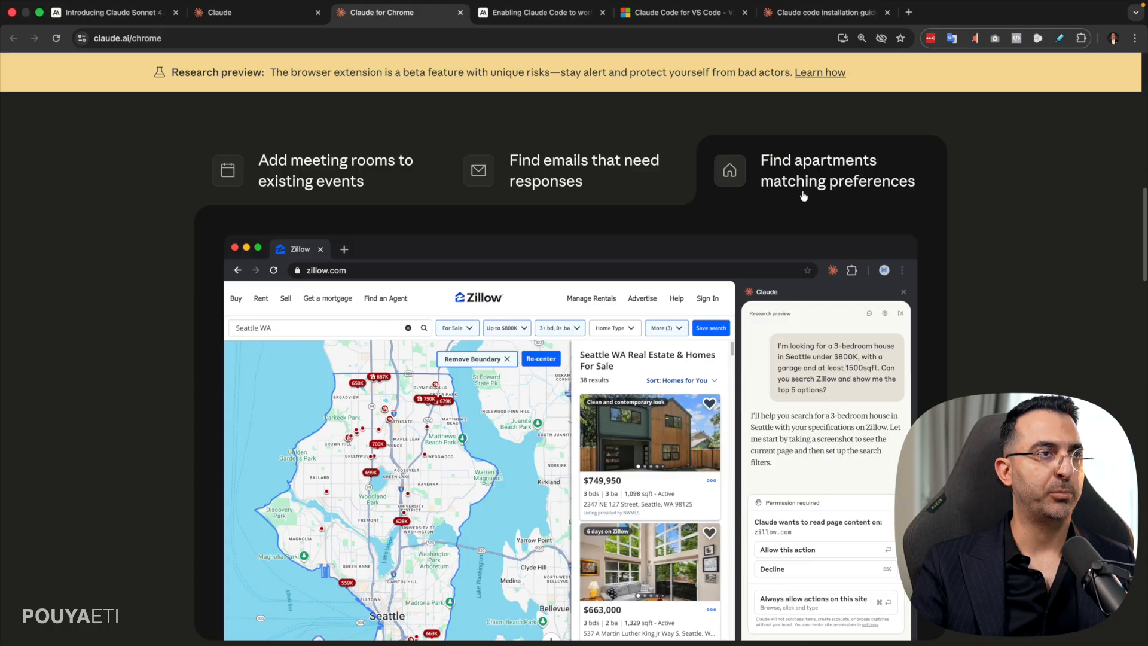
pyautogui.moveTo(895, 192)
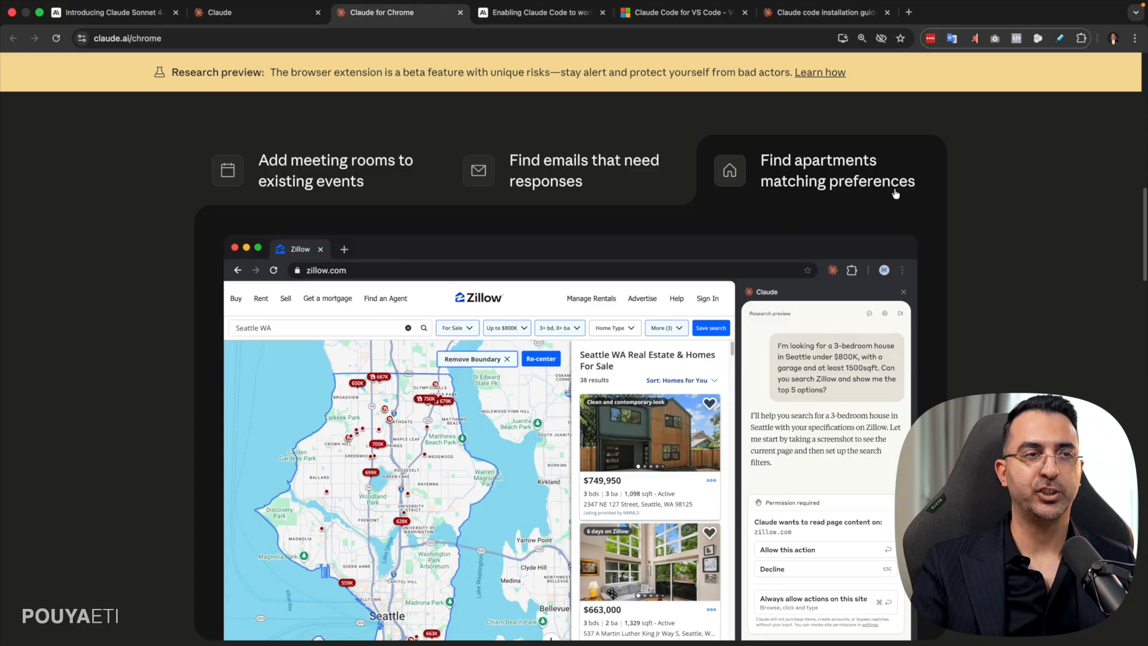
pyautogui.scroll(-3)
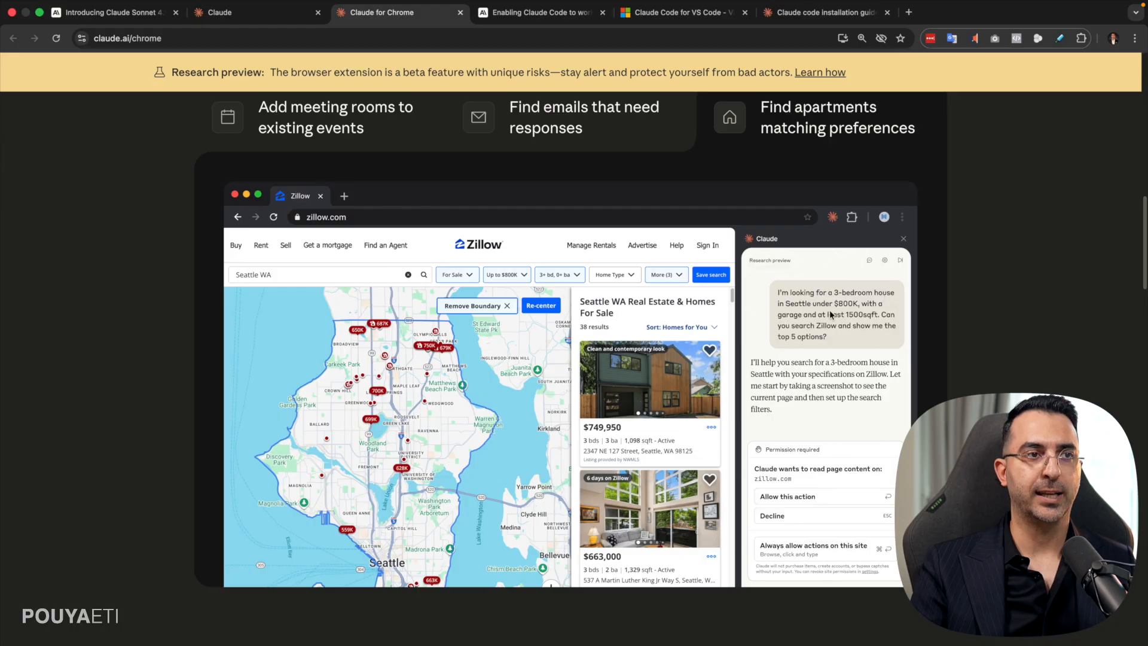
pyautogui.moveTo(878, 310)
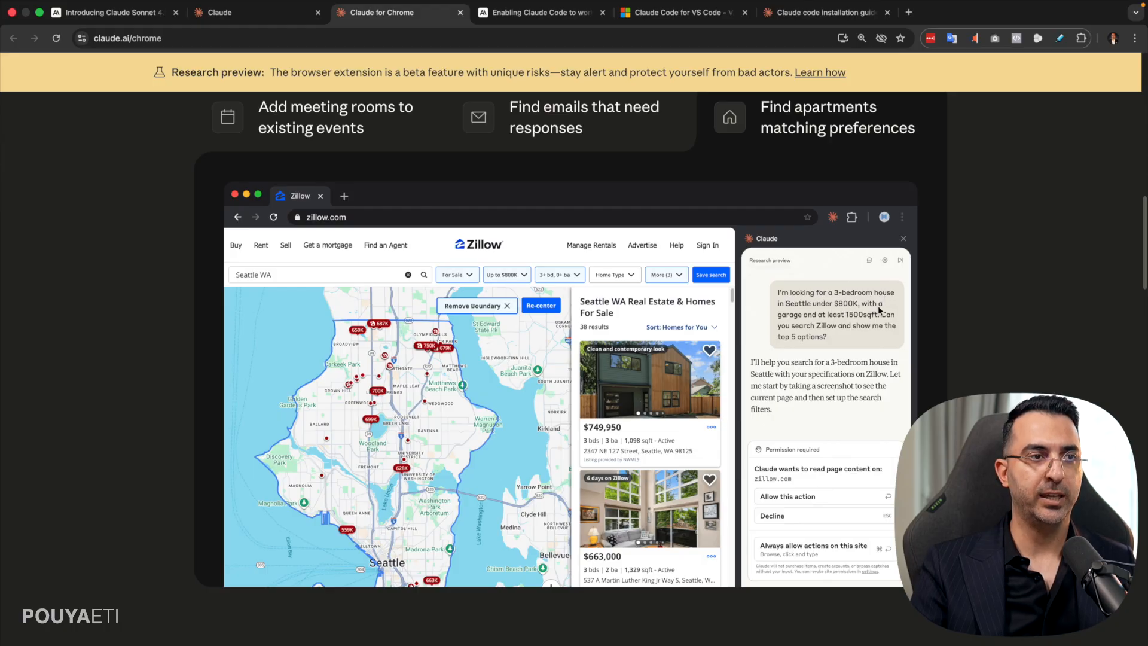
pyautogui.moveTo(486, 388)
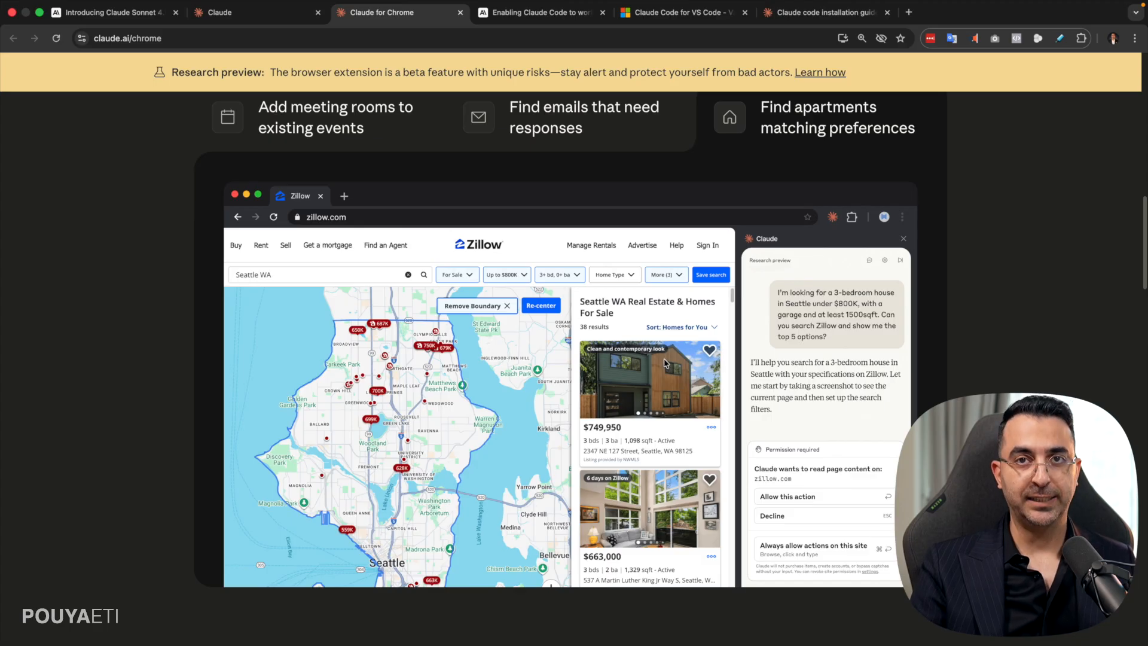
pyautogui.moveTo(440, 181)
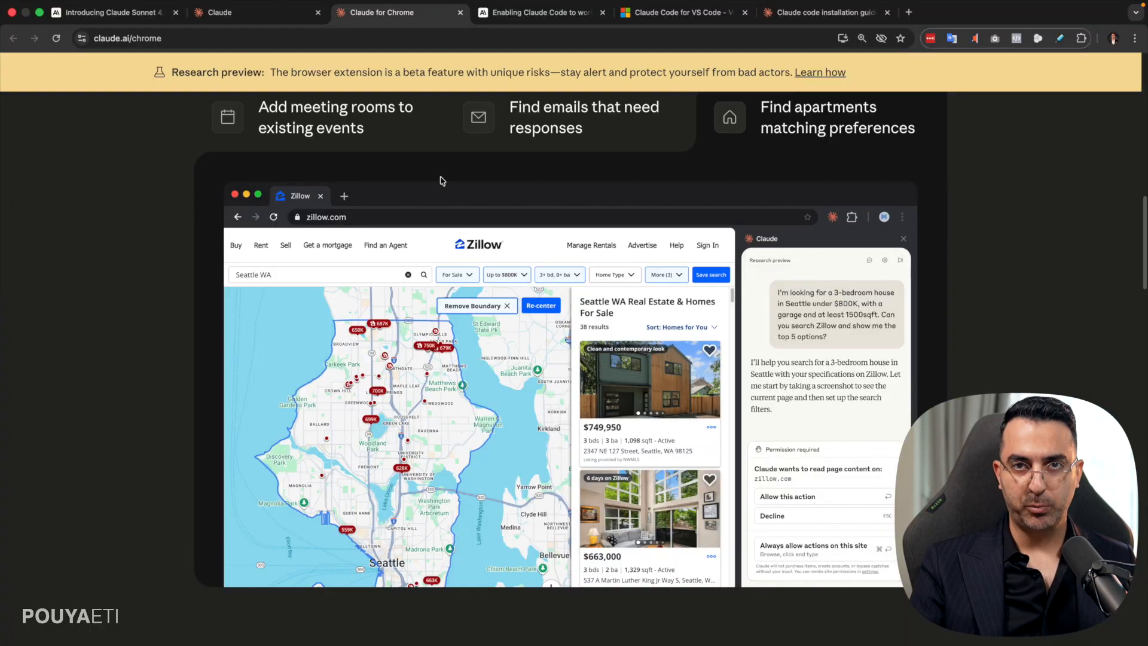
# - Read the Claude Code autonomy announcement's VS Code extension section, then switch to VS Code
pyautogui.click(542, 12)
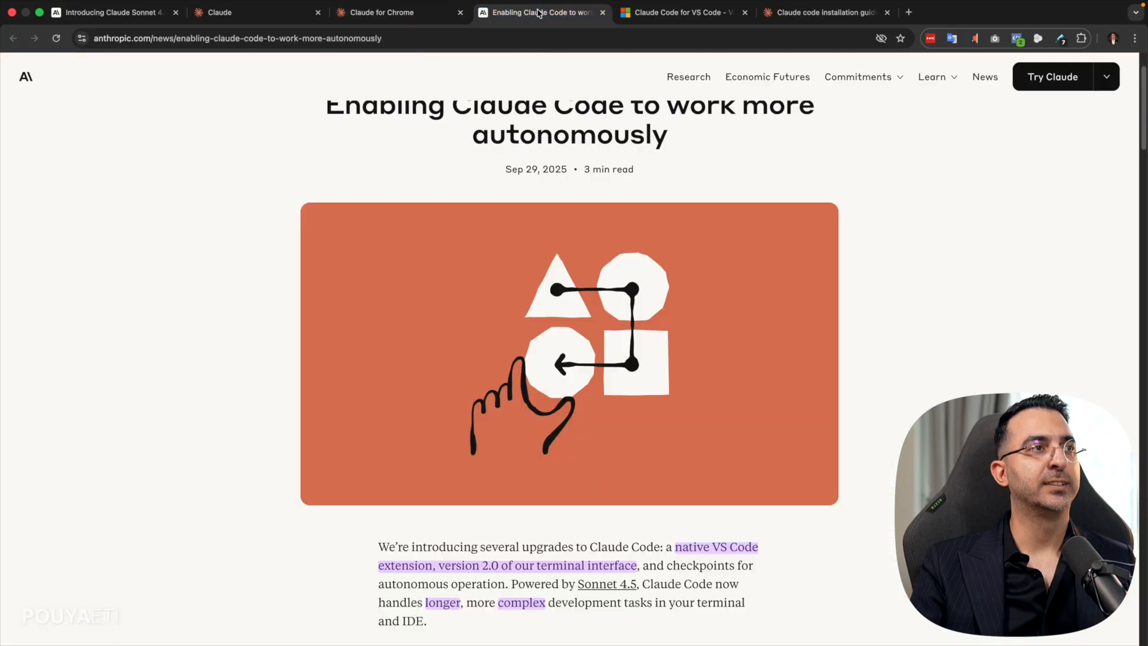
pyautogui.scroll(3)
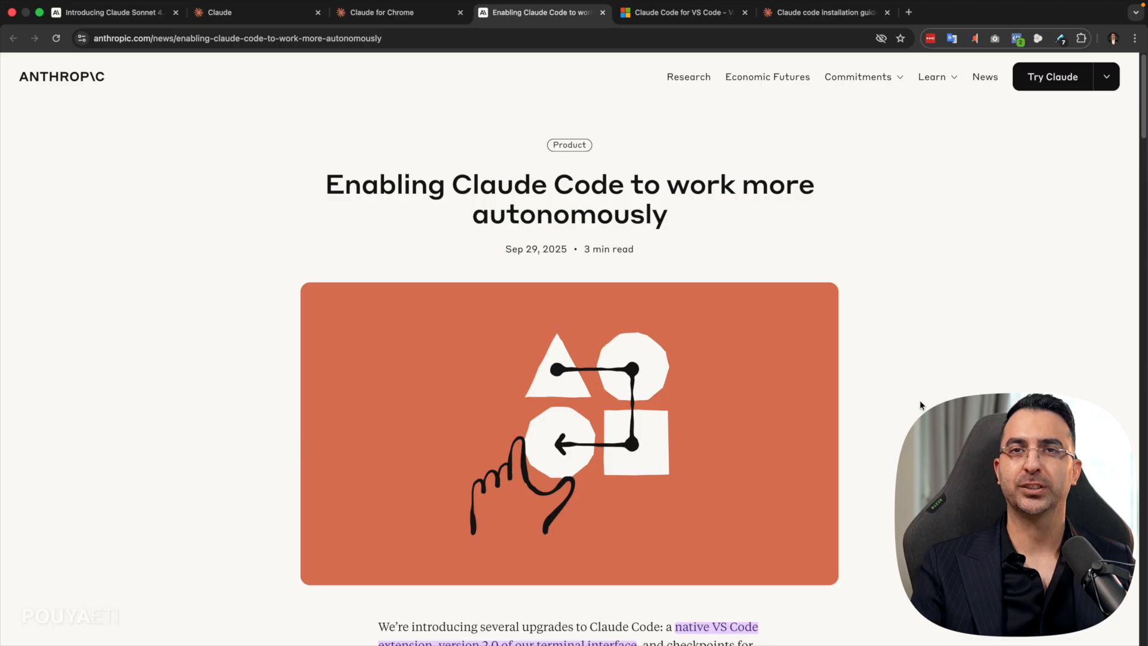
pyautogui.scroll(-3)
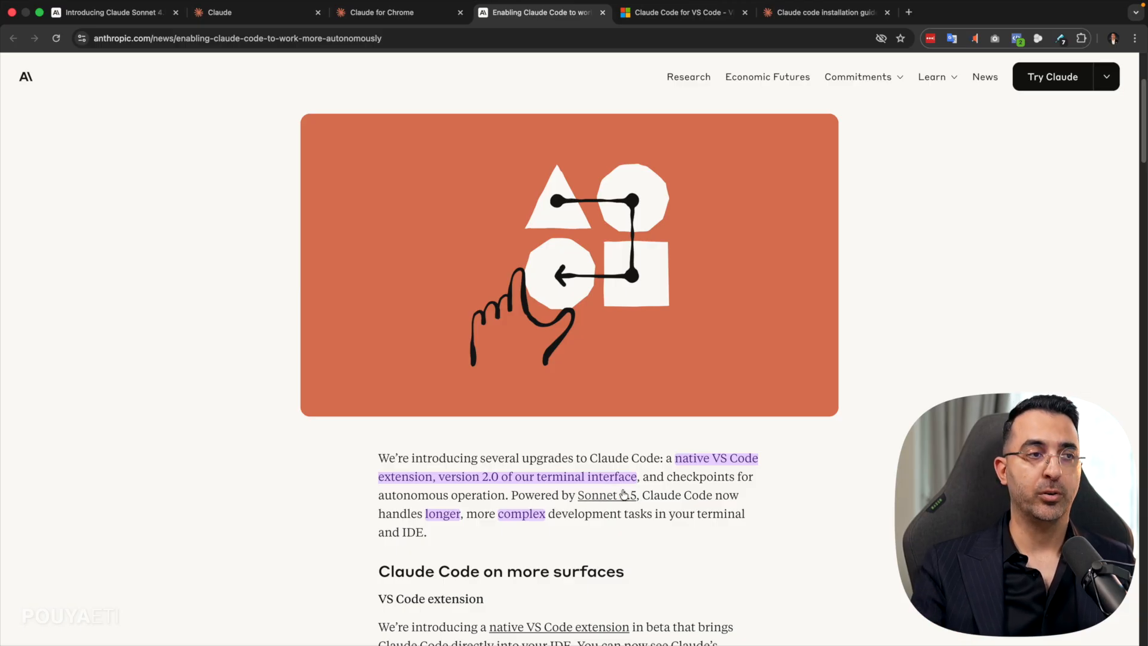
pyautogui.moveTo(765, 483)
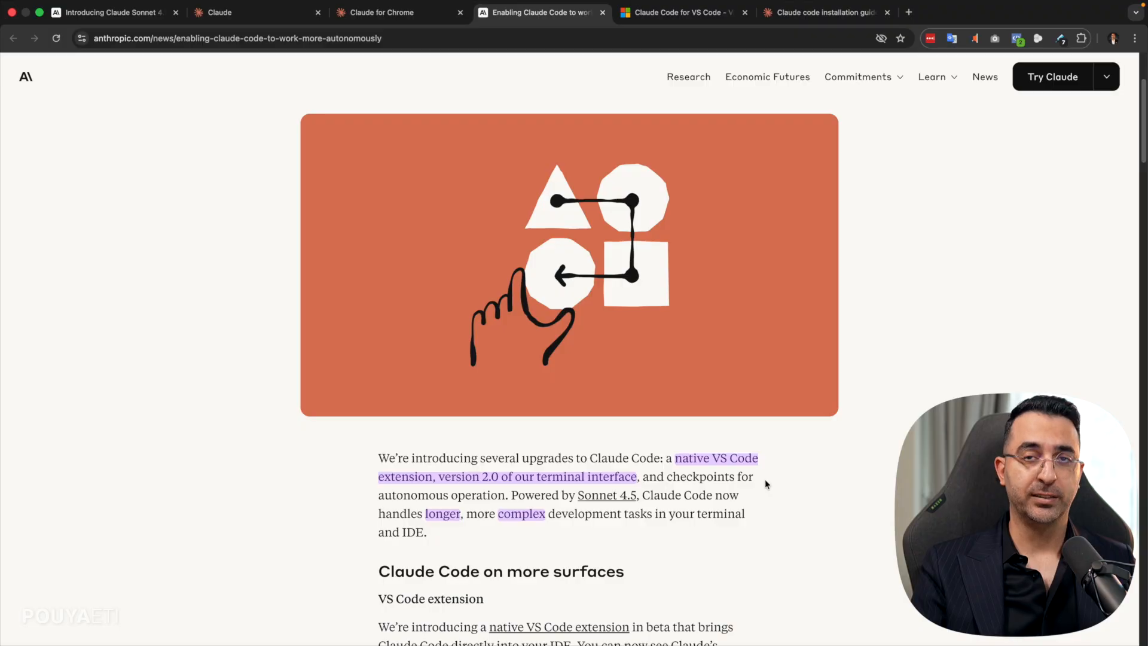
pyautogui.moveTo(631, 466)
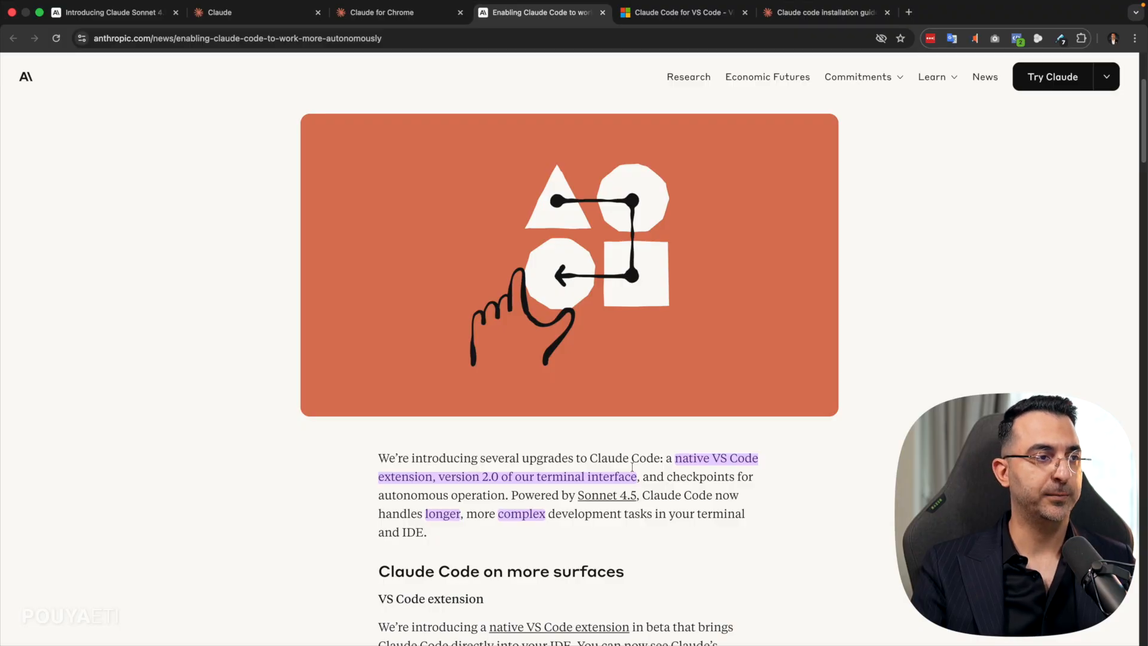
pyautogui.moveTo(460, 529)
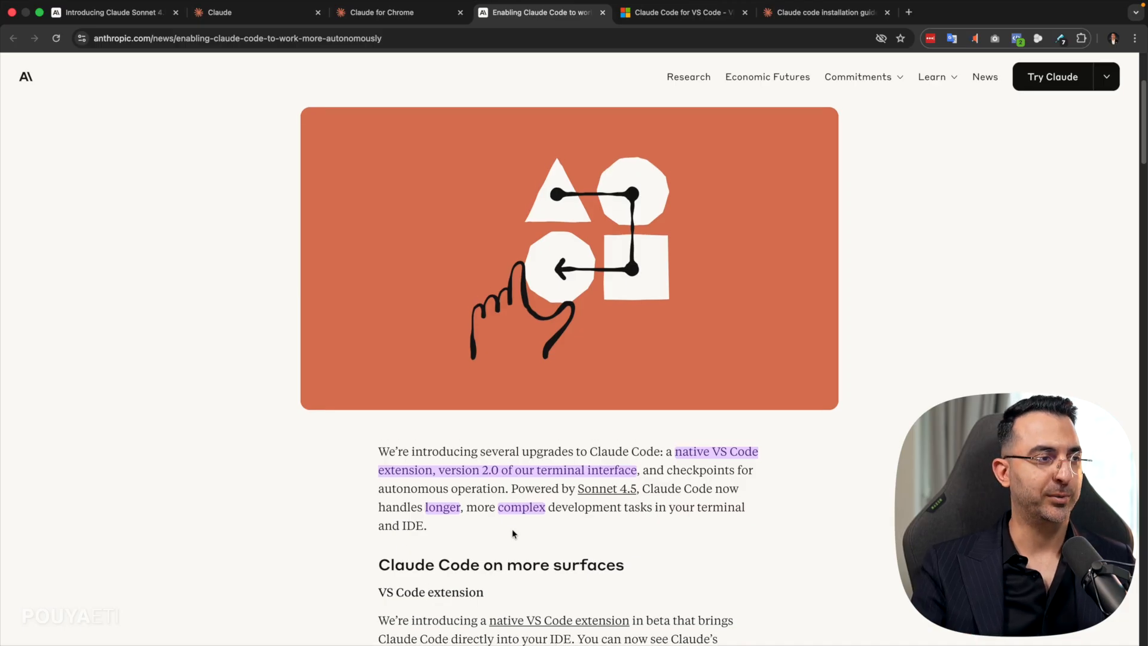
pyautogui.scroll(-3)
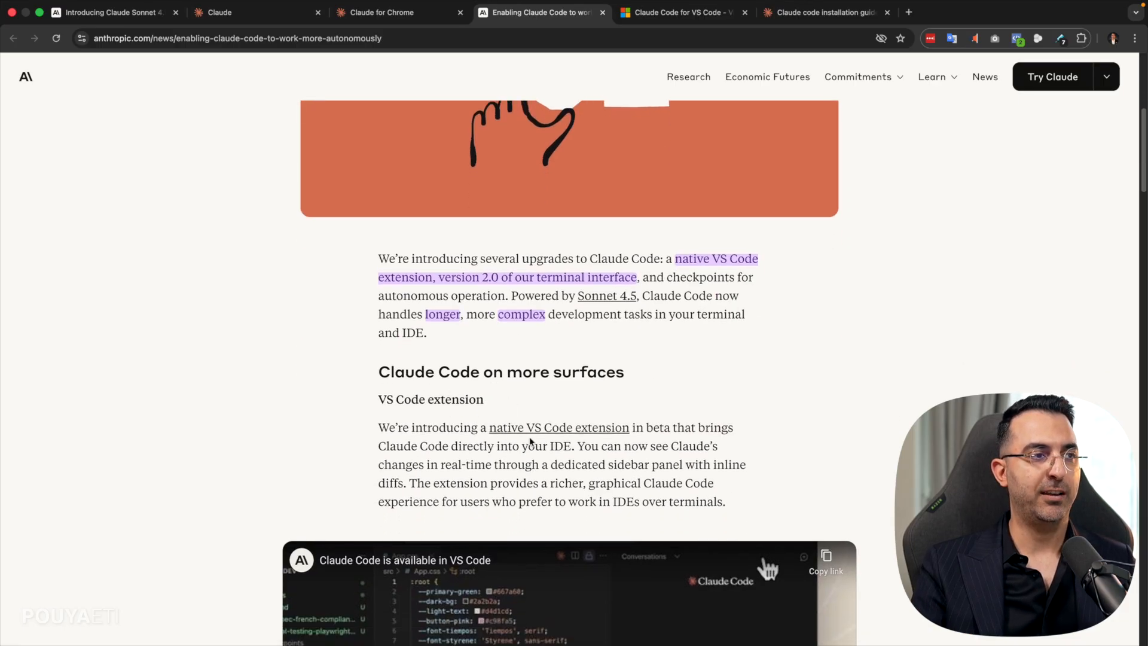
pyautogui.moveTo(590, 436)
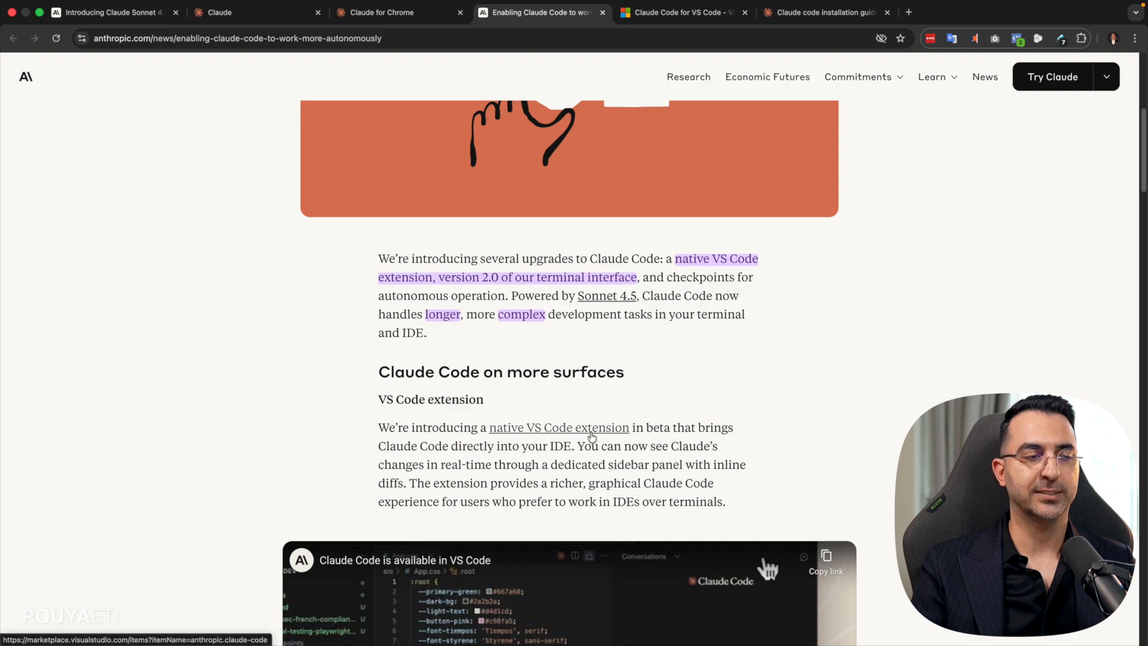
pyautogui.moveTo(576, 440)
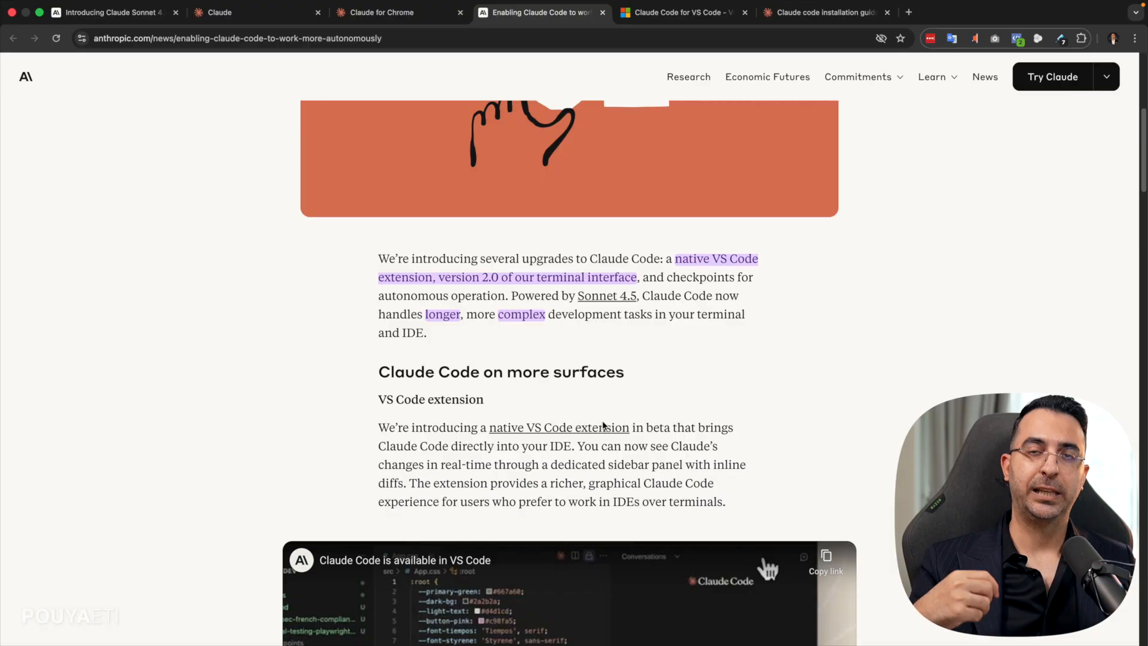
pyautogui.click(681, 12)
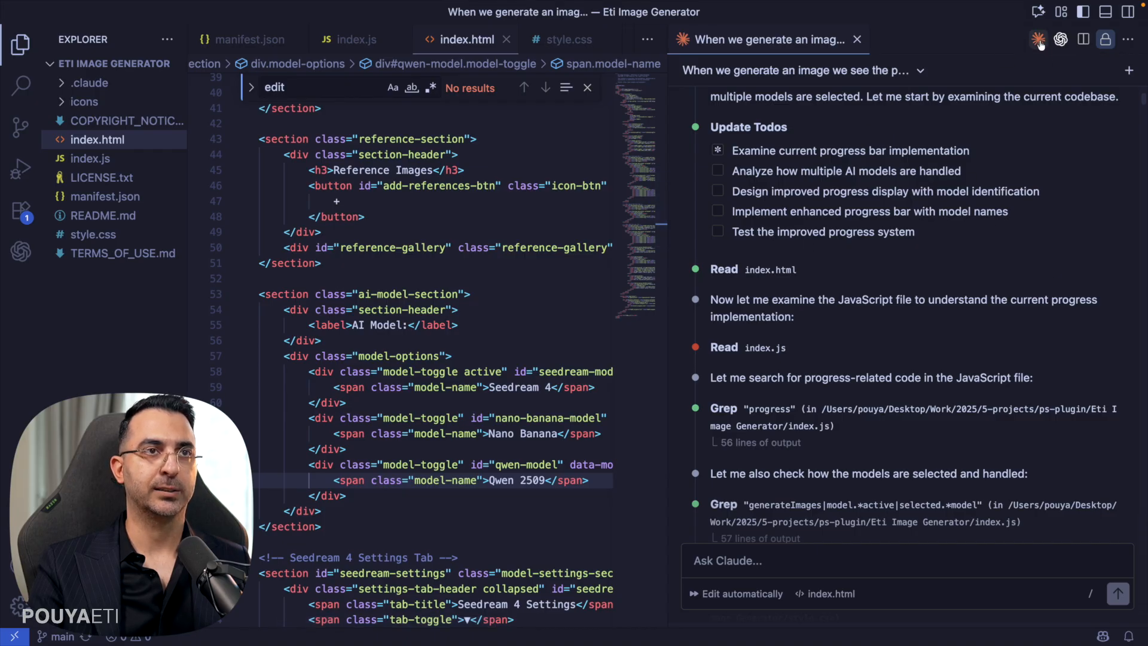
pyautogui.moveTo(953, 227)
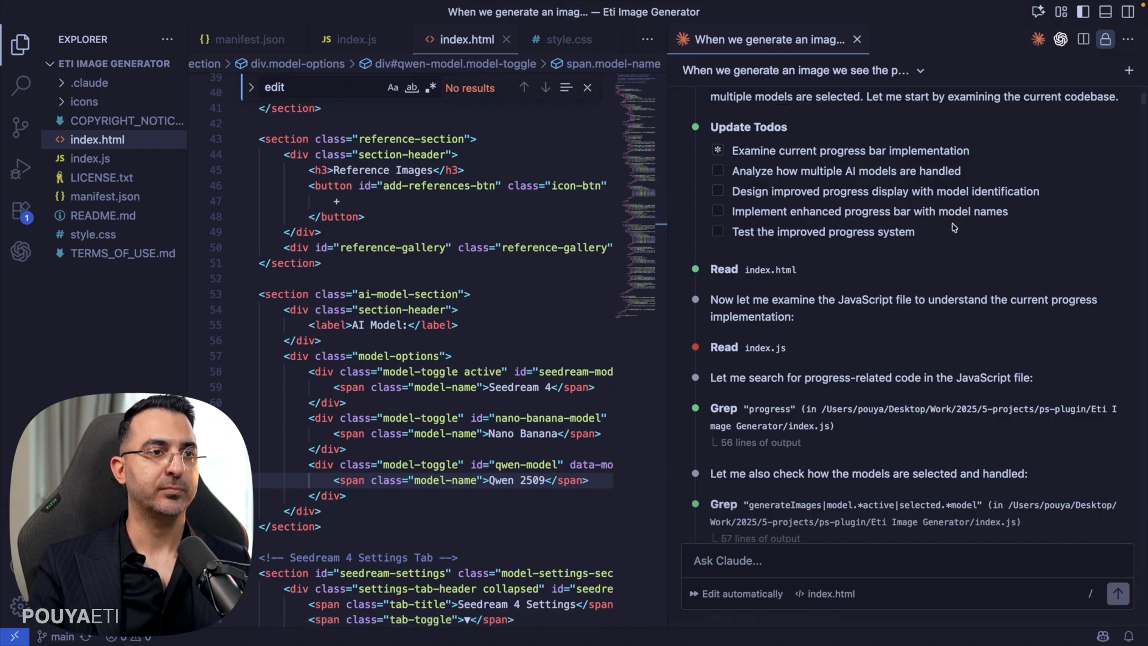
pyautogui.scroll(3)
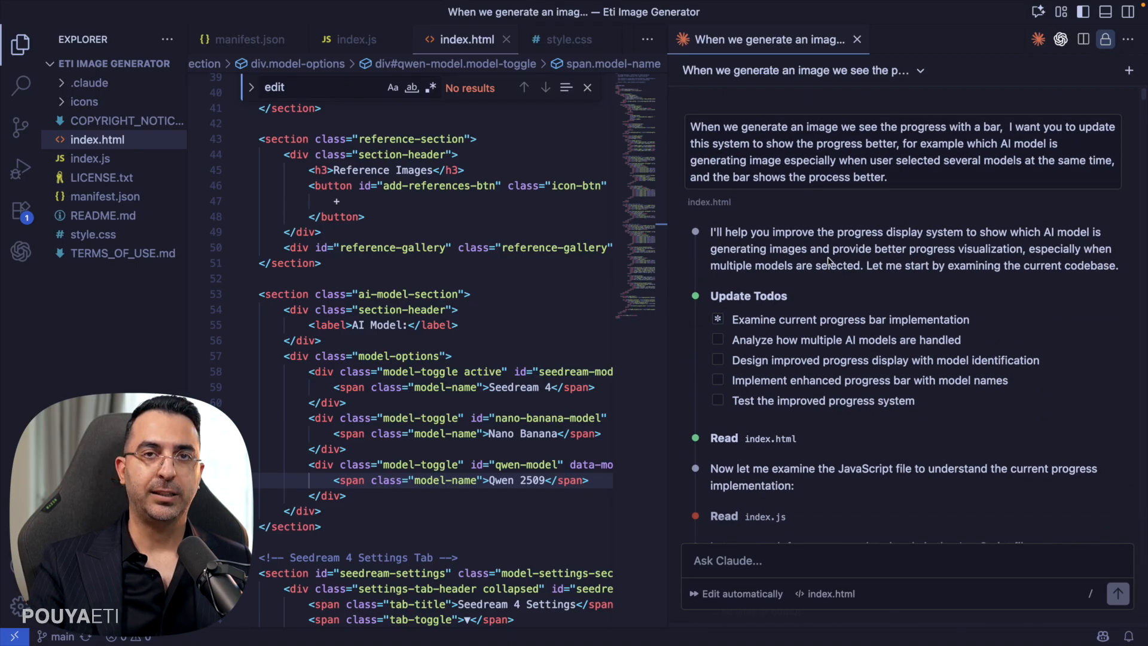
pyautogui.scroll(-3)
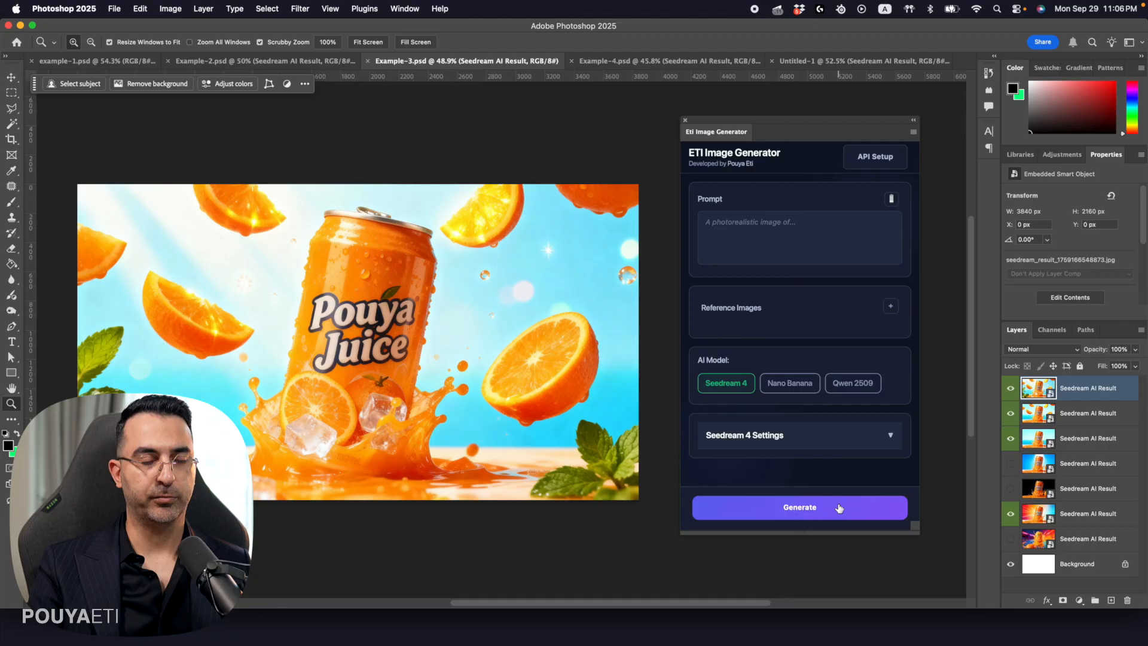
# - Generate 'change background color to yellow' in the ETI Image Generator panel and dismiss the Success dialogs
pyautogui.write('change background color to')
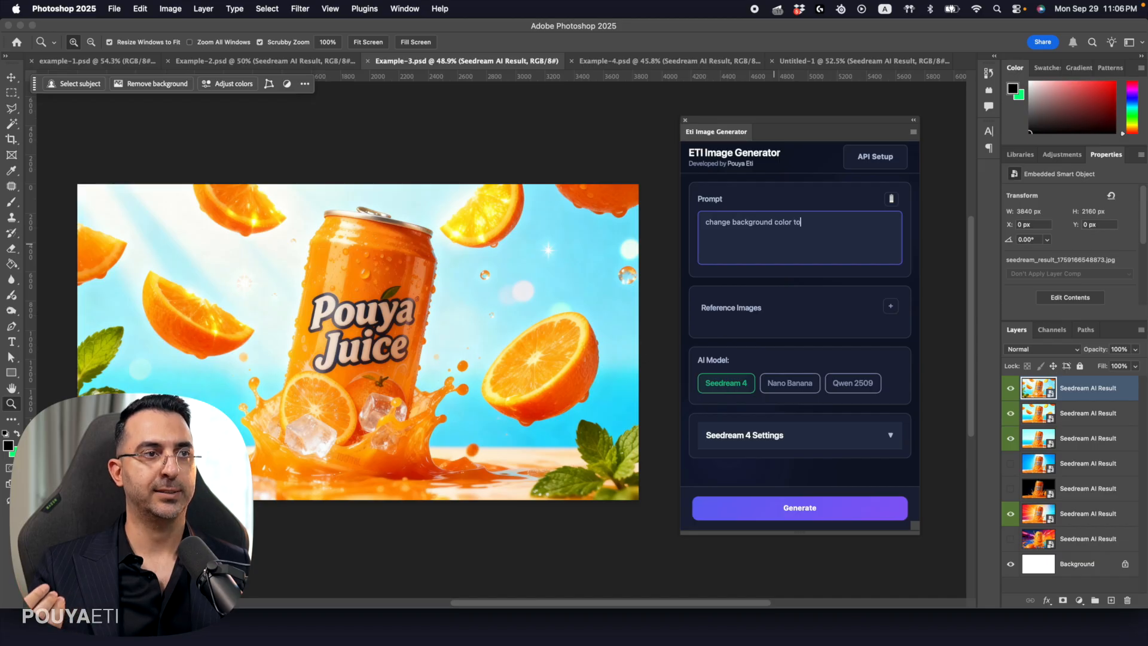
pyautogui.write('yellow')
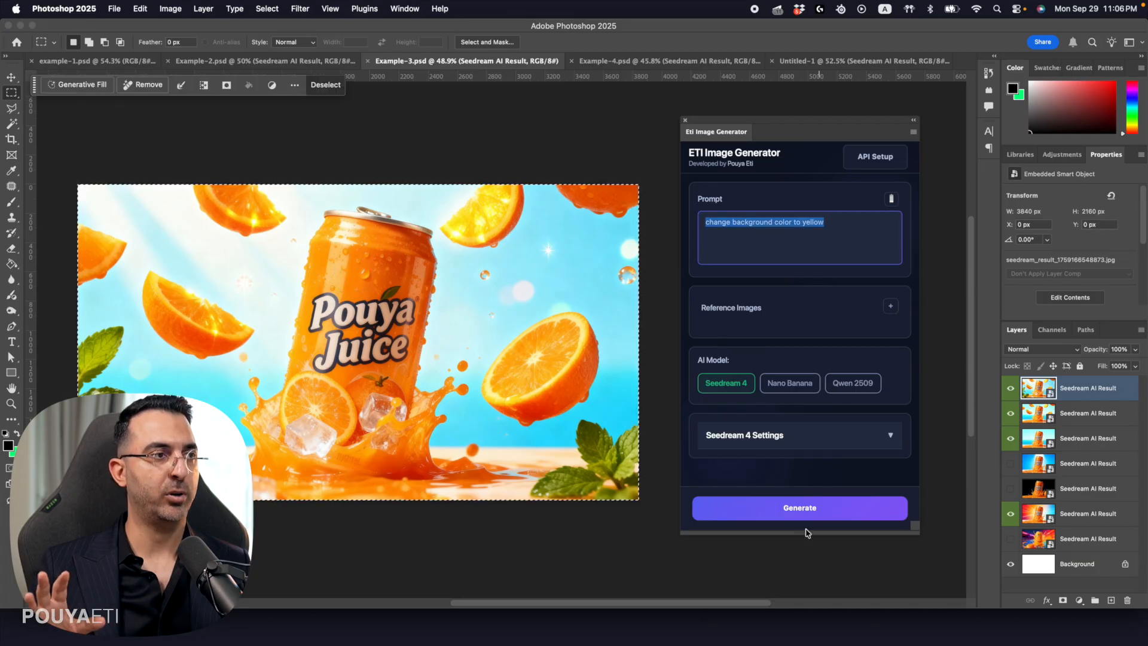
pyautogui.click(798, 508)
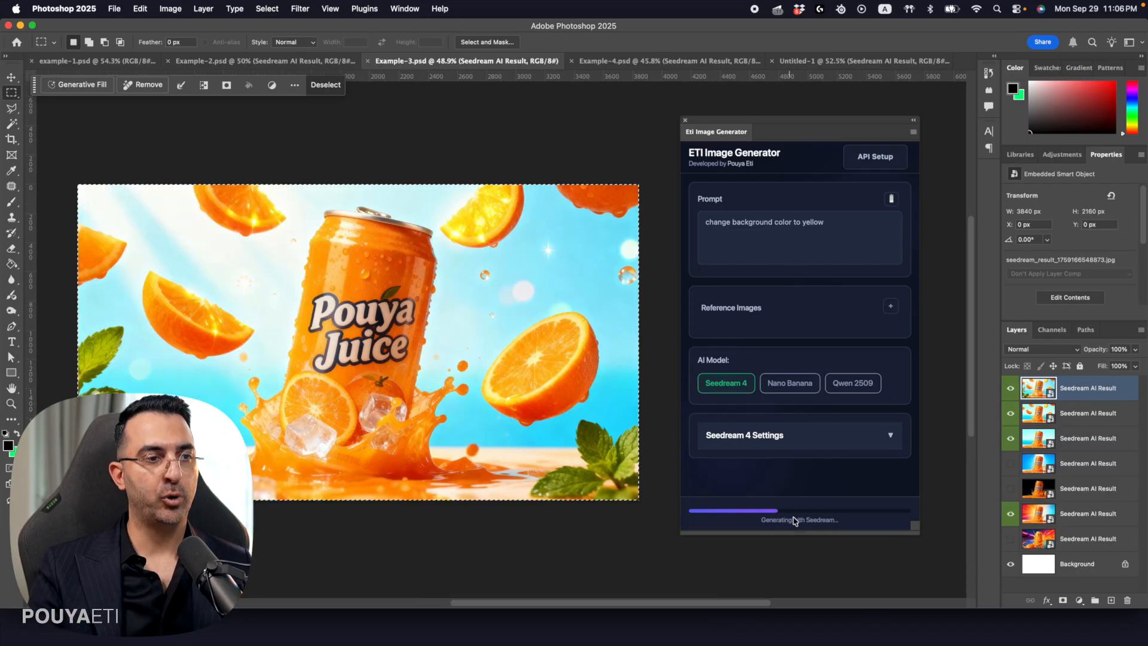
pyautogui.moveTo(839, 506)
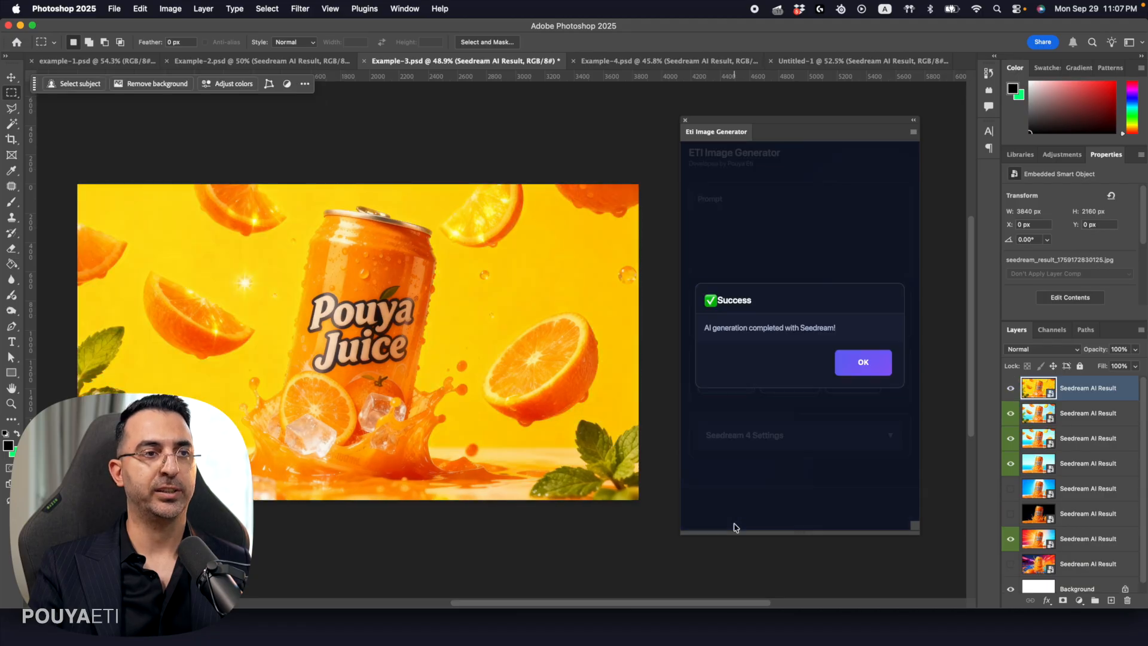
pyautogui.click(862, 362)
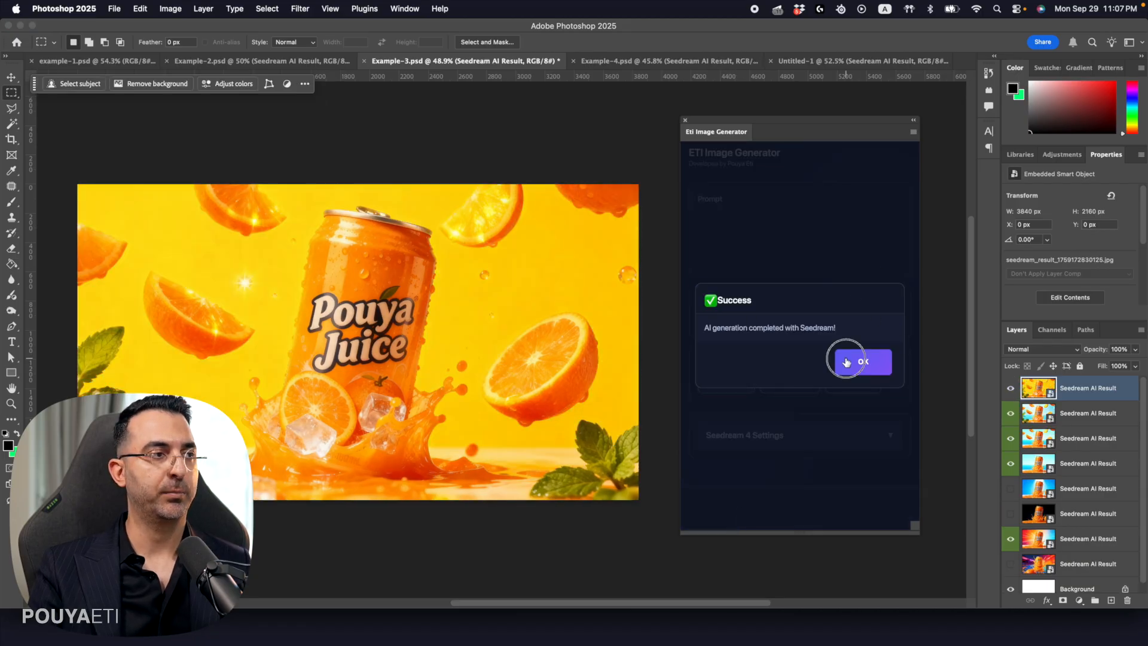
pyautogui.click(859, 361)
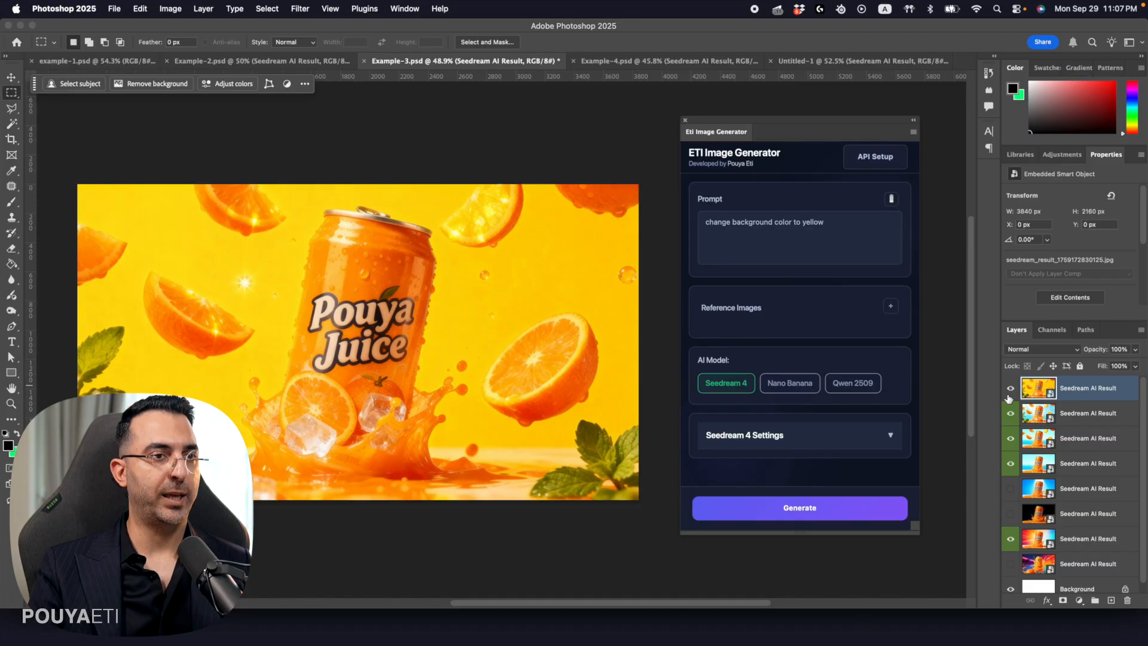
pyautogui.click(799, 507)
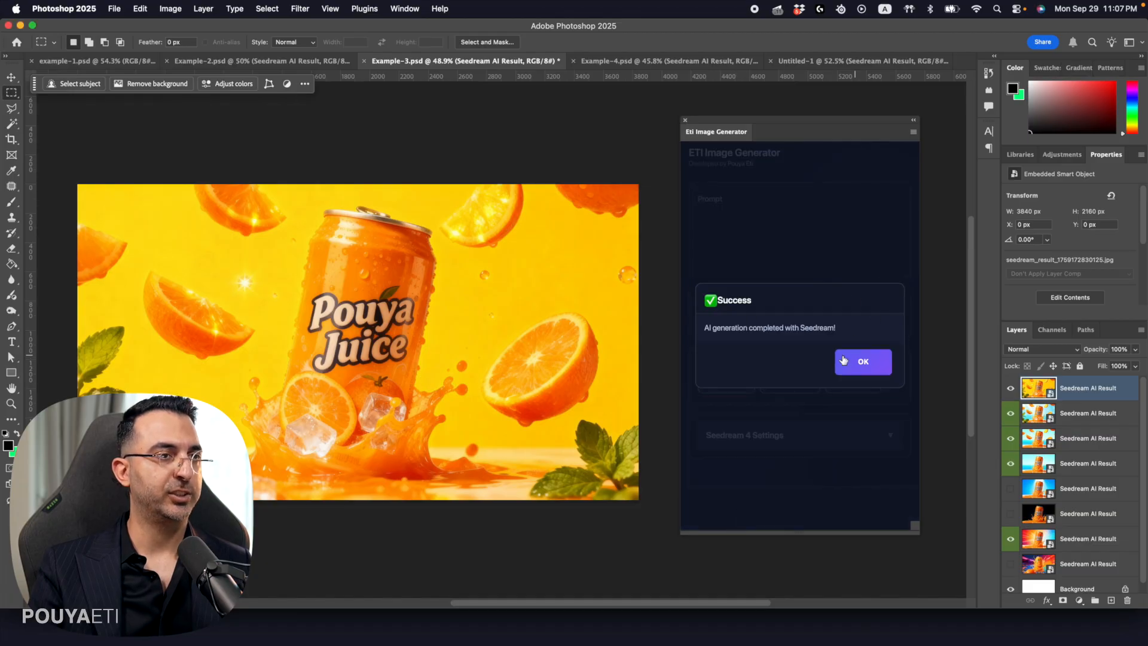
pyautogui.click(862, 361)
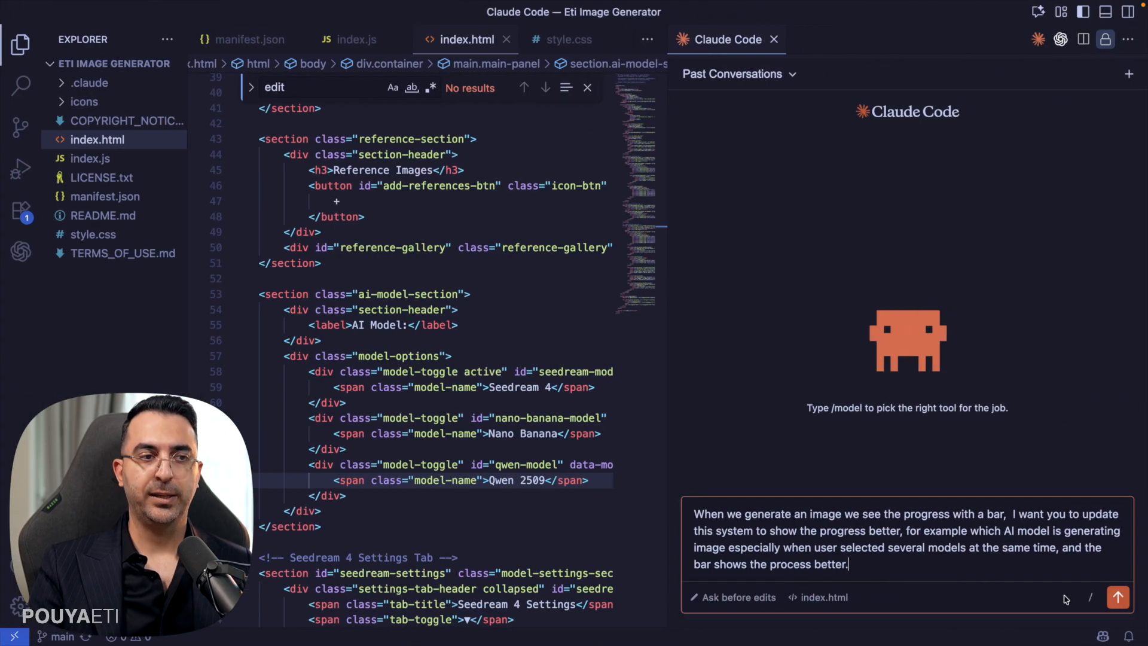
# - Send Claude Code the request for a progress bar naming each generating AI model
pyautogui.click(1118, 596)
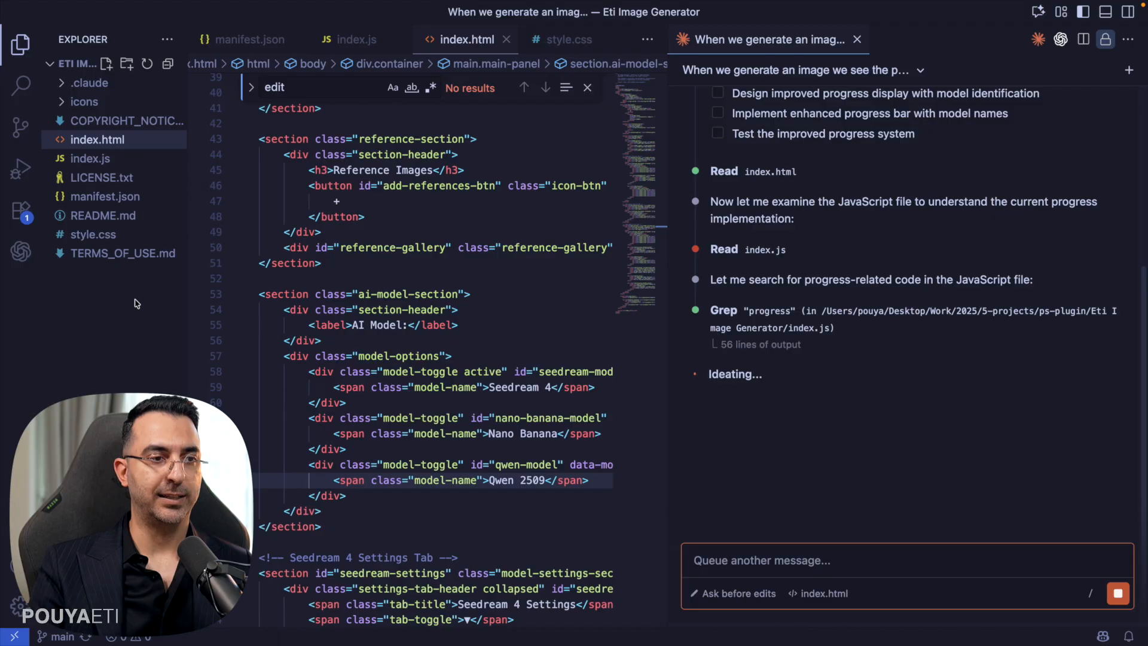
pyautogui.scroll(3)
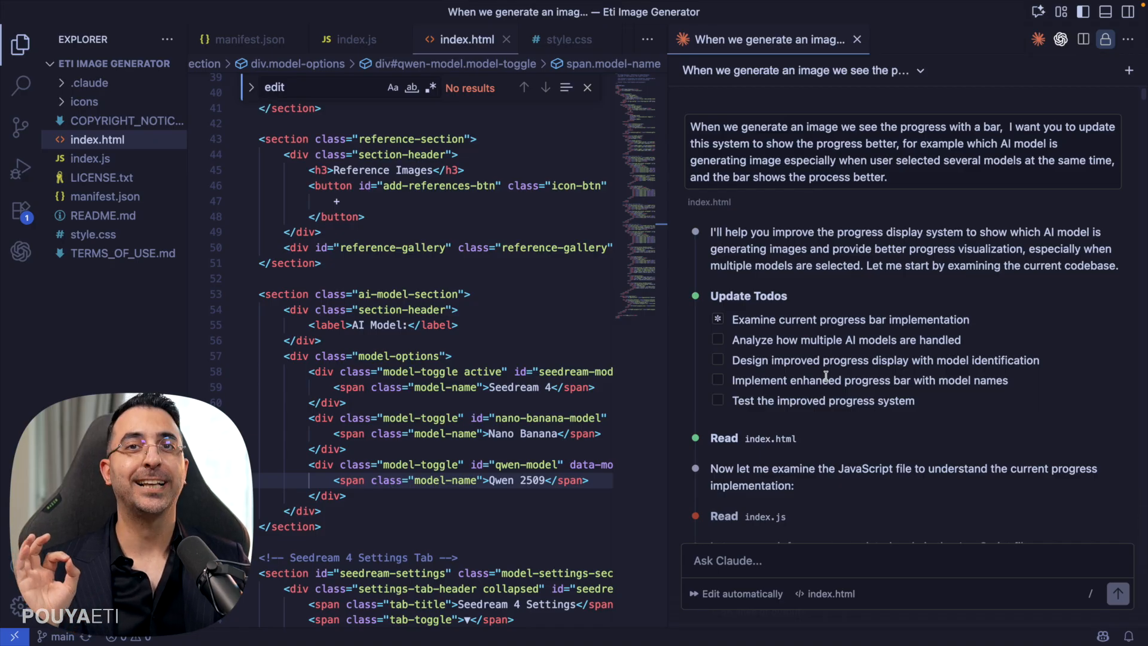
pyautogui.moveTo(773, 414)
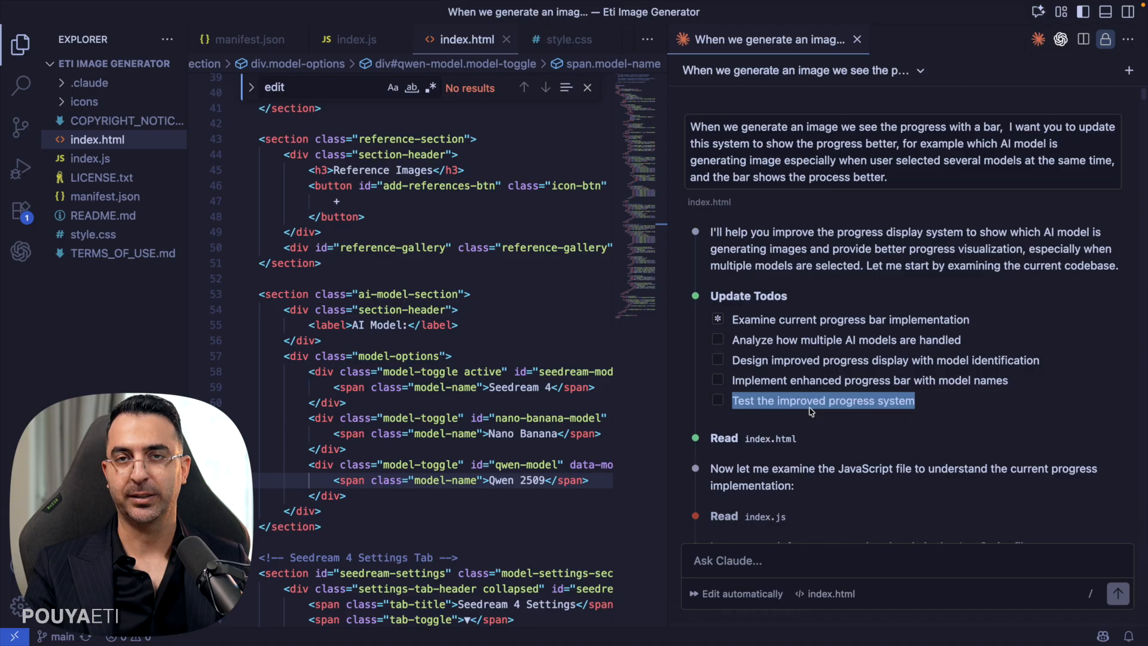
pyautogui.moveTo(805, 412)
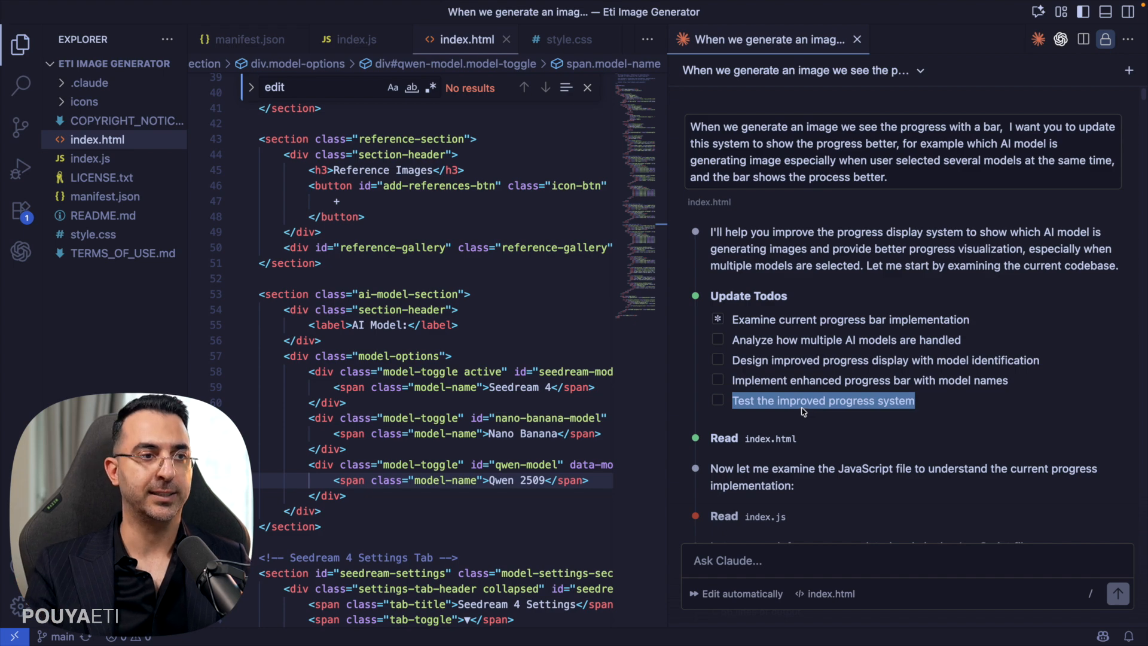
# - Follow Claude Code grepping progress code and adding an overall progress container to index.html
pyautogui.scroll(-3)
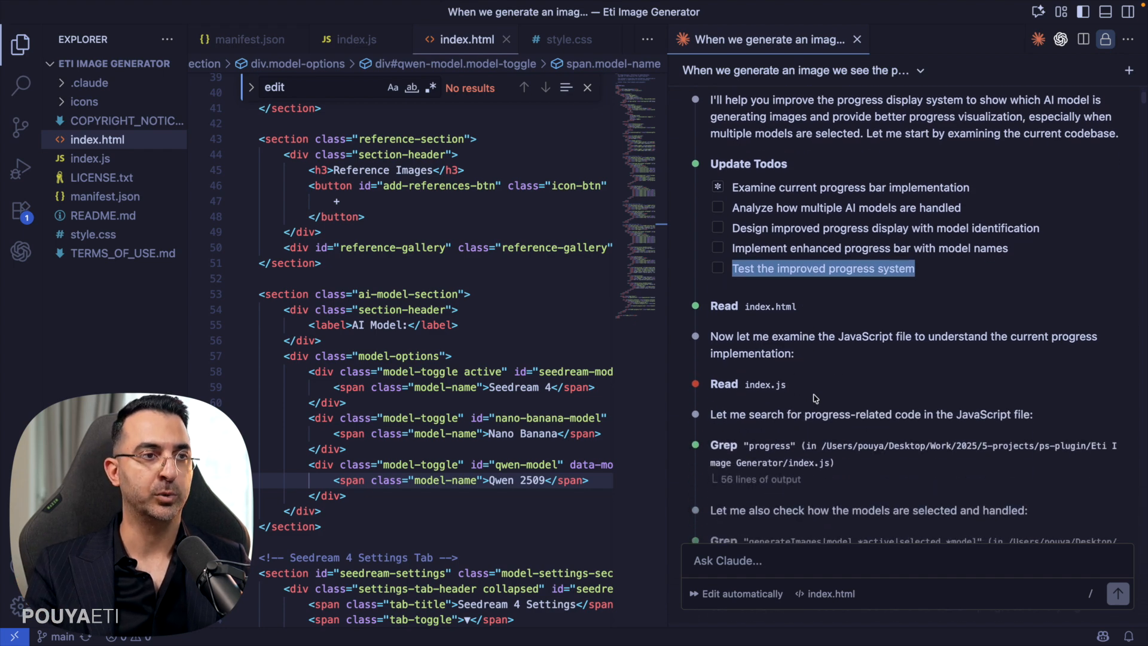
pyautogui.scroll(-3)
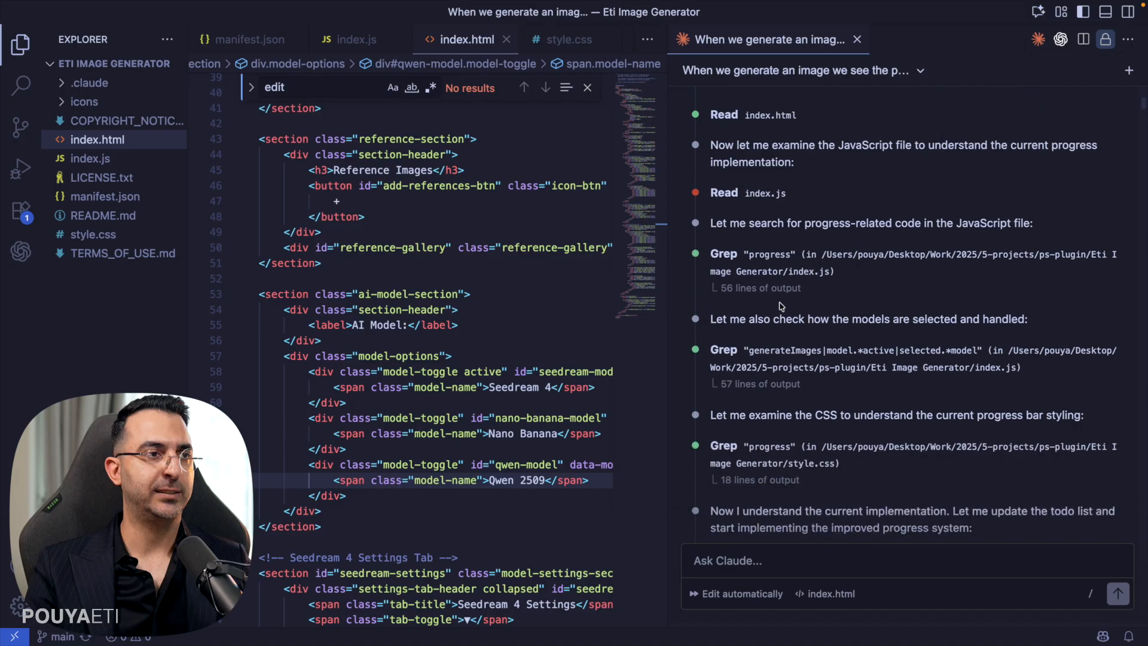
pyautogui.scroll(-3)
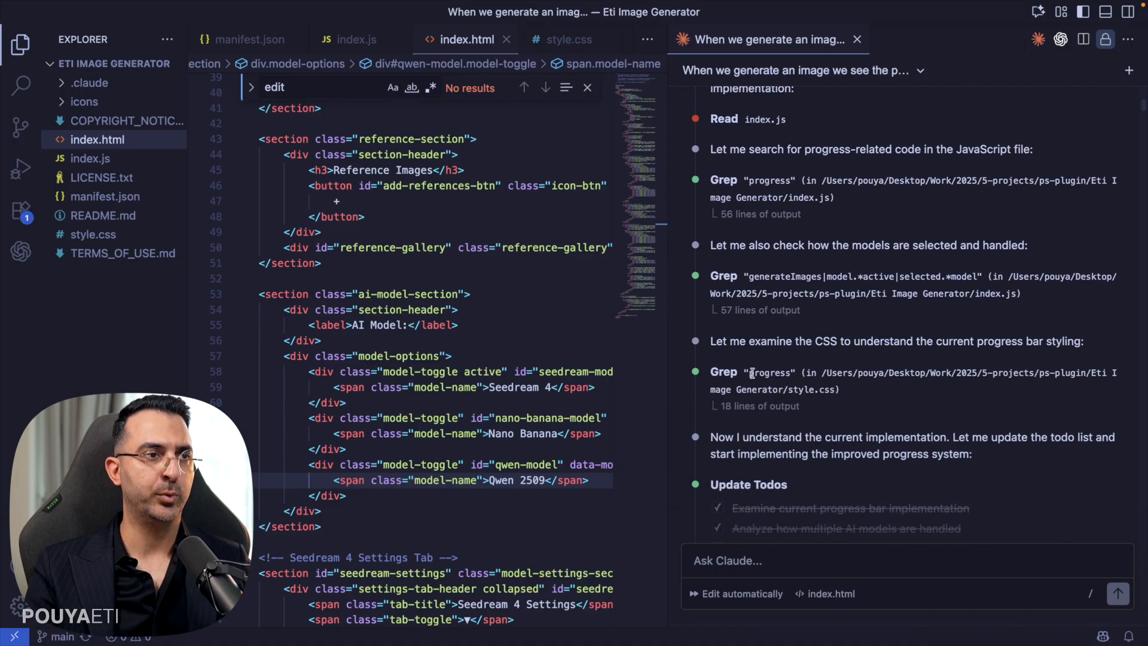
pyautogui.scroll(-3)
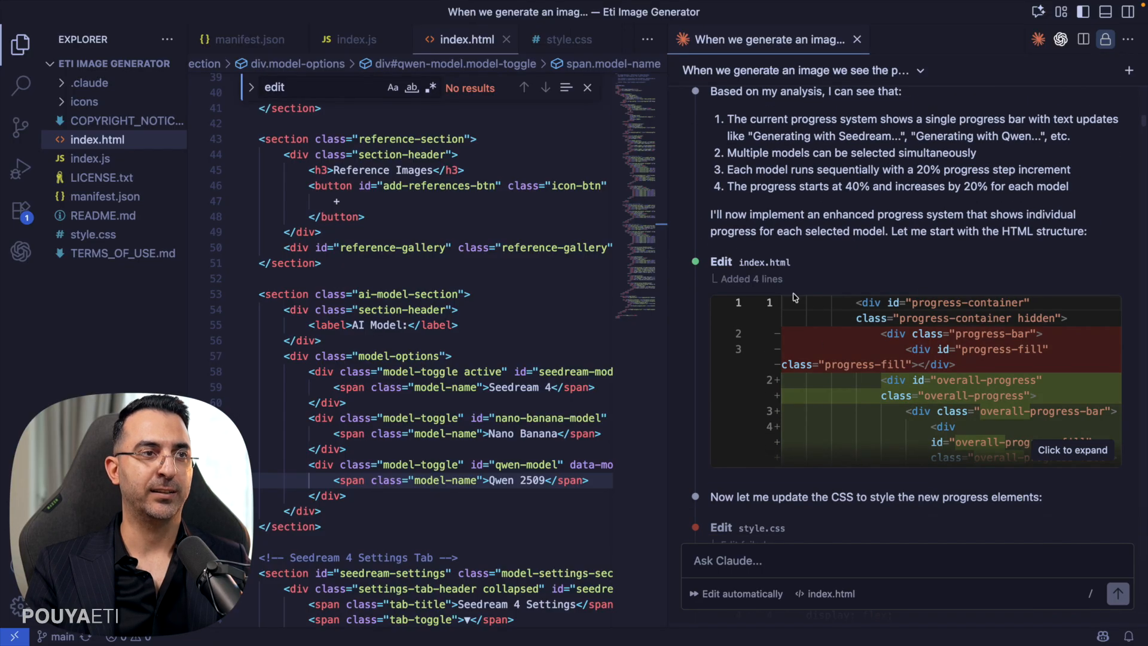
pyautogui.click(1072, 449)
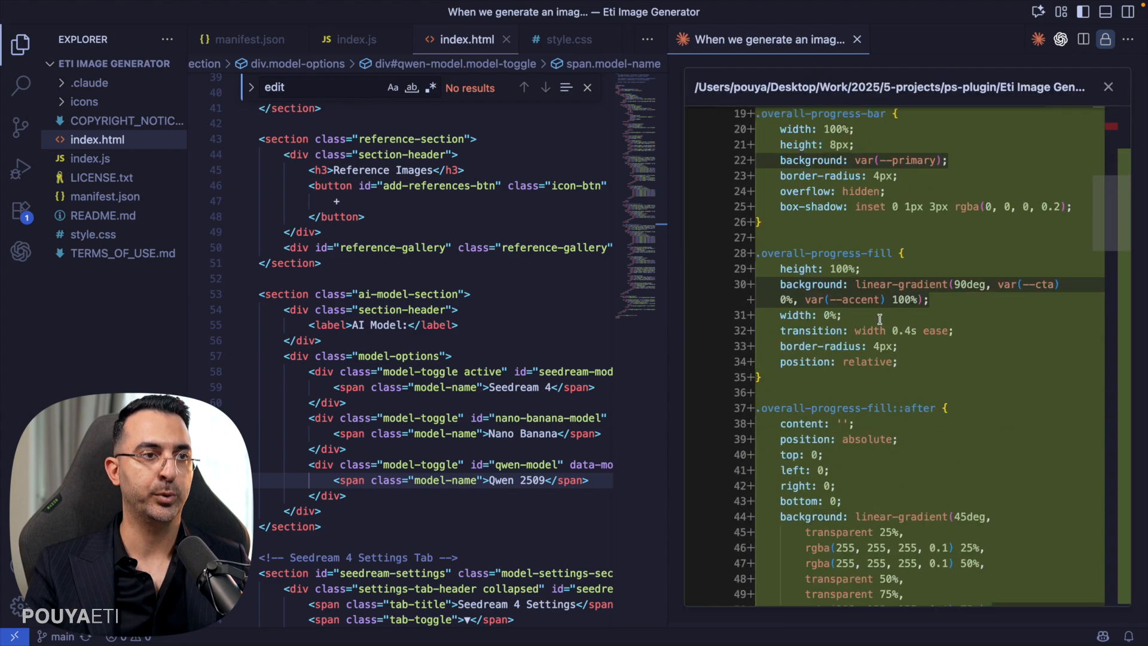
# - Review the index.js and style.css edits, Bash syntax checks, completed to-dos and feature summary
pyautogui.scroll(-3)
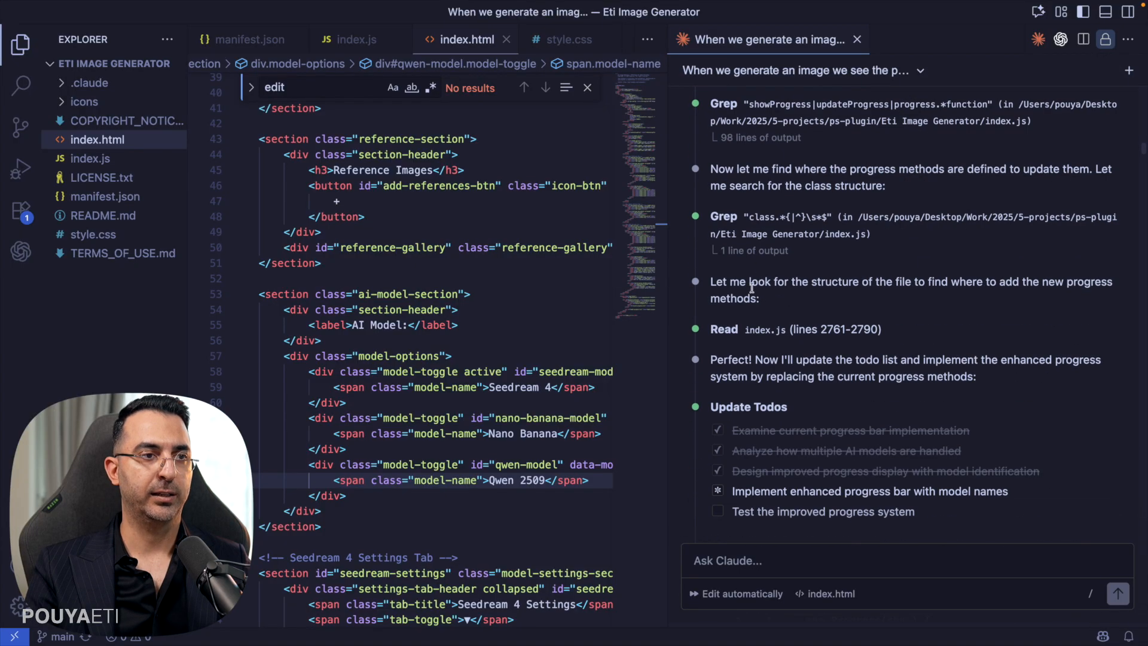
pyautogui.scroll(-3)
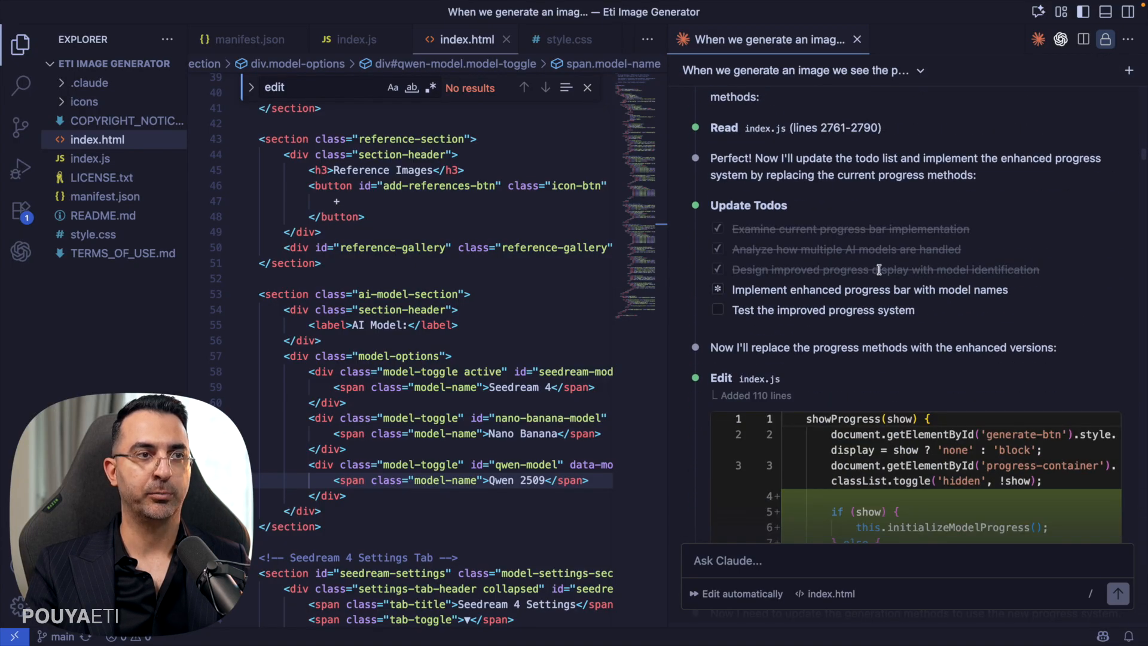
pyautogui.moveTo(811, 303)
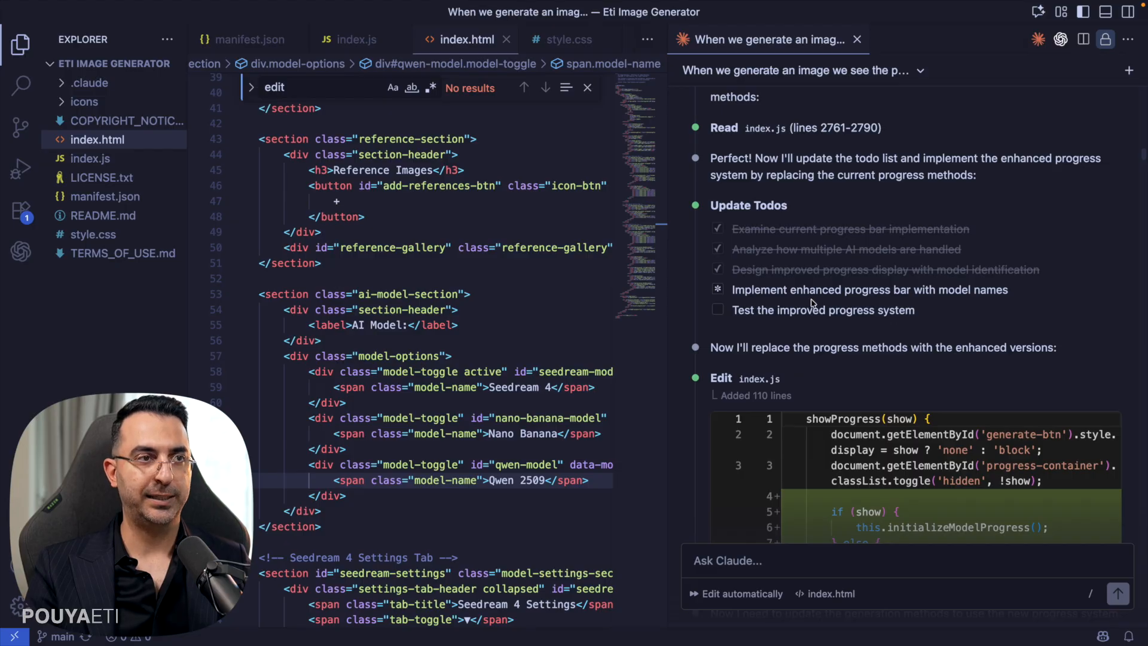
pyautogui.scroll(-3)
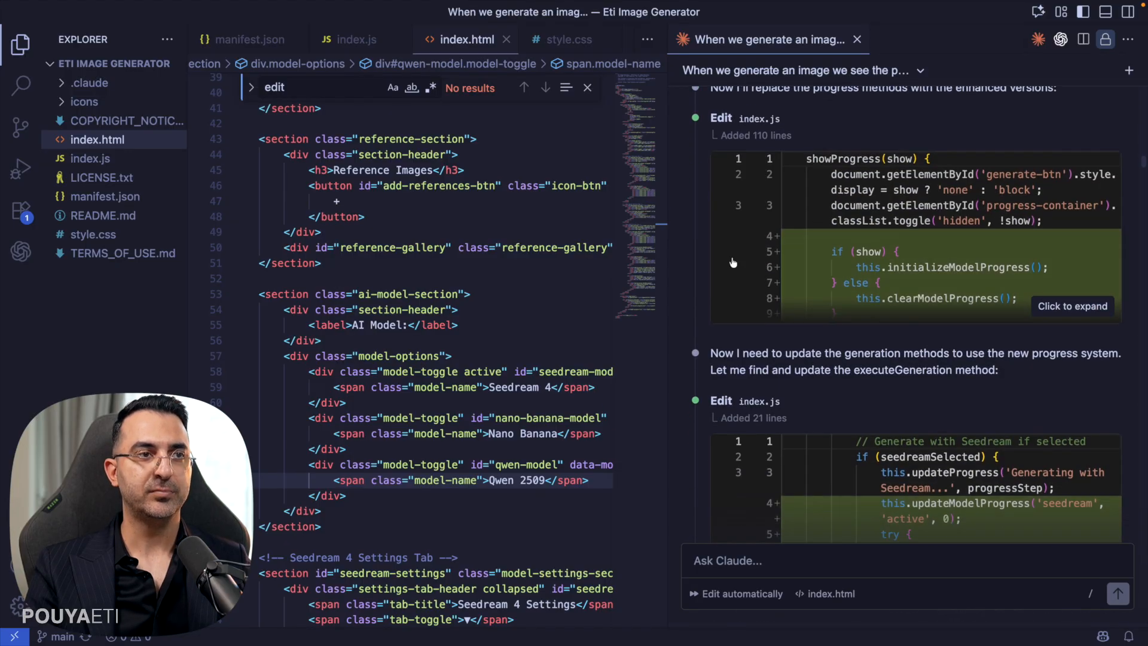
pyautogui.scroll(-3)
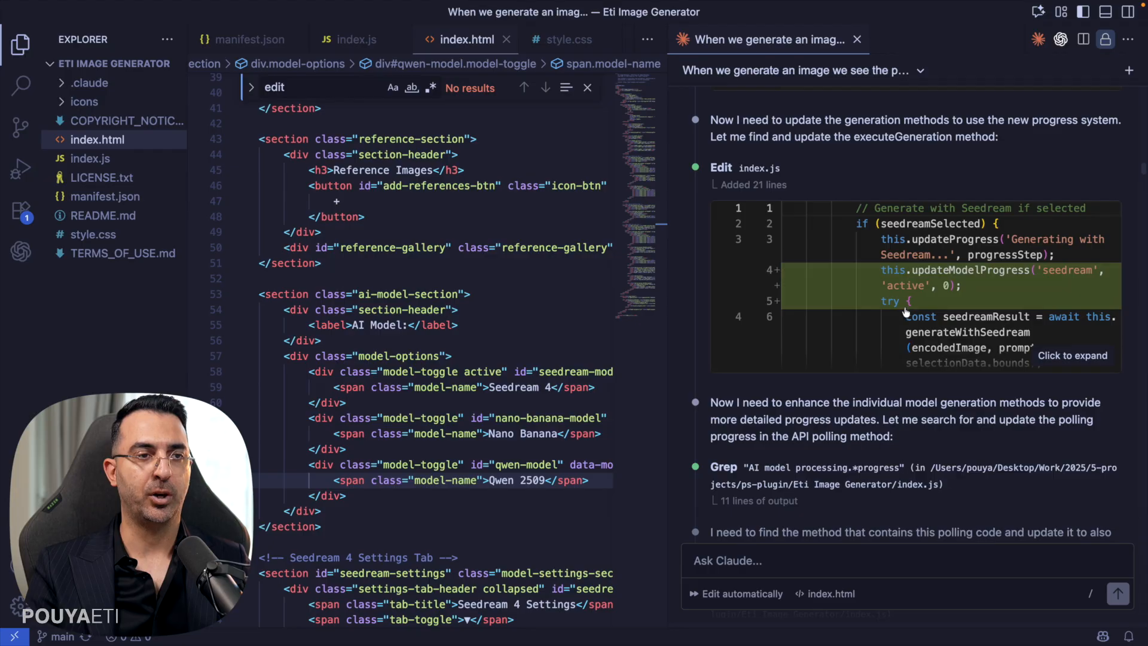
pyautogui.scroll(-3)
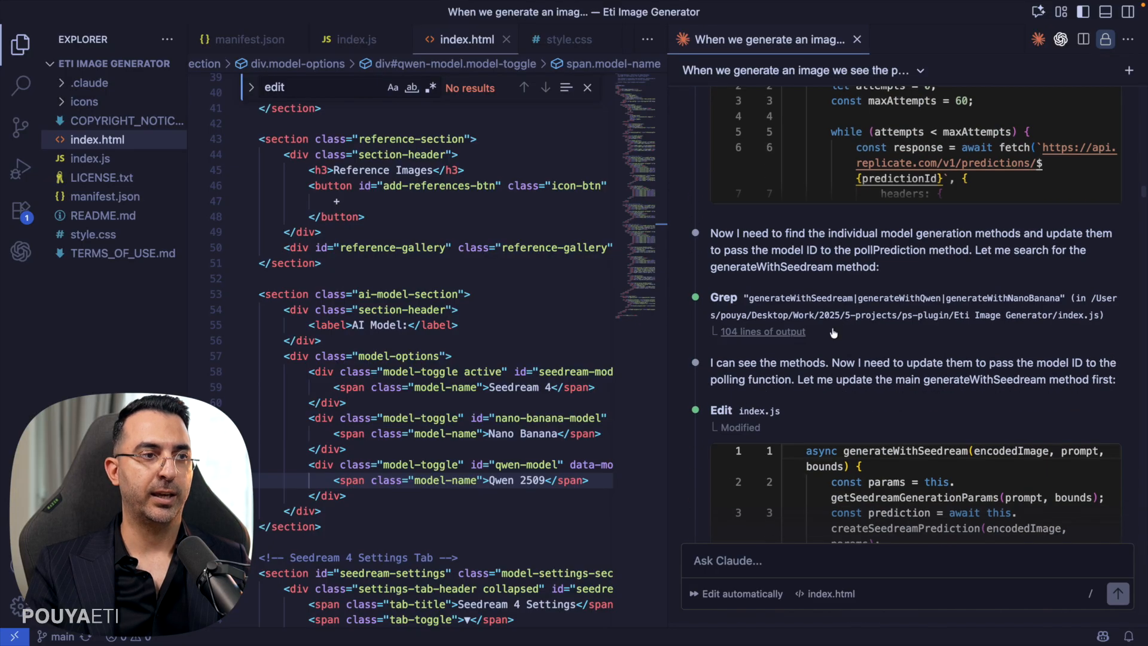
pyautogui.scroll(-3)
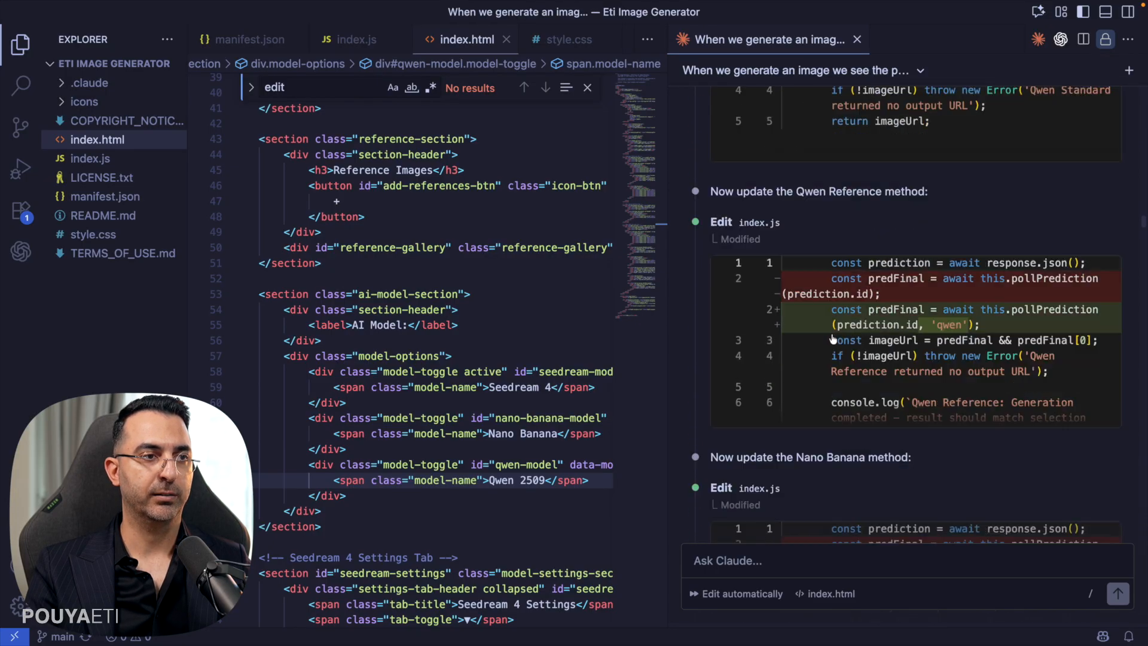
pyautogui.scroll(-3)
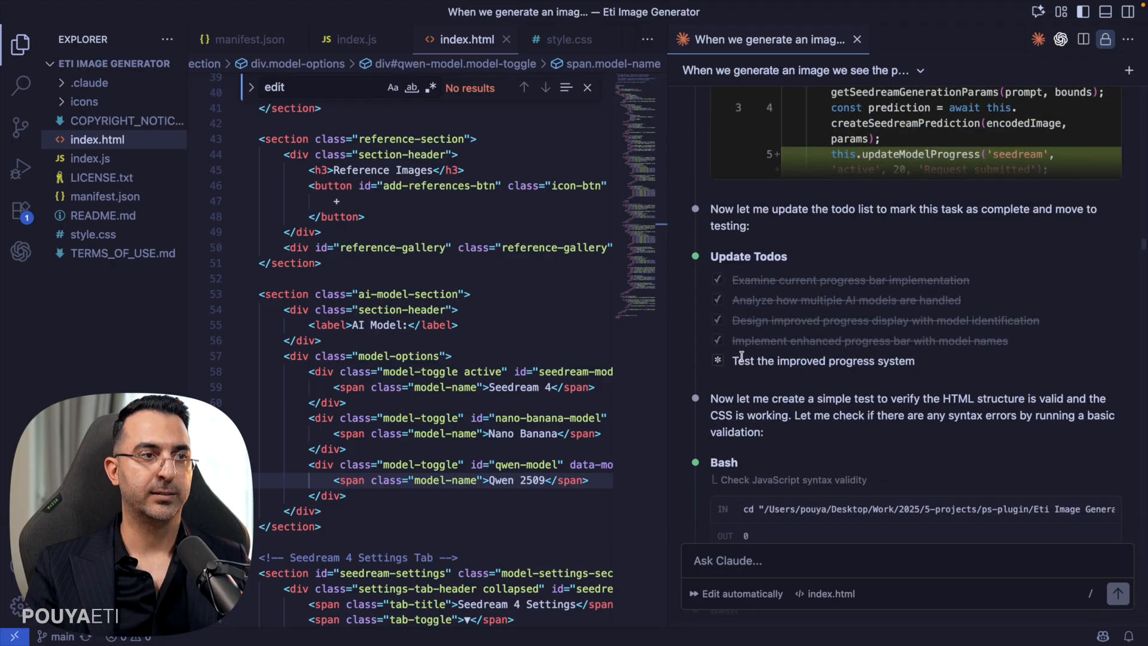
pyautogui.scroll(-3)
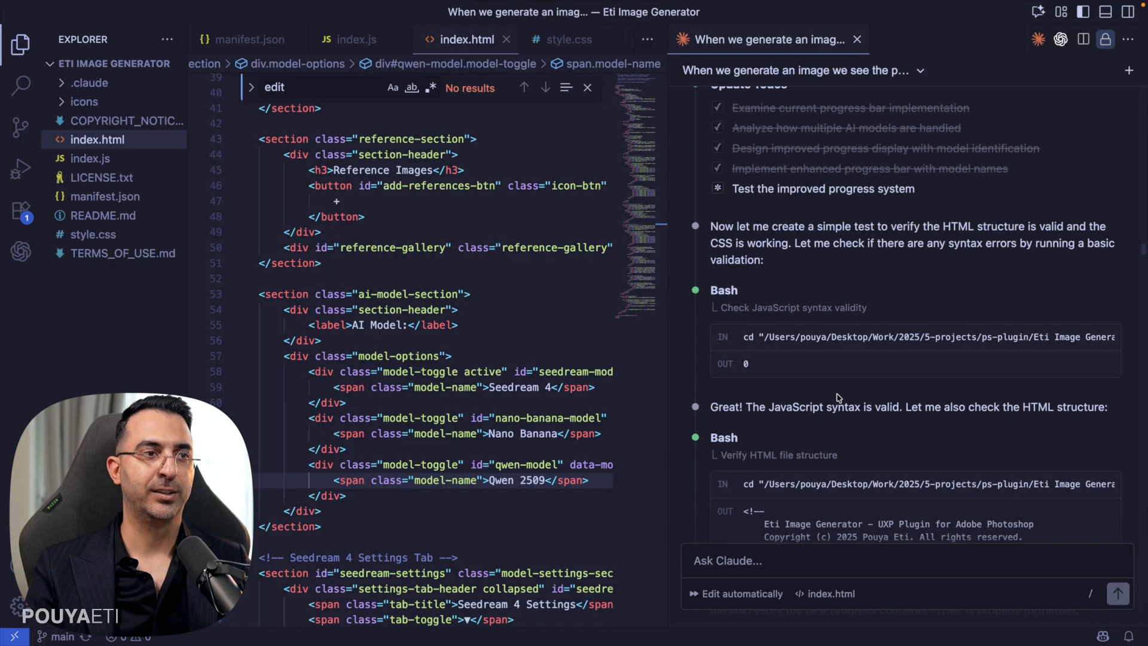
pyautogui.scroll(-3)
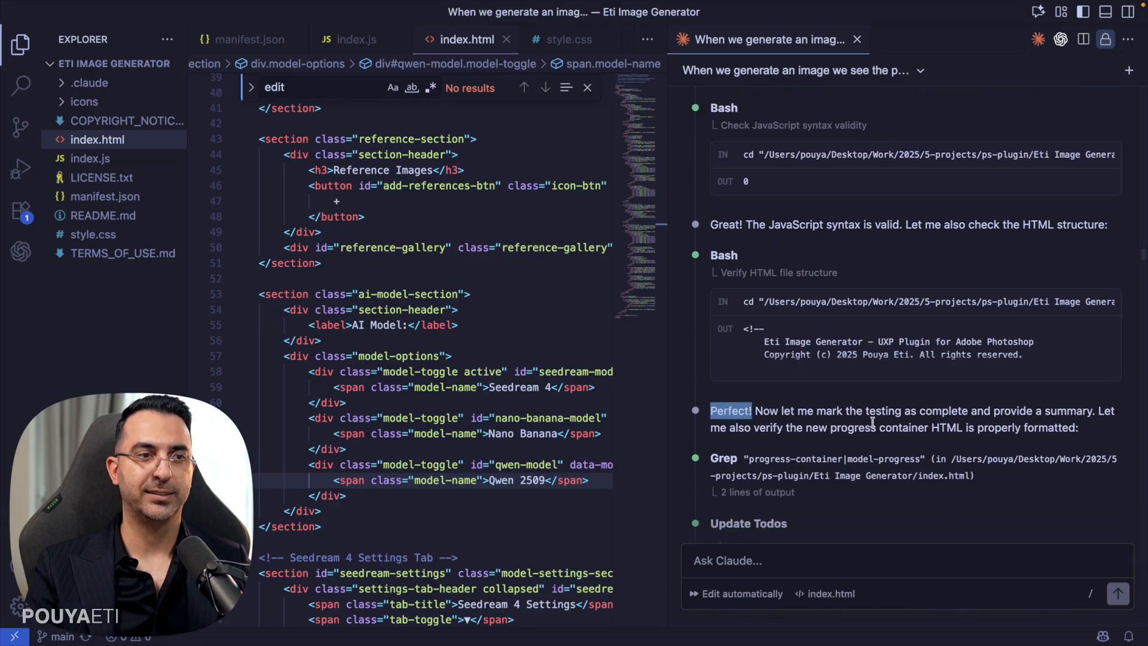
pyautogui.scroll(-3)
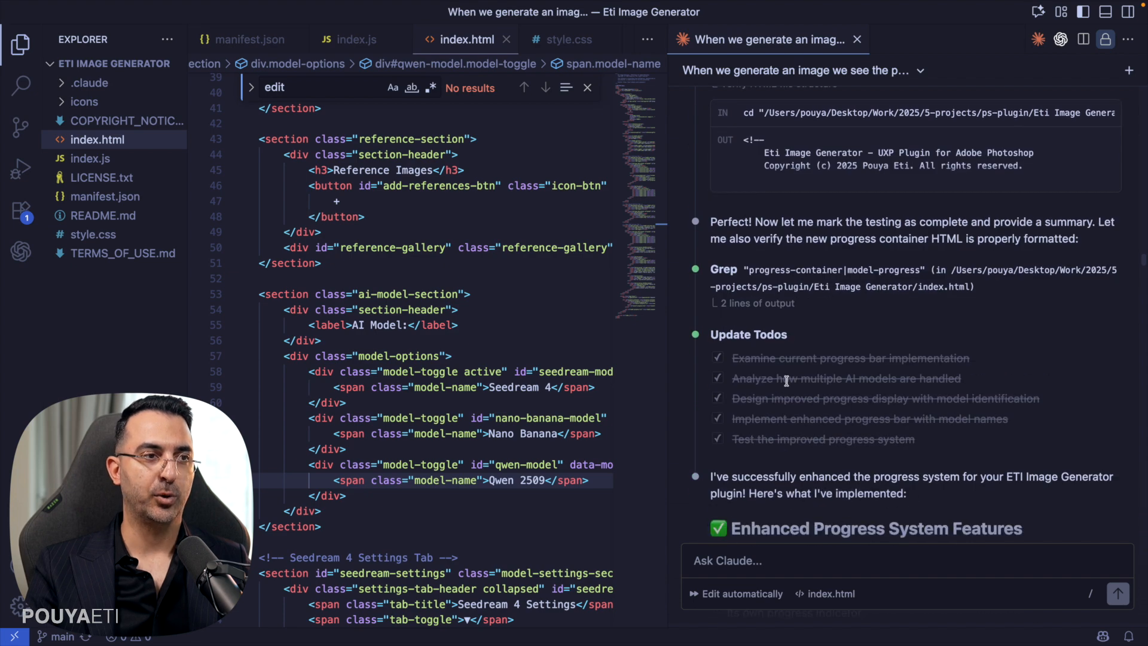
pyautogui.scroll(-3)
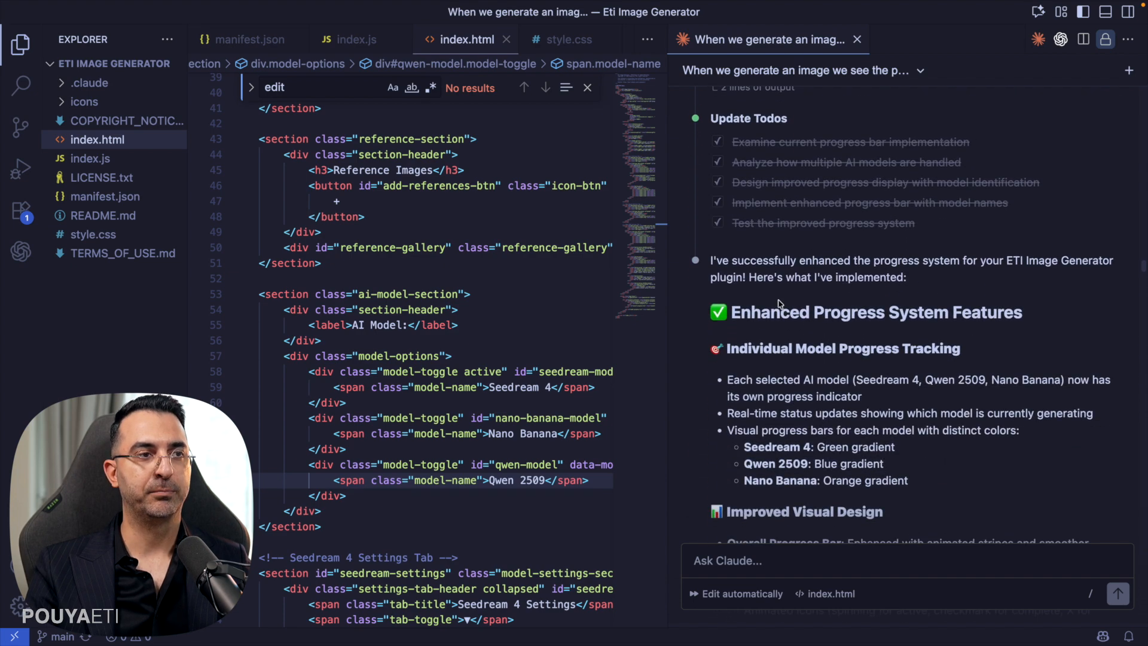
pyautogui.moveTo(849, 337)
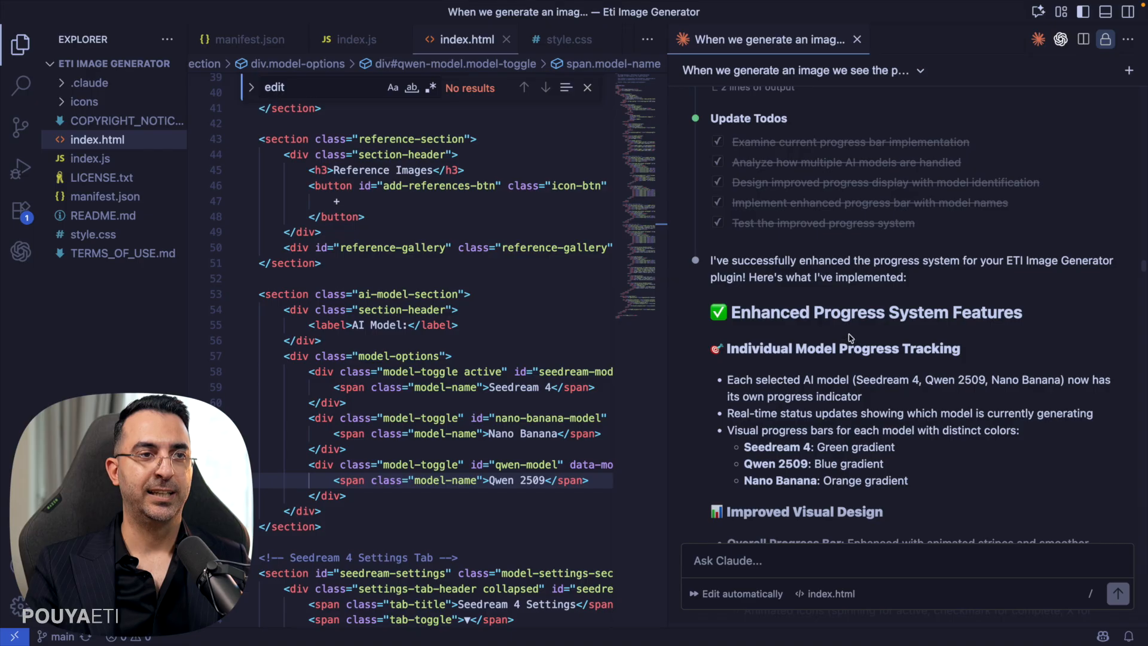
pyautogui.scroll(-3)
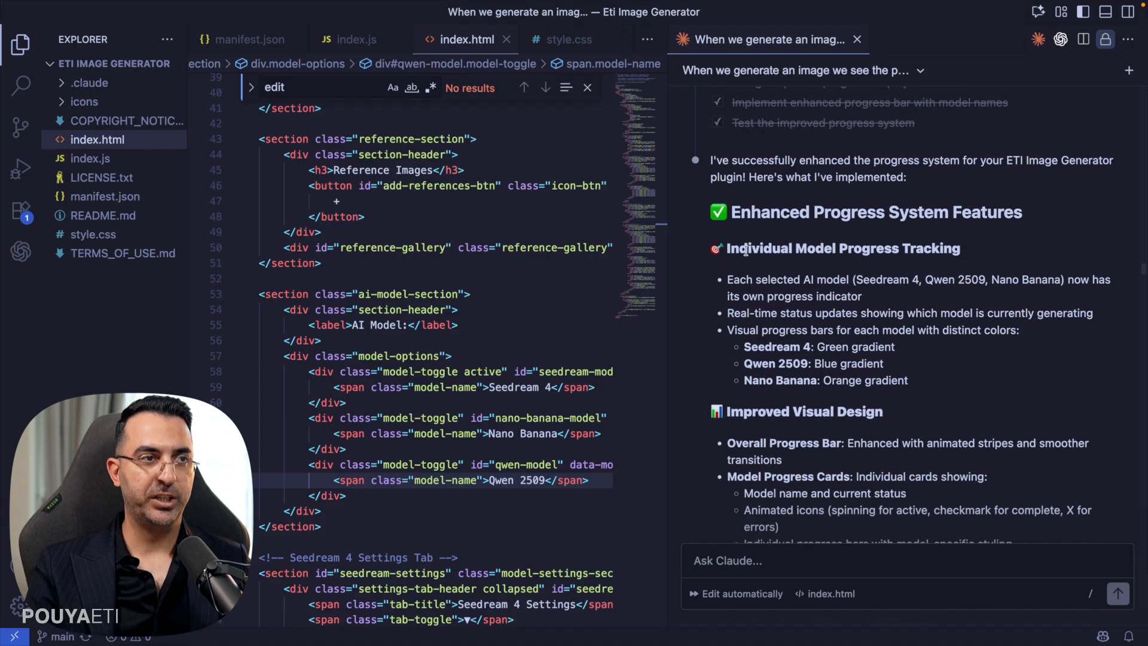
pyautogui.moveTo(744, 260)
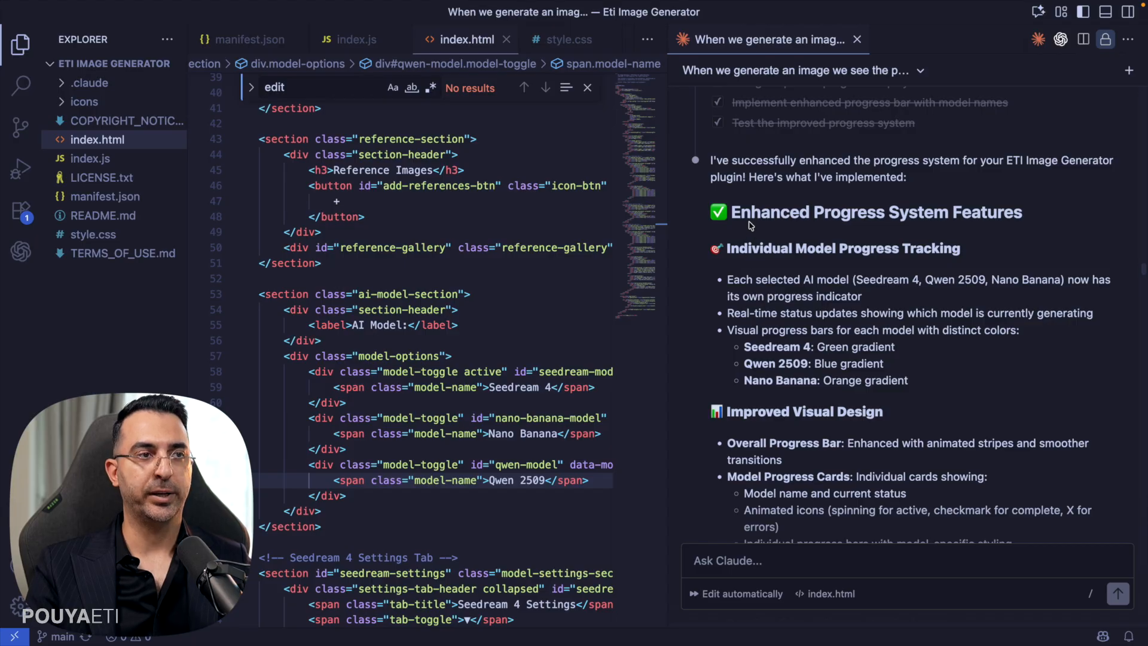
pyautogui.scroll(-3)
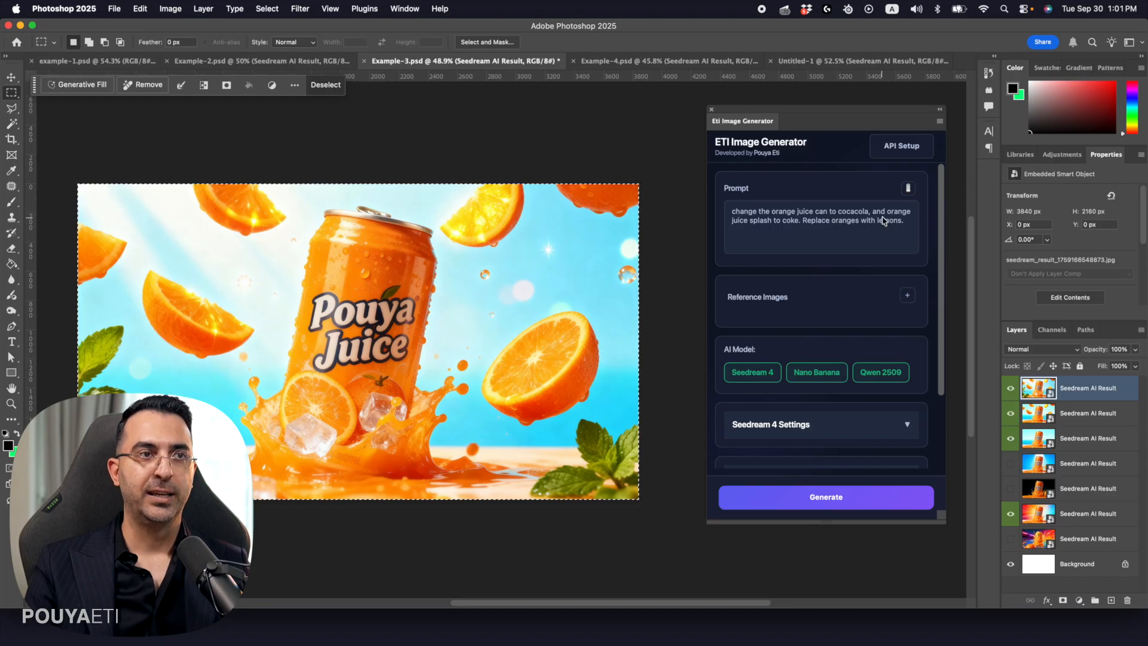
pyautogui.moveTo(750, 306)
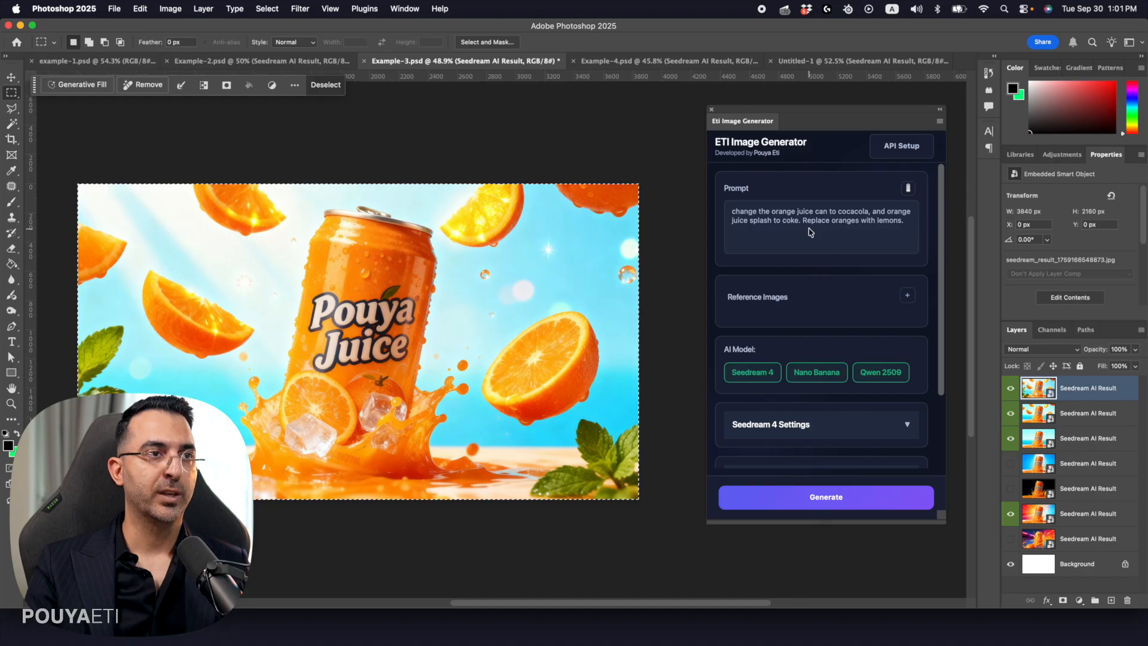
pyautogui.moveTo(873, 229)
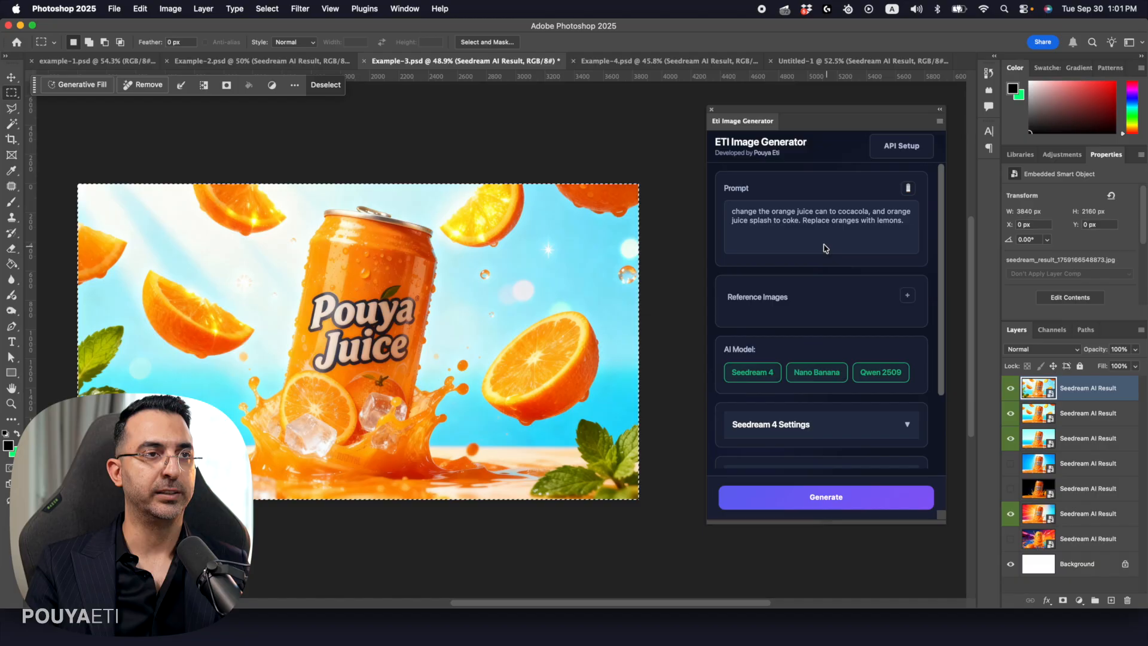
pyautogui.moveTo(741, 401)
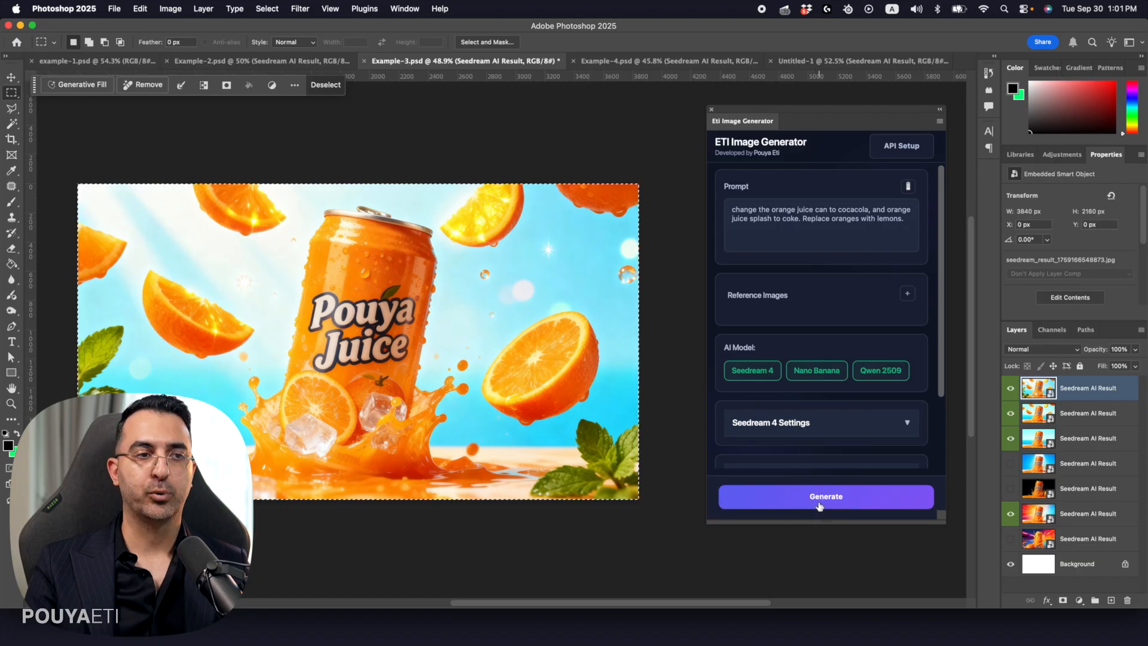
pyautogui.moveTo(812, 527)
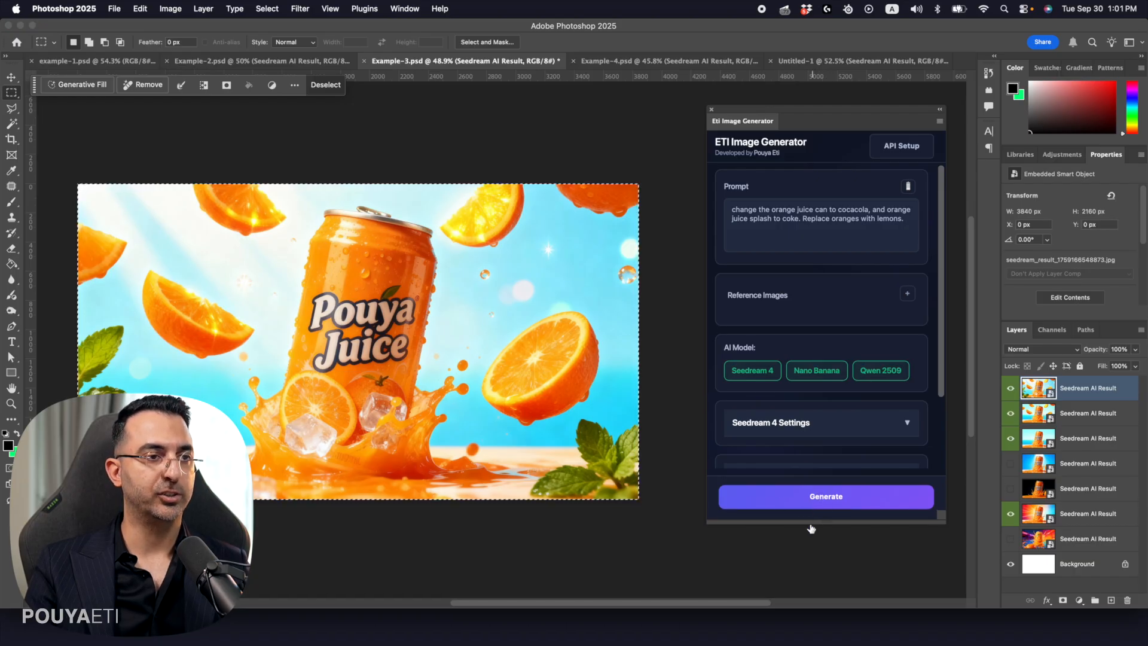
pyautogui.click(825, 496)
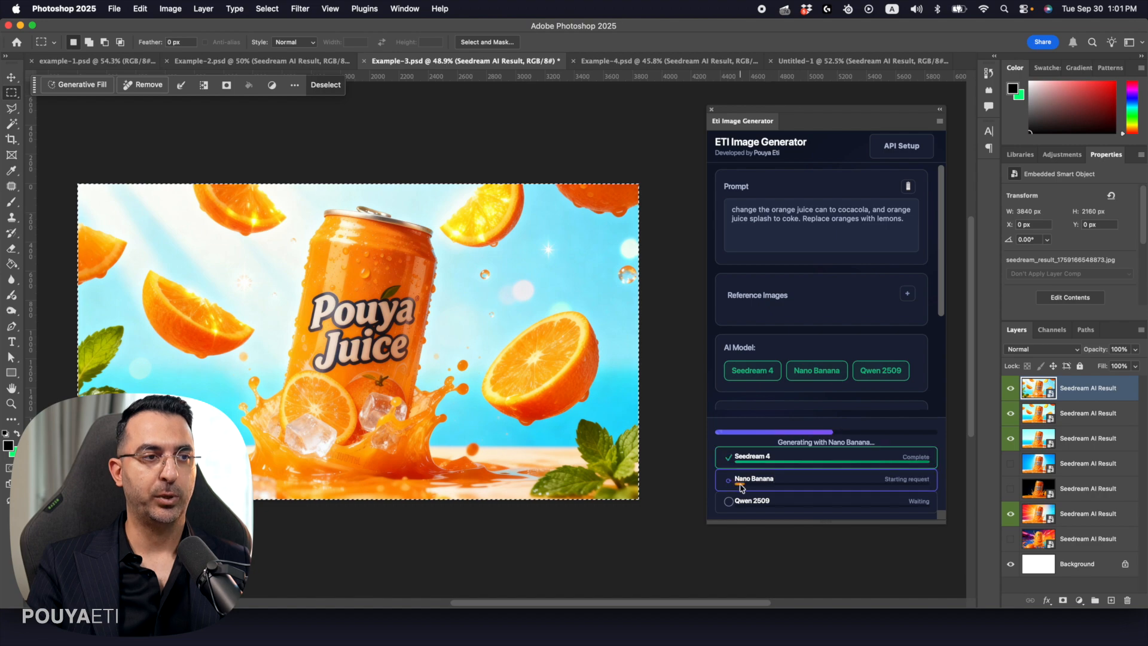
pyautogui.moveTo(789, 486)
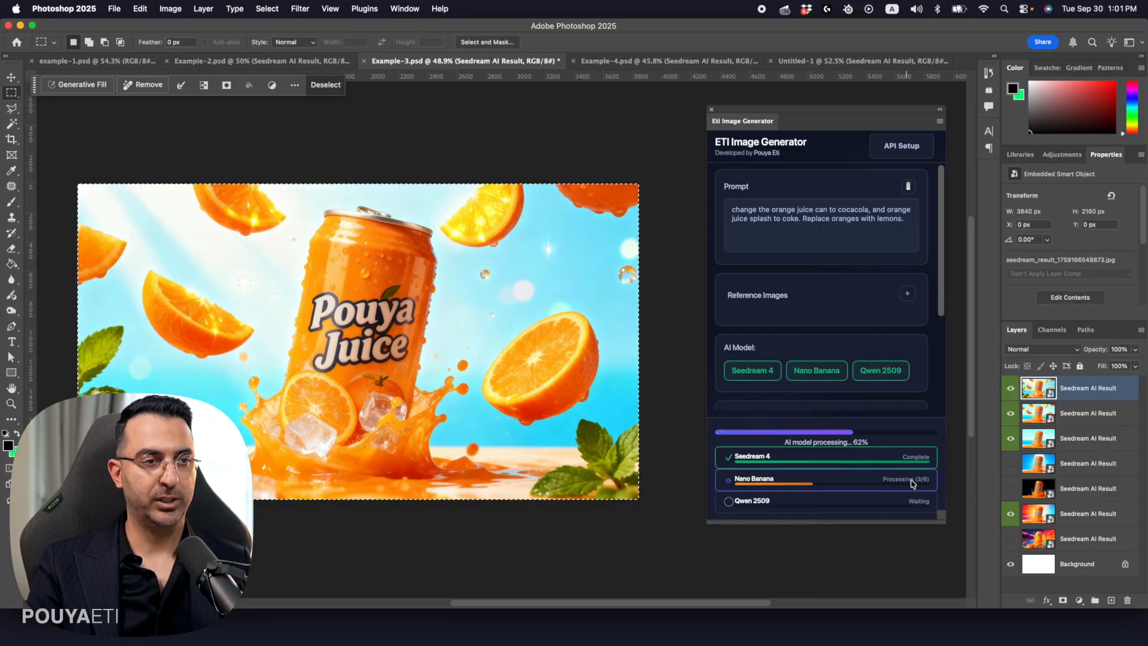
pyautogui.moveTo(892, 430)
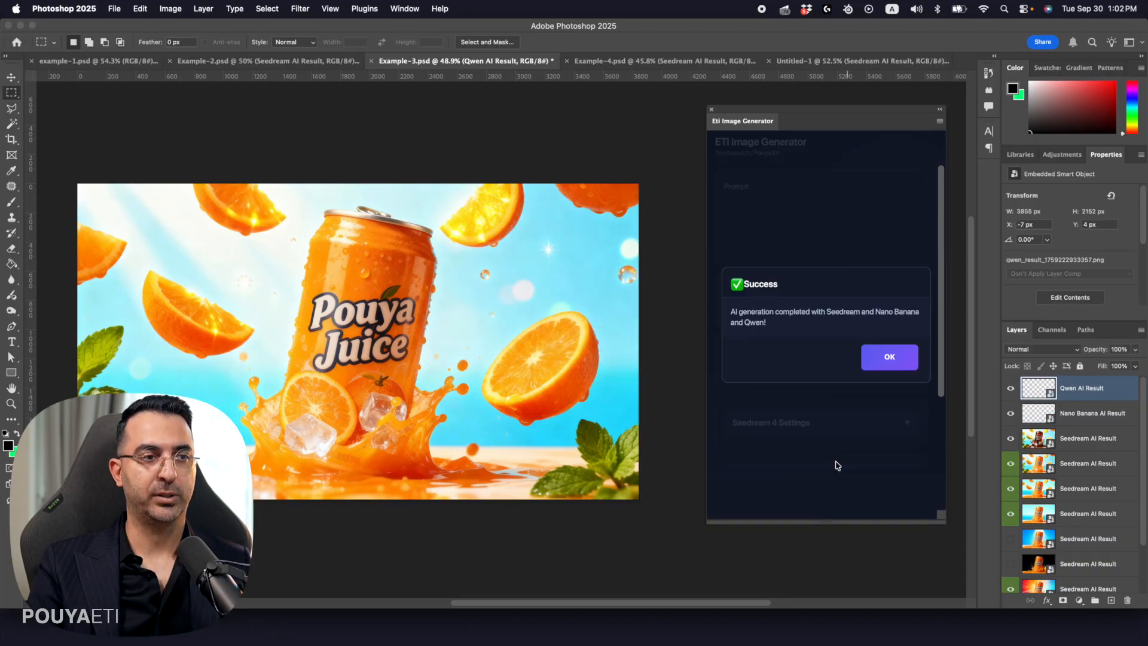
# - Dismiss the Success dialog once Seedream, Nano Banana and Qwen finish generating
pyautogui.click(889, 357)
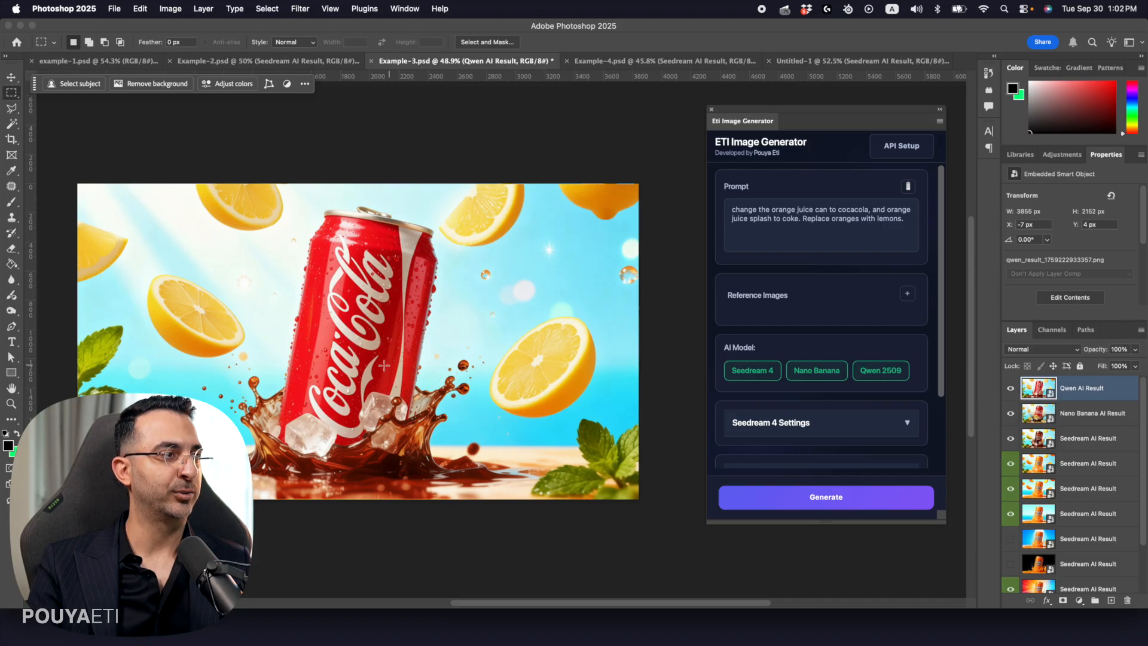
pyautogui.moveTo(381, 253)
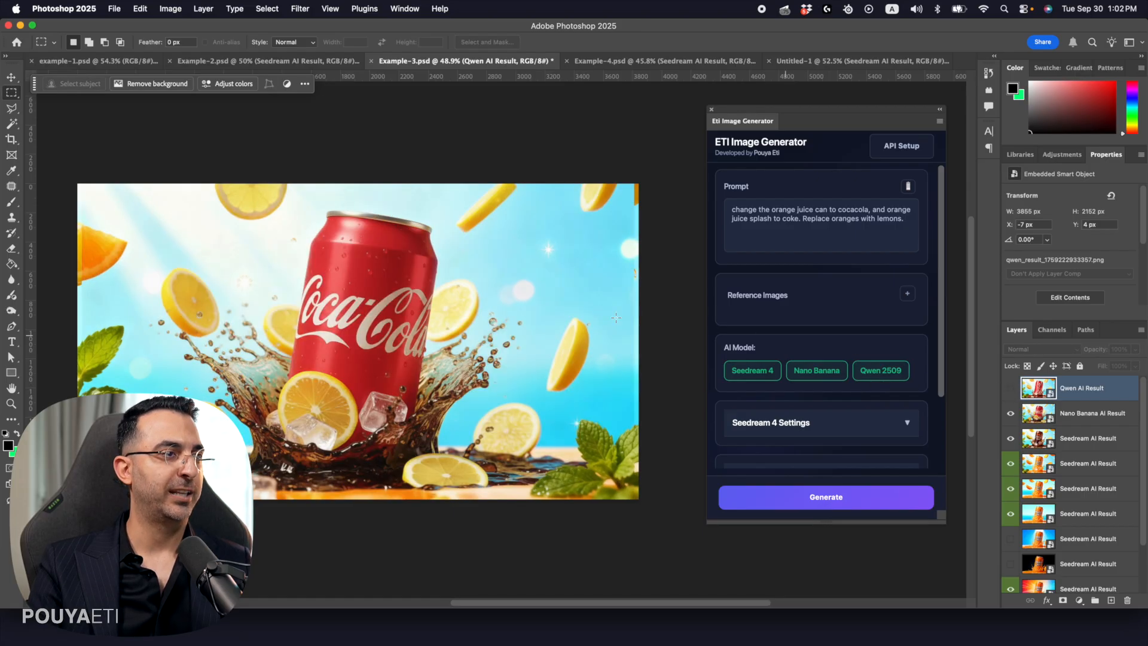
pyautogui.click(1011, 413)
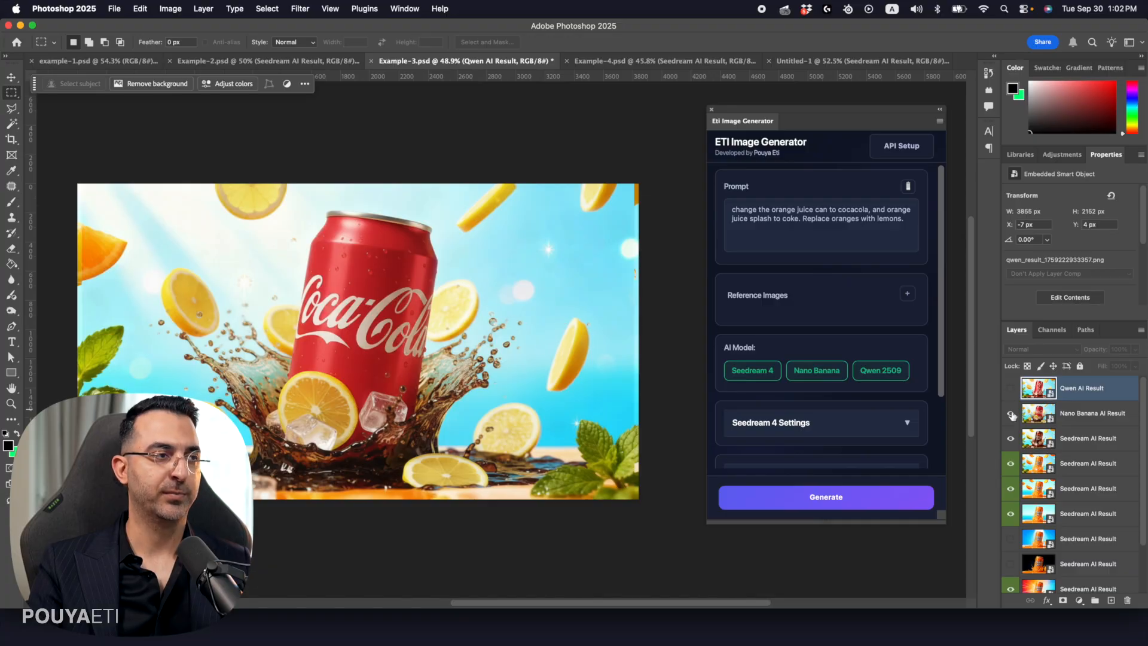
pyautogui.click(1011, 413)
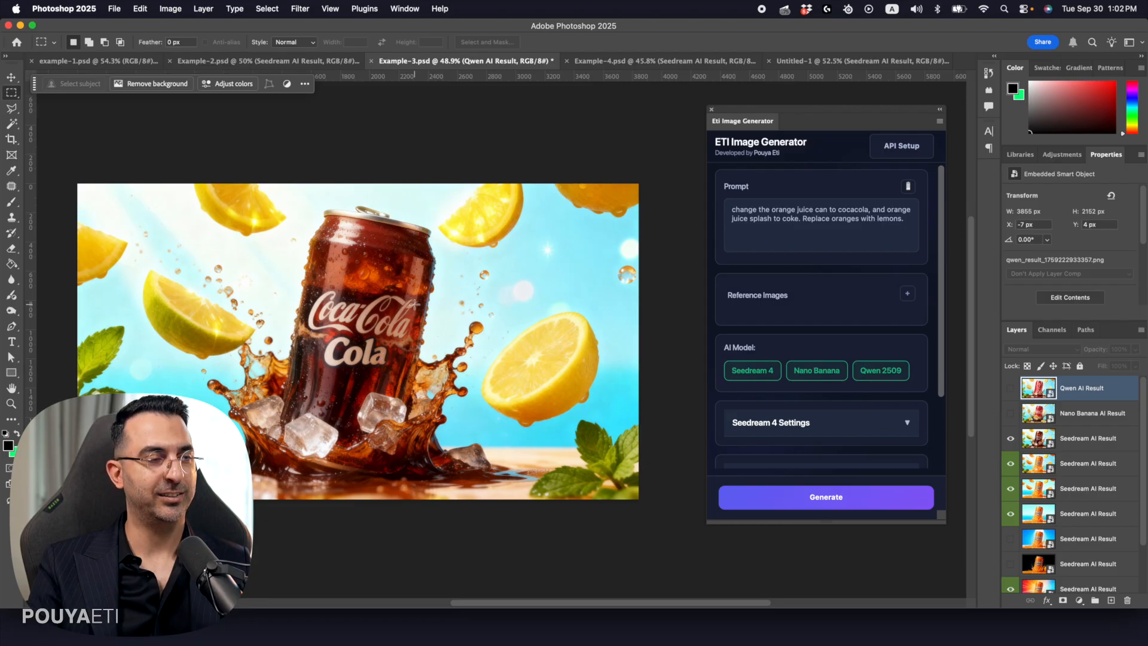
pyautogui.click(1011, 413)
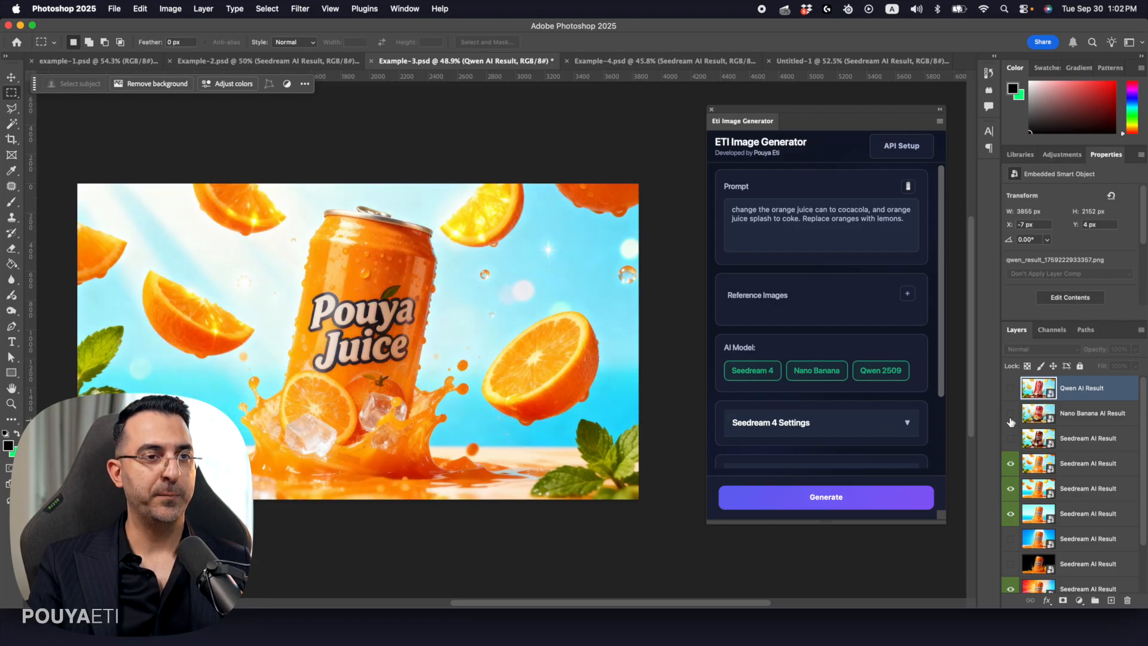
pyautogui.click(1011, 387)
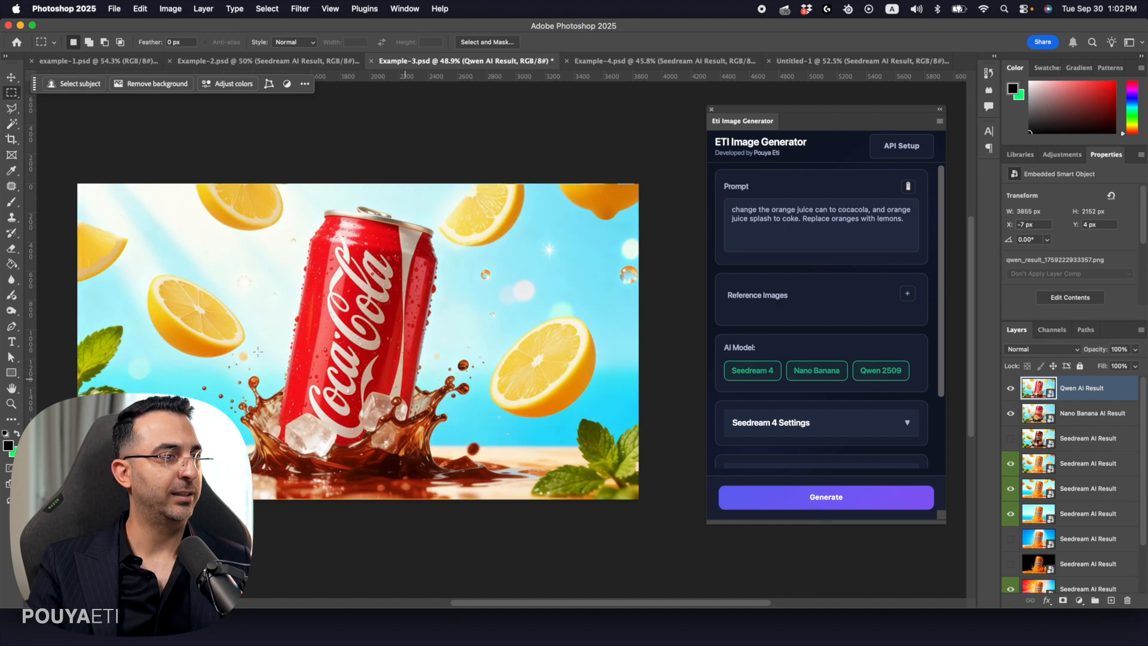
pyautogui.click(542, 13)
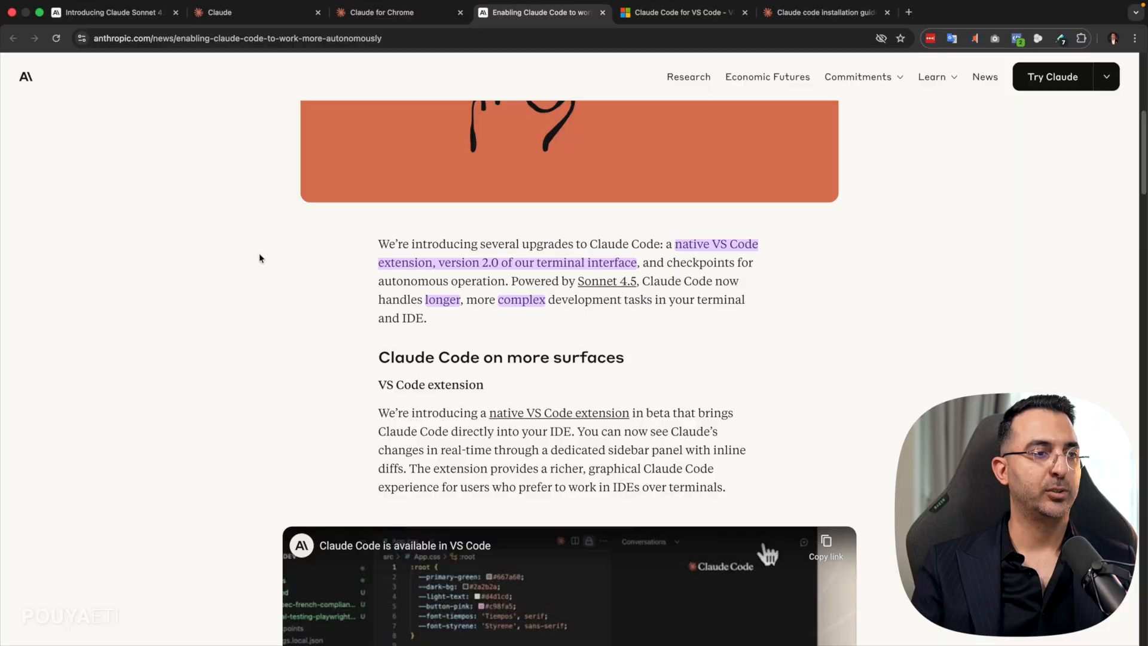
pyautogui.scroll(-3)
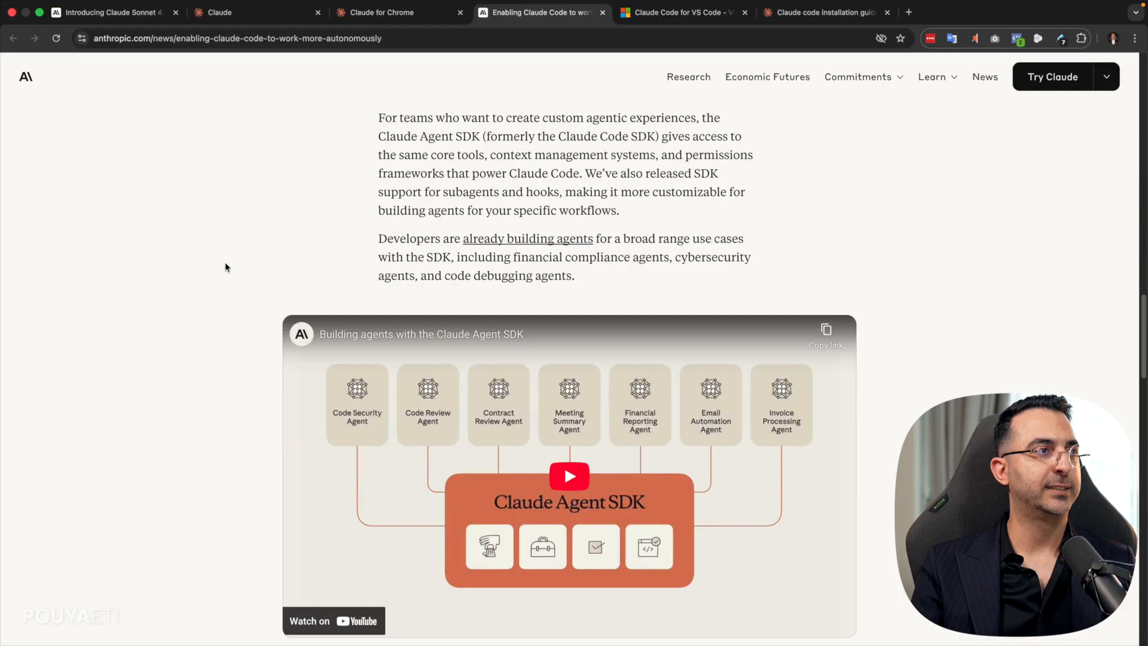
pyautogui.scroll(3)
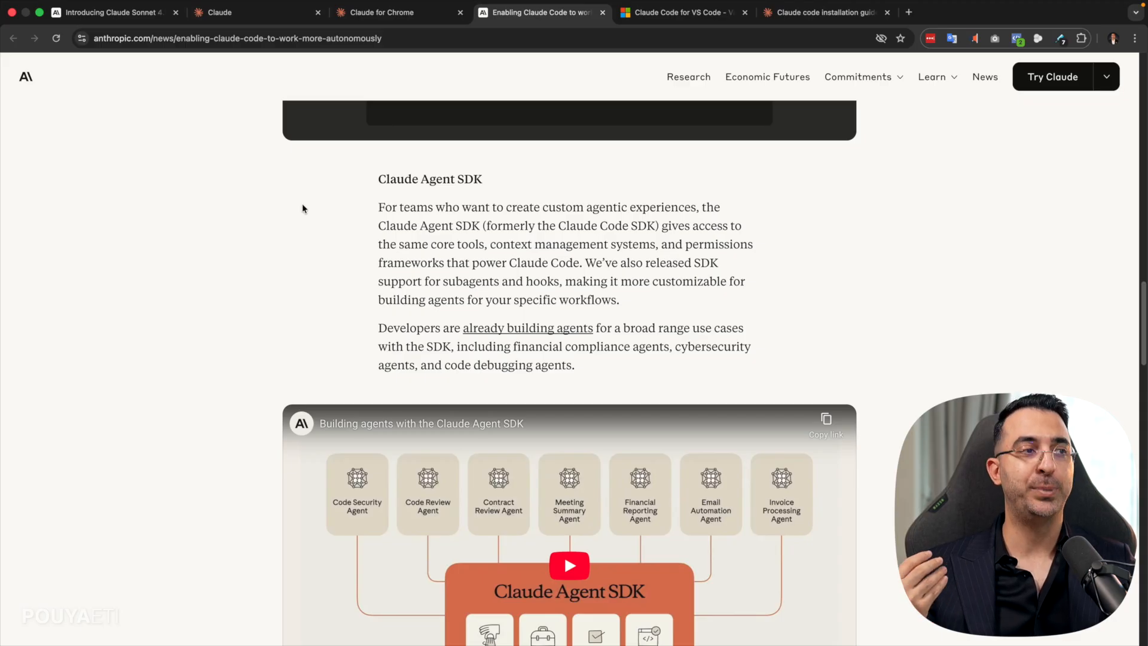
pyautogui.scroll(-3)
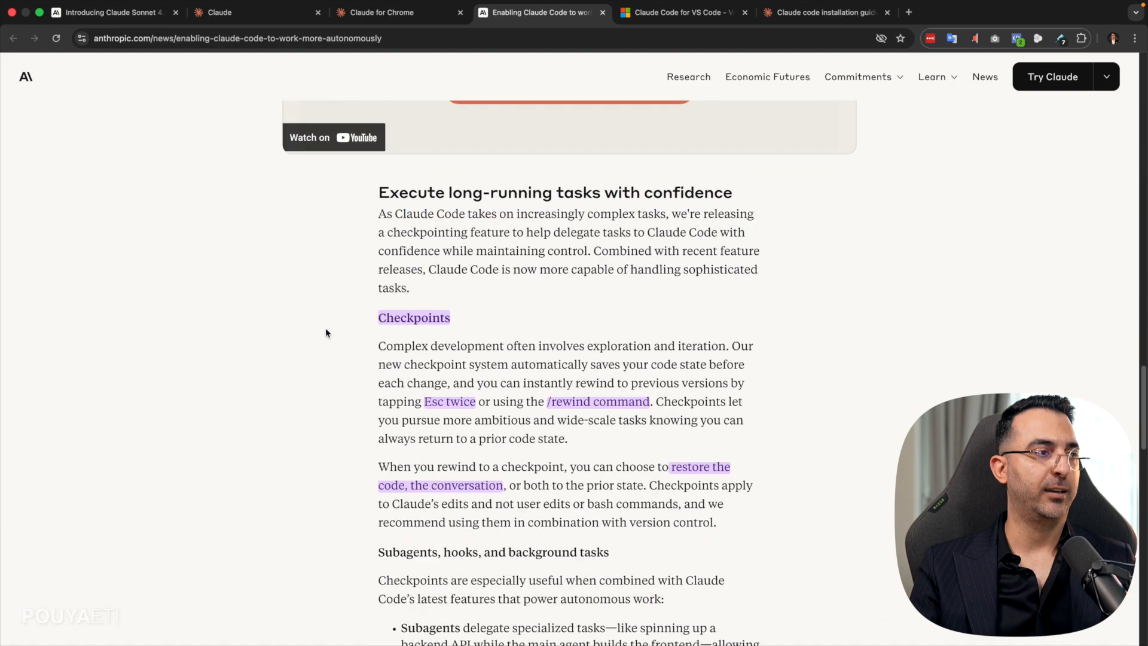
pyautogui.scroll(-3)
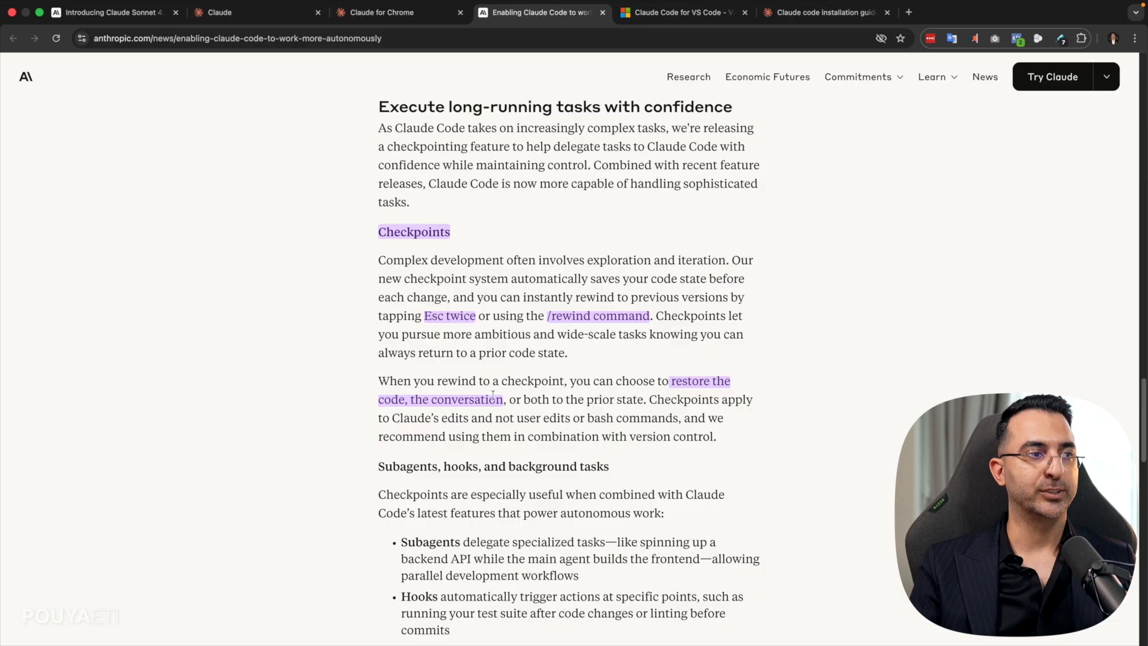
pyautogui.scroll(-3)
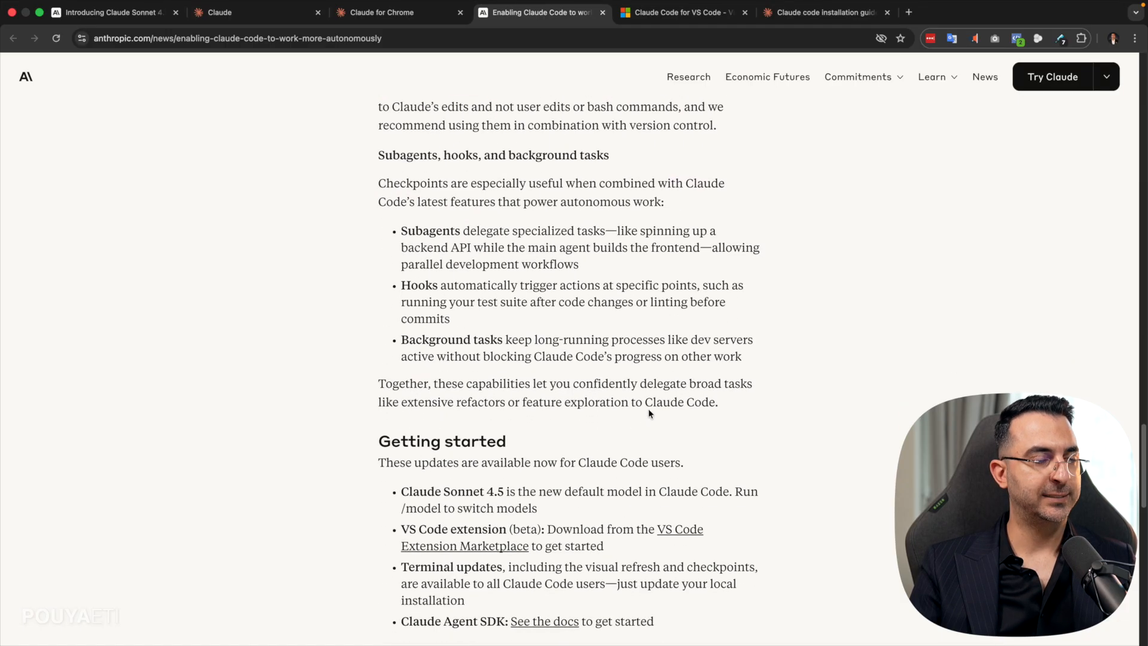
pyautogui.scroll(3)
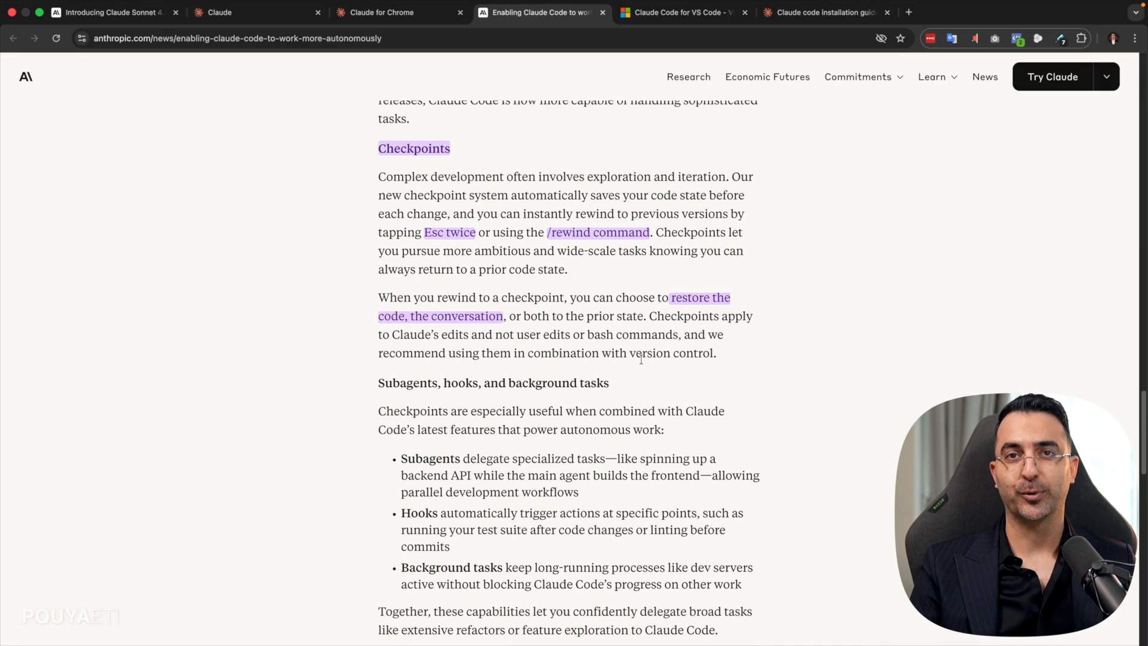
pyautogui.click(110, 12)
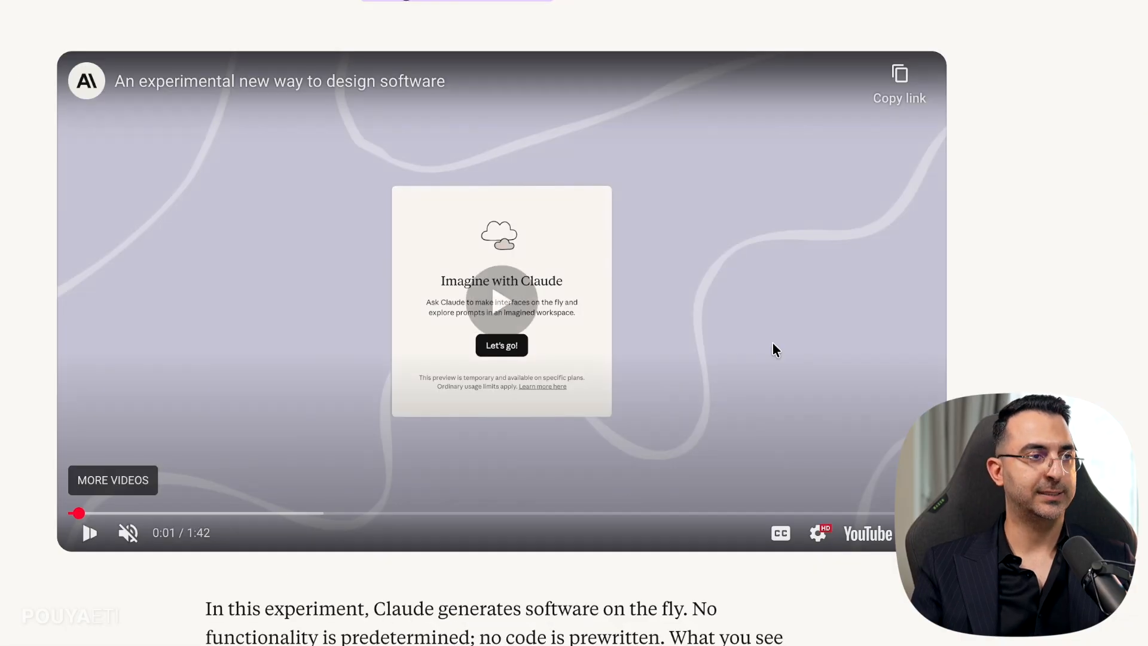
pyautogui.click(90, 532)
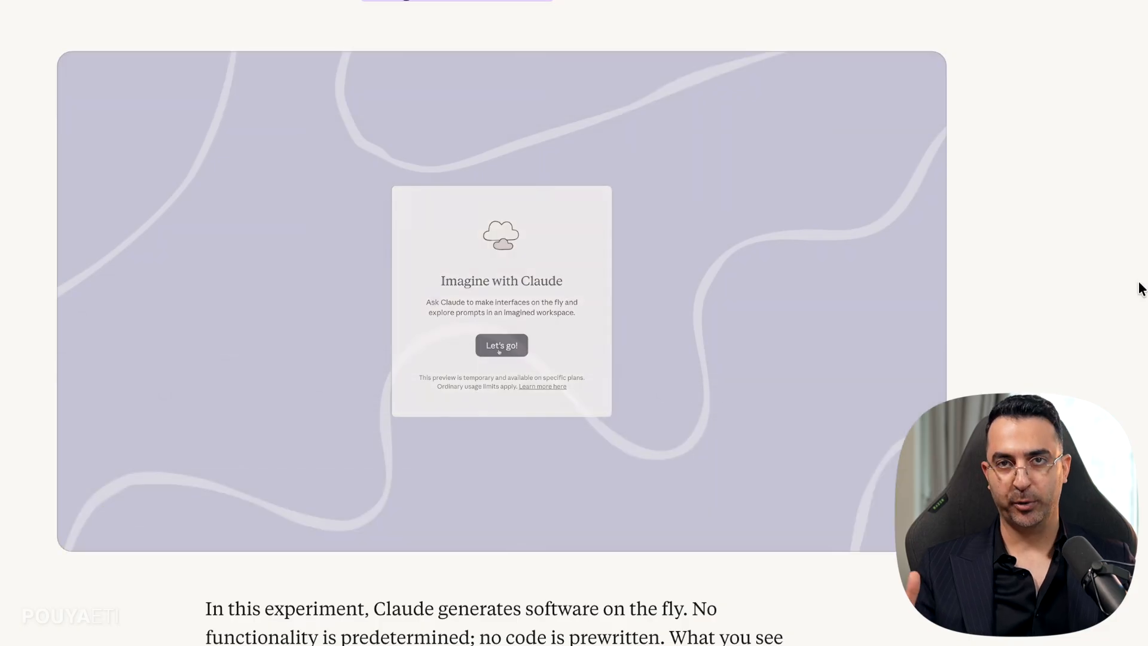
pyautogui.click(502, 345)
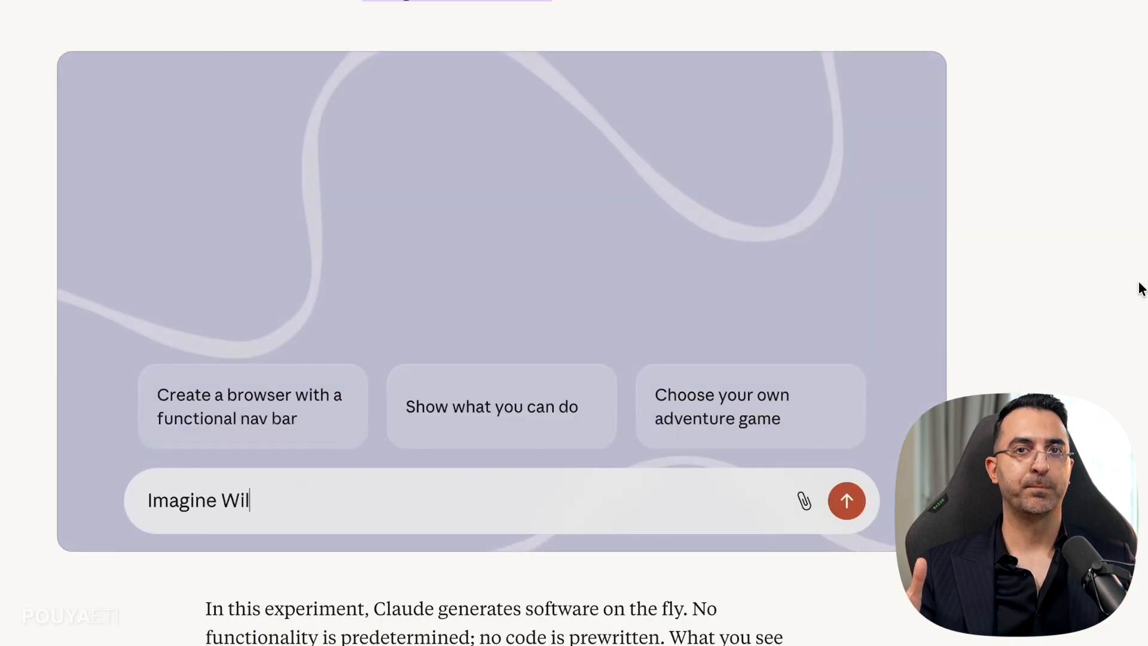
pyautogui.write("liam Shakespeare's")
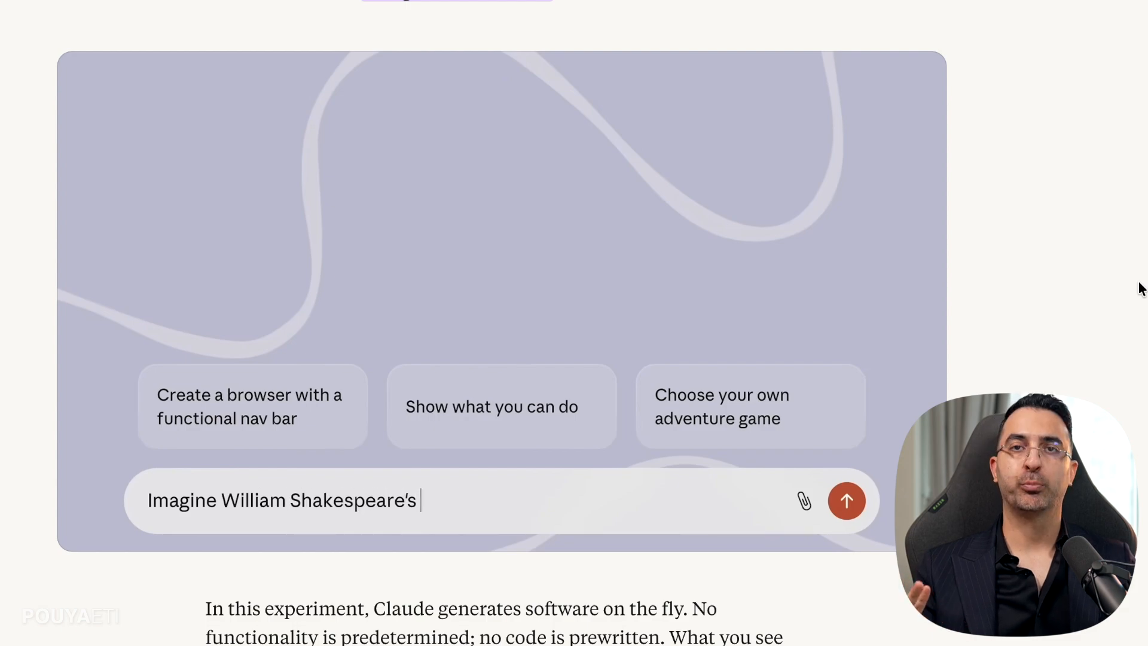
pyautogui.click(847, 501)
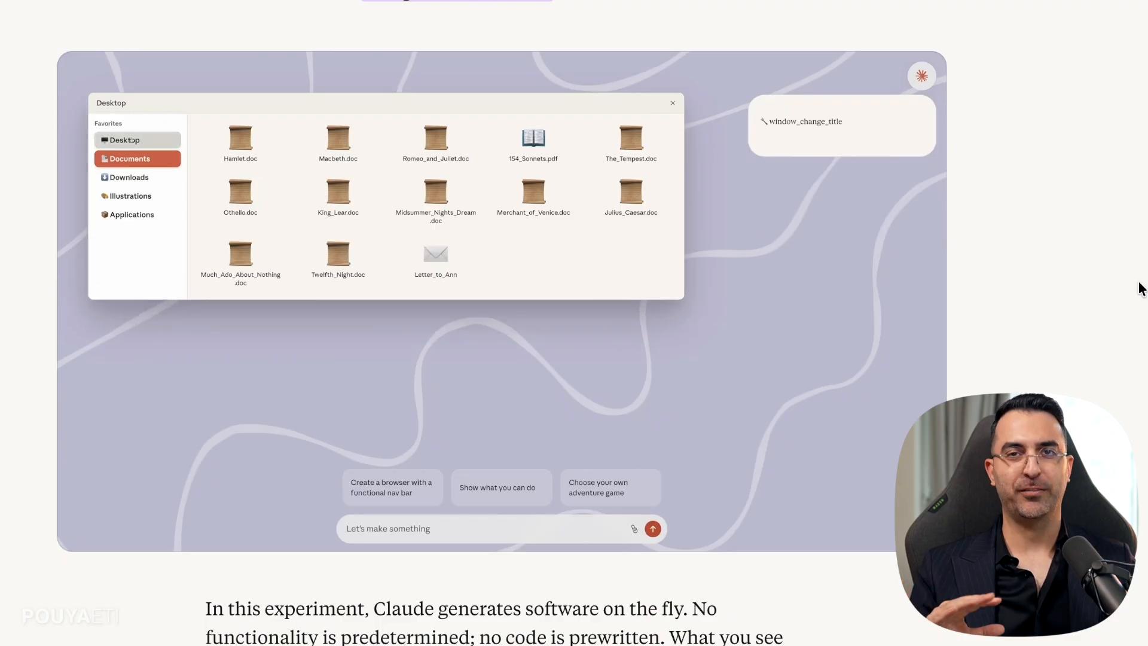
pyautogui.click(124, 140)
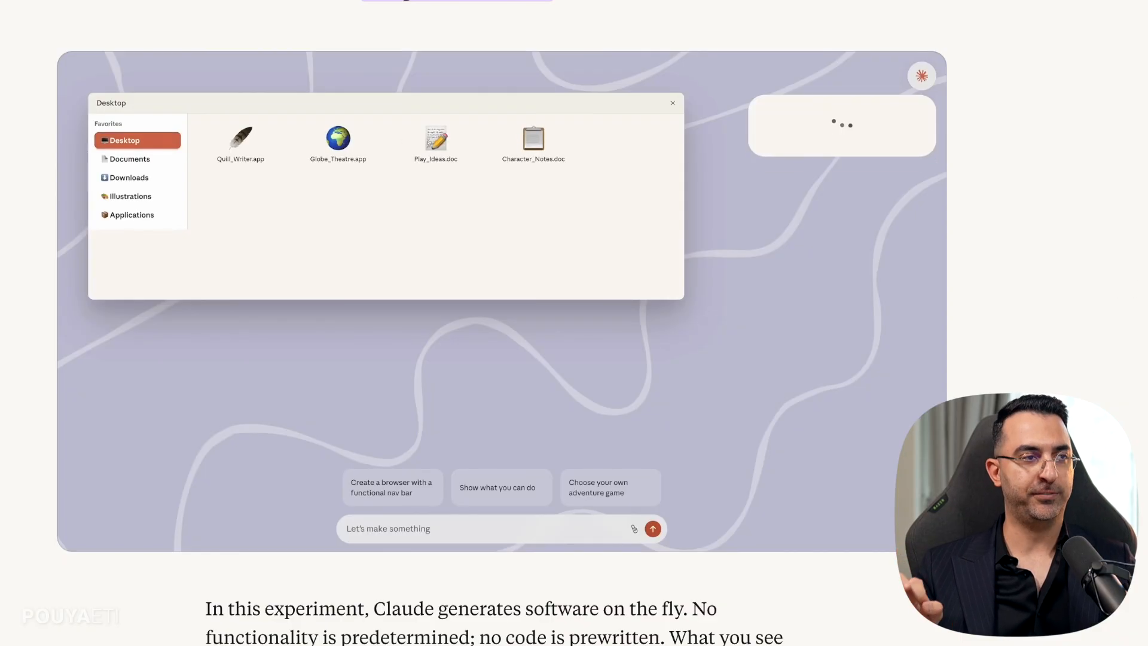
# - Open Play_Ideas.doc, view Globe Theatre's Romeo and Juliet details, then switch to Downloads
pyautogui.doubleClick(434, 143)
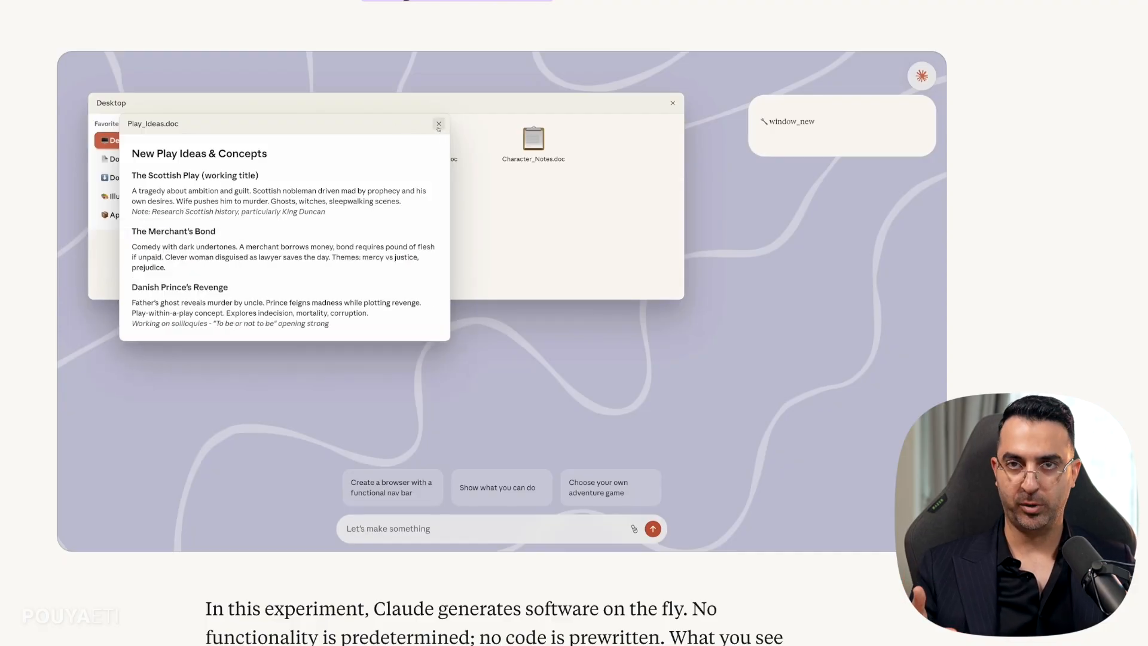
pyautogui.click(438, 124)
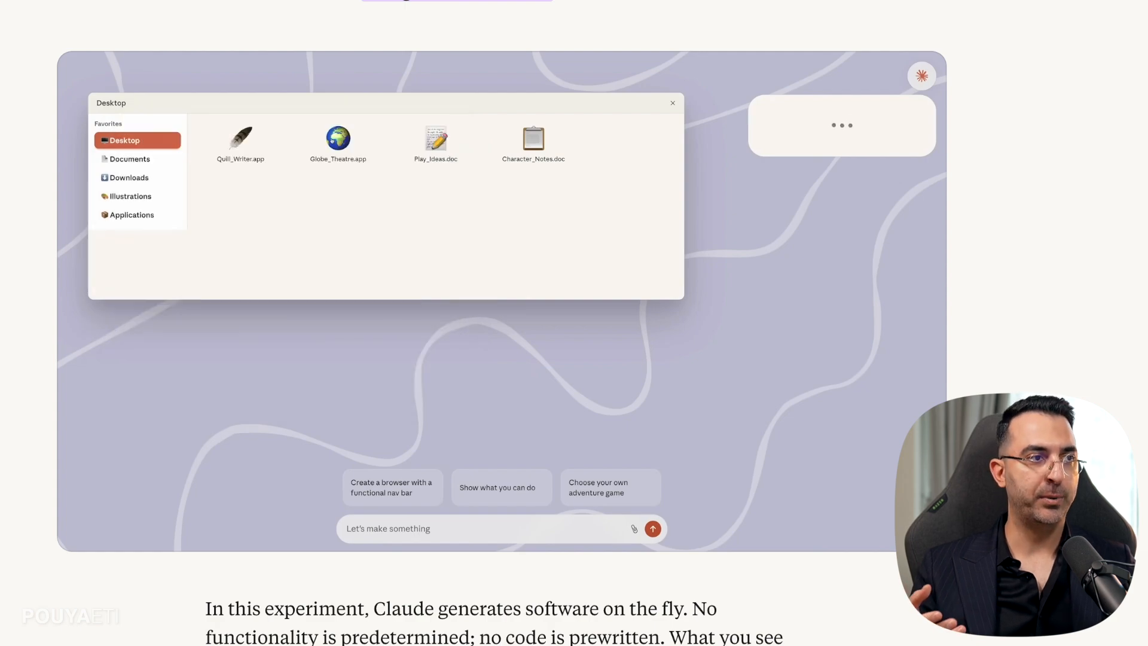
pyautogui.doubleClick(337, 137)
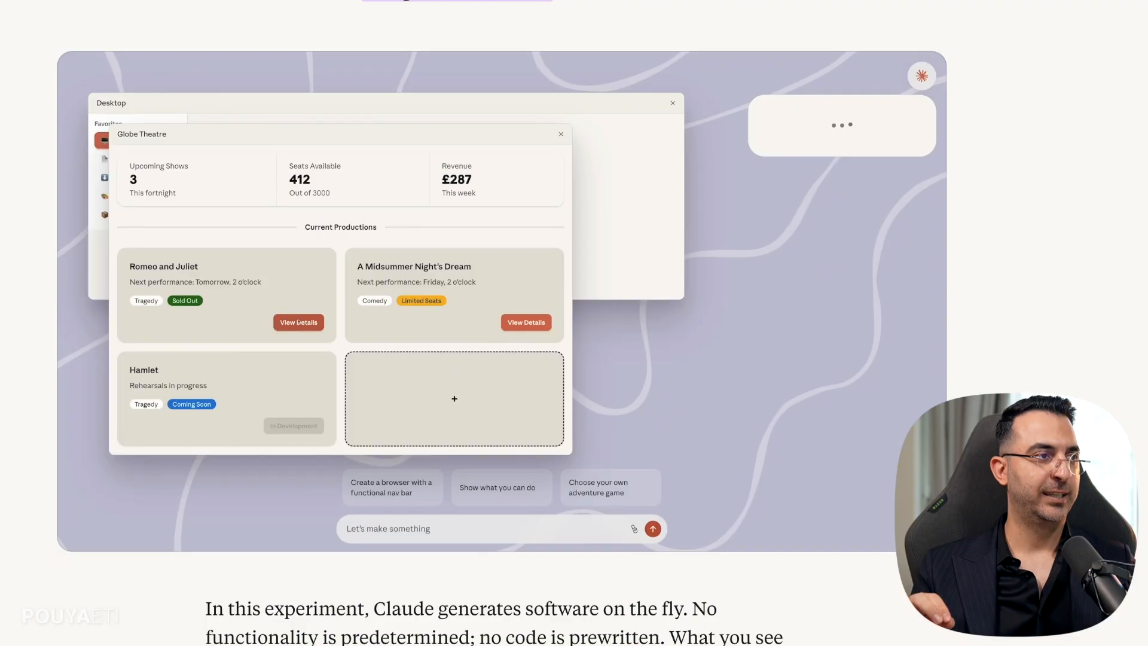
pyautogui.click(298, 322)
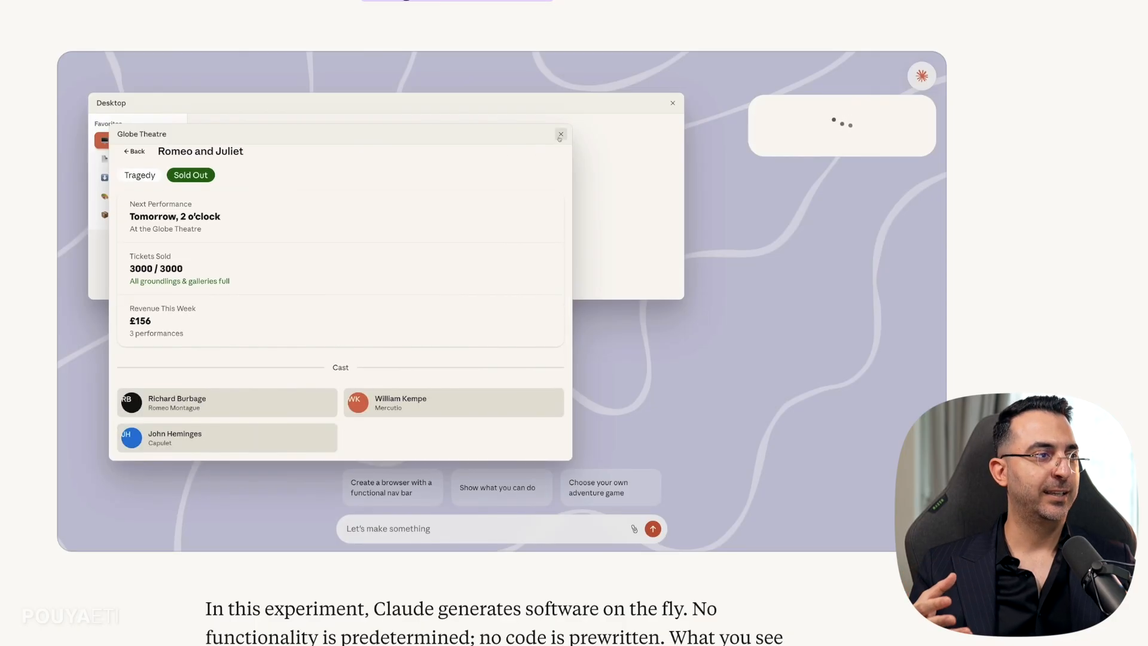
pyautogui.scroll(-3)
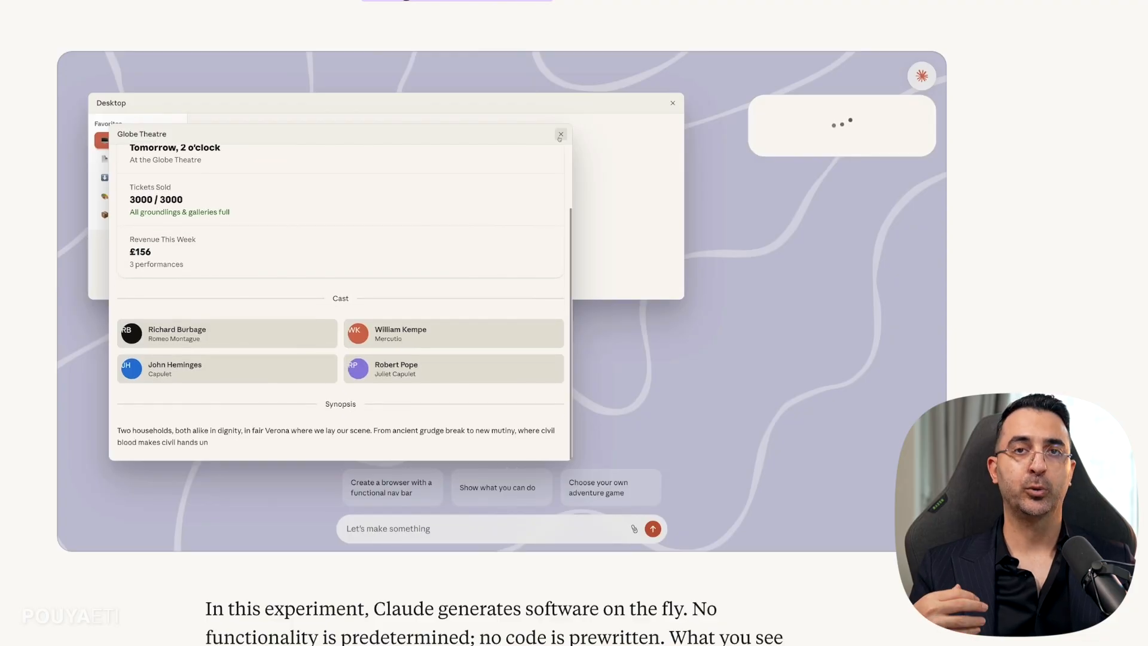
pyautogui.click(561, 135)
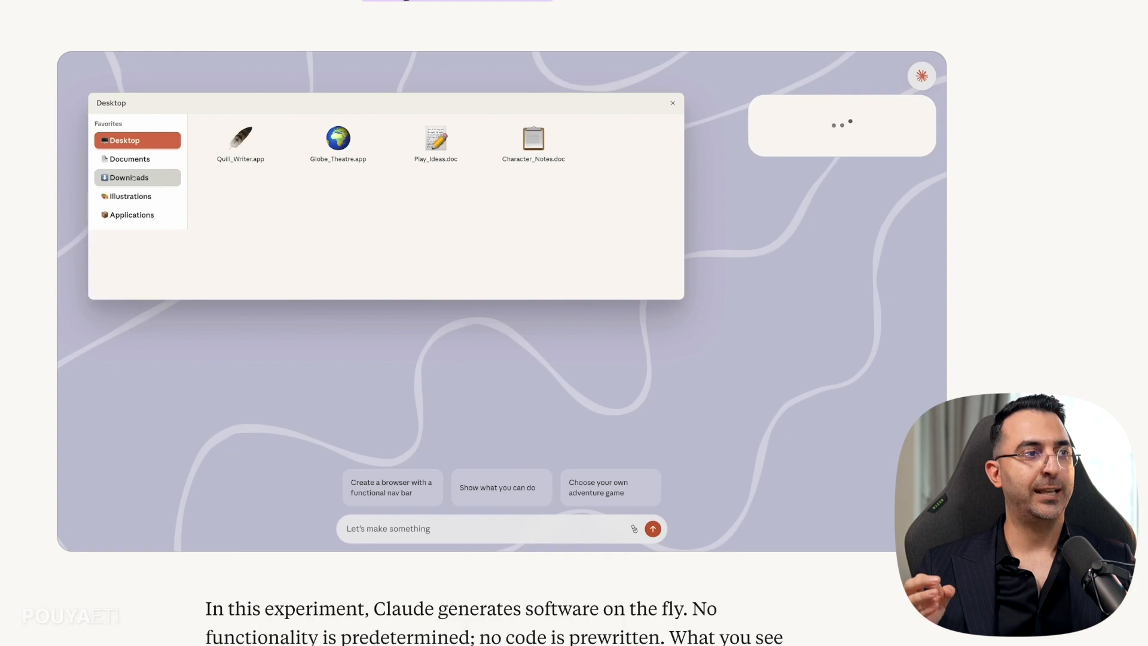
pyautogui.click(129, 177)
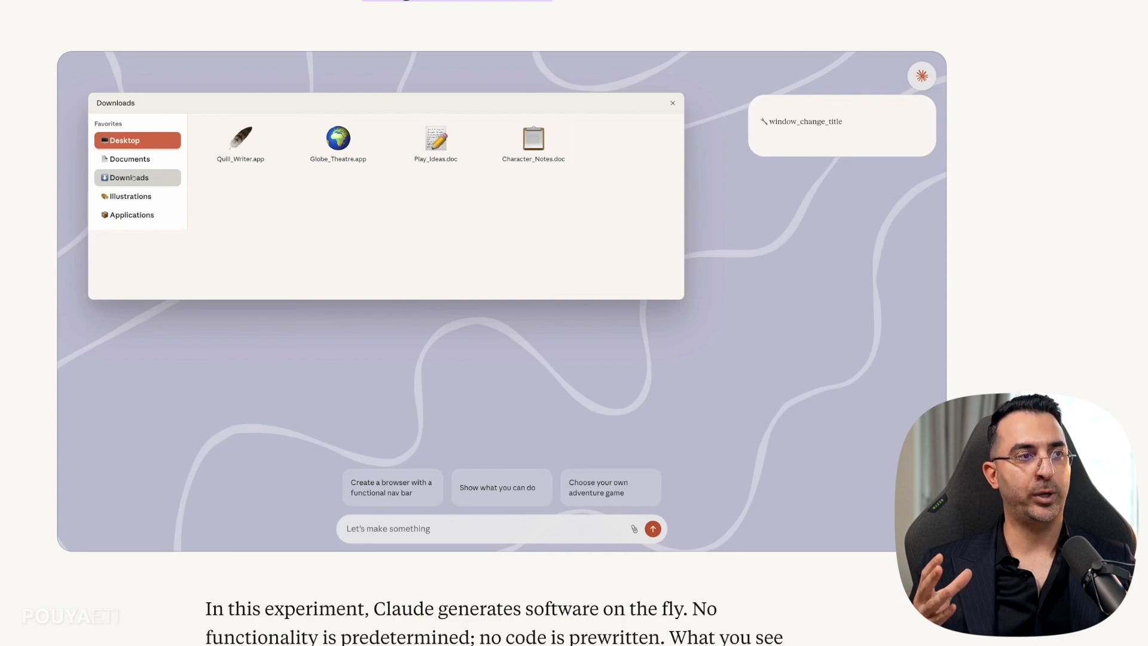